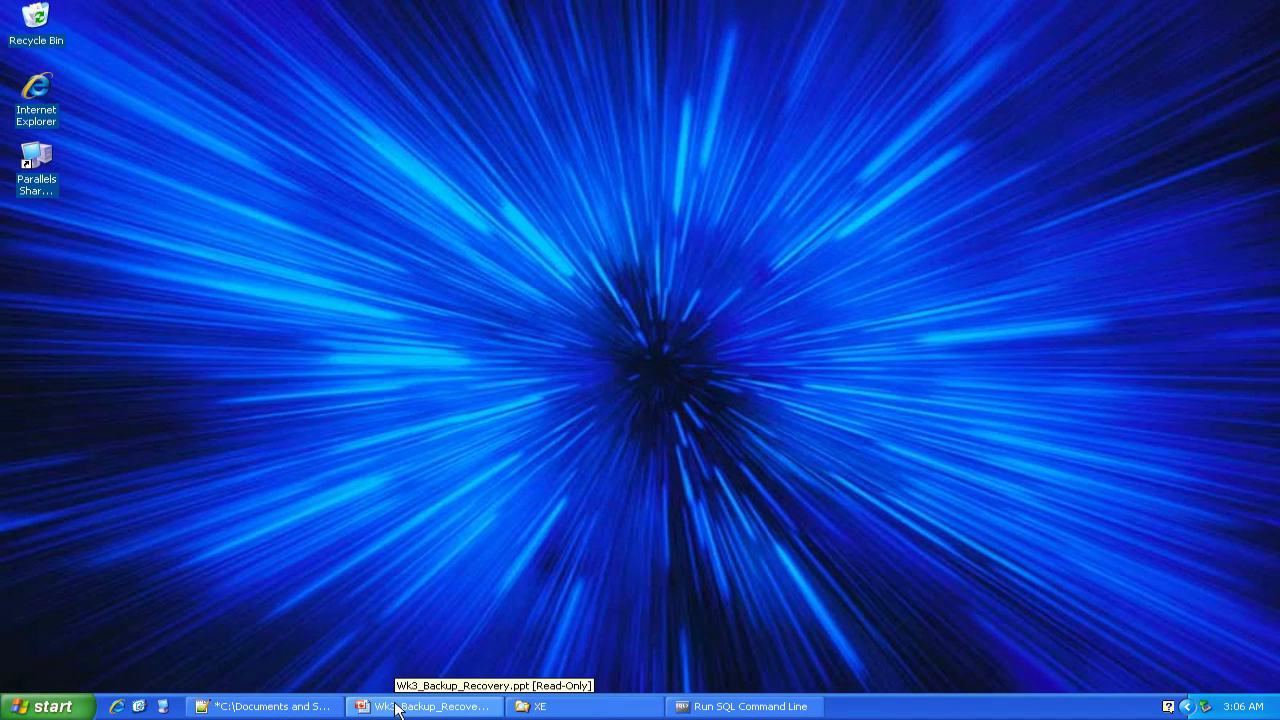
Step: Restore the C:\oraclexe\oradata\XE Explorer window listing SYSTEM.DBF and USERS.DBF
click(424, 706)
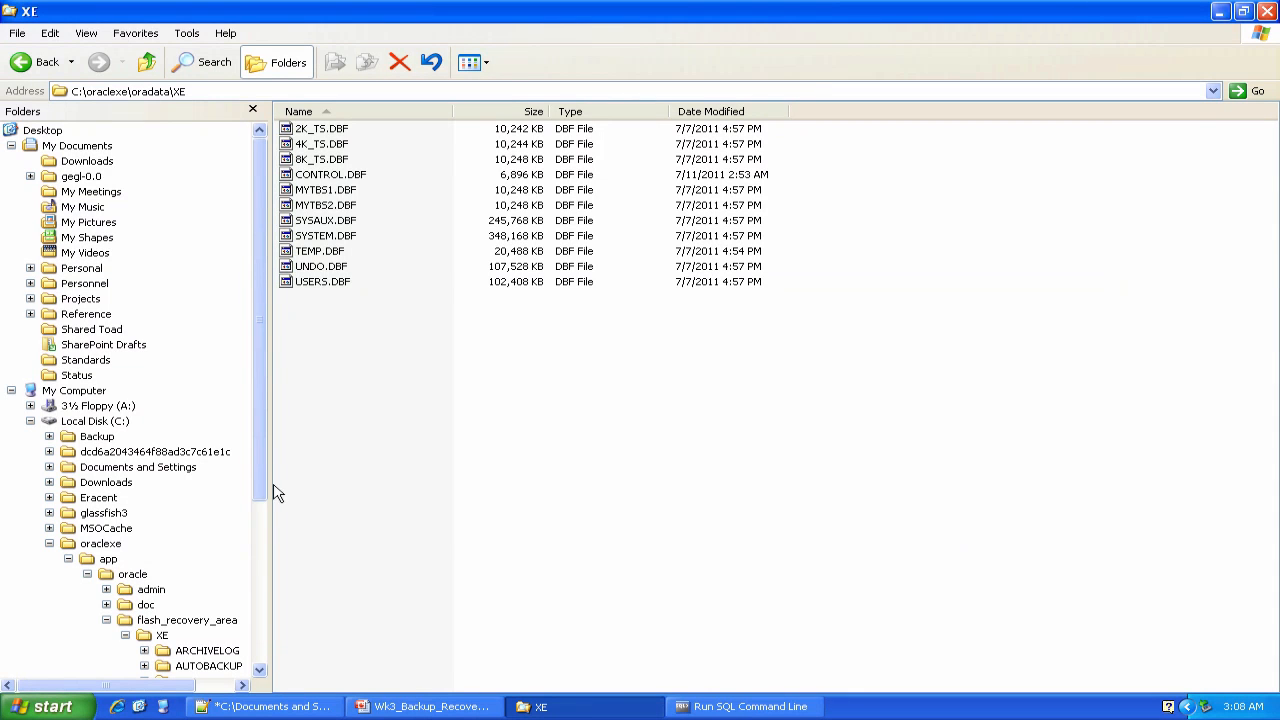
Step: Browse the ARCHIVELOG dated folders 2011_07_02 and 2011_07_06 in the flash recovery area
scroll(down, 3)
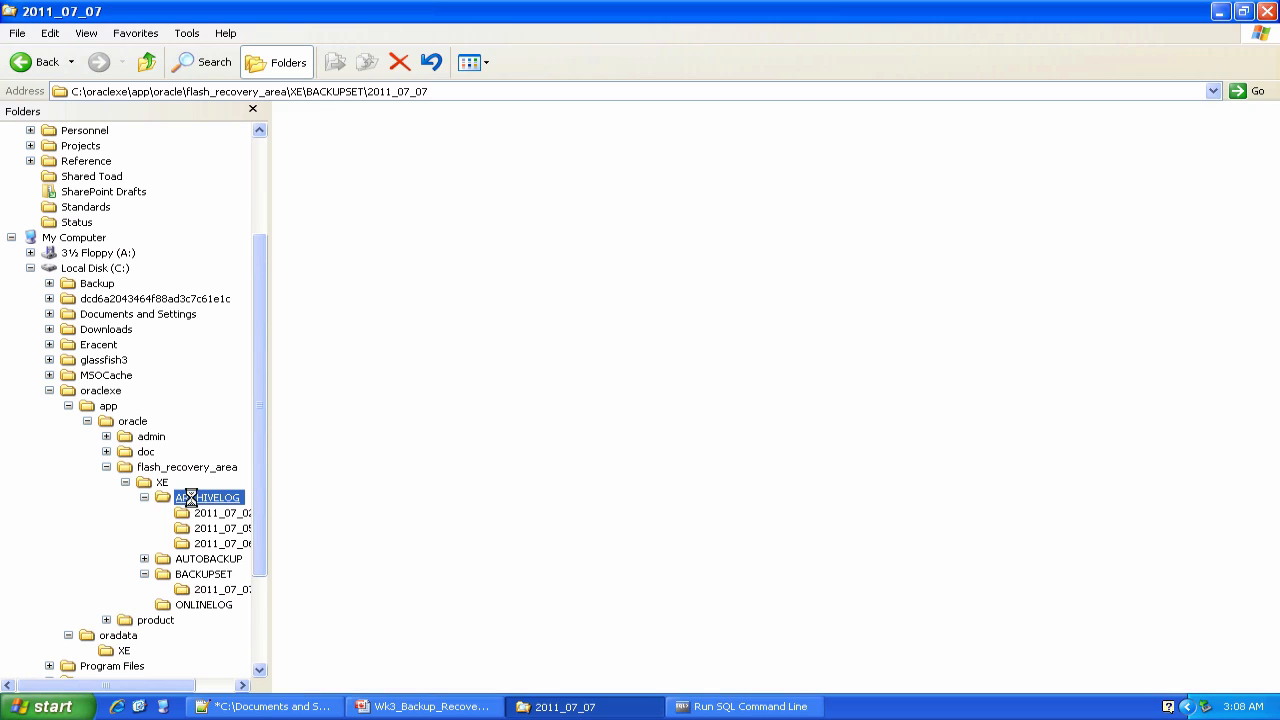
click(224, 512)
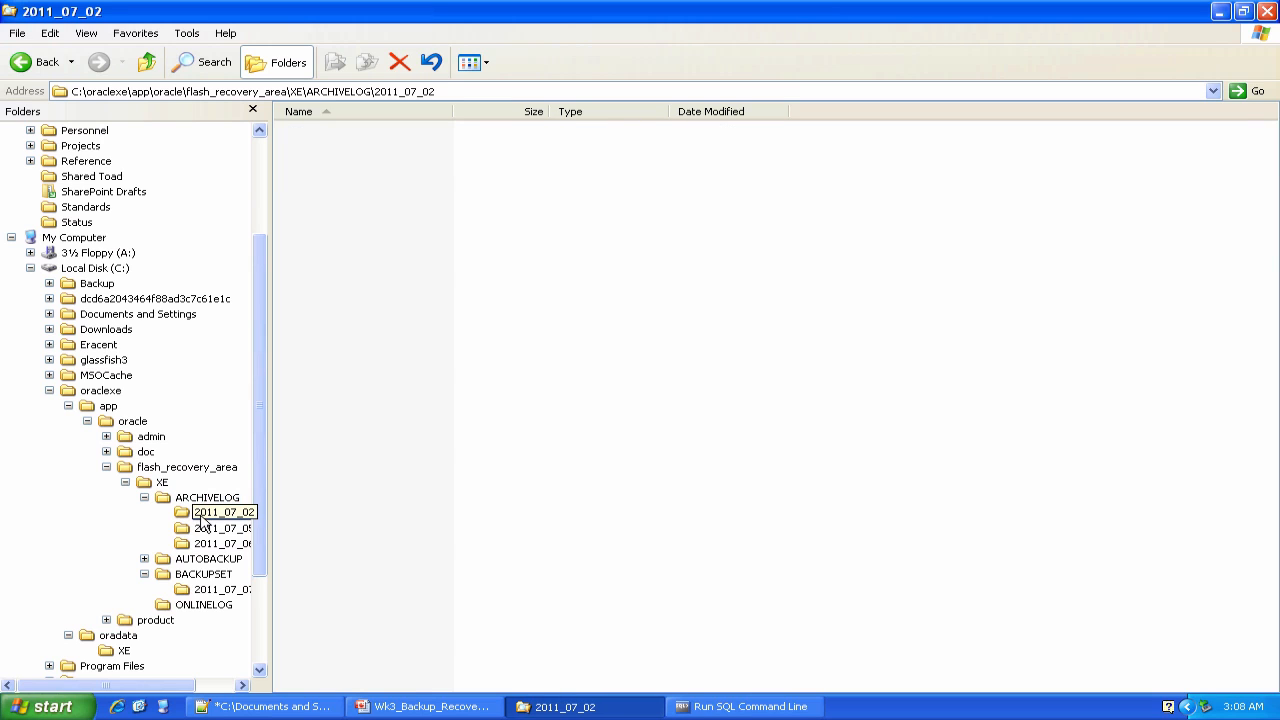
click(220, 528)
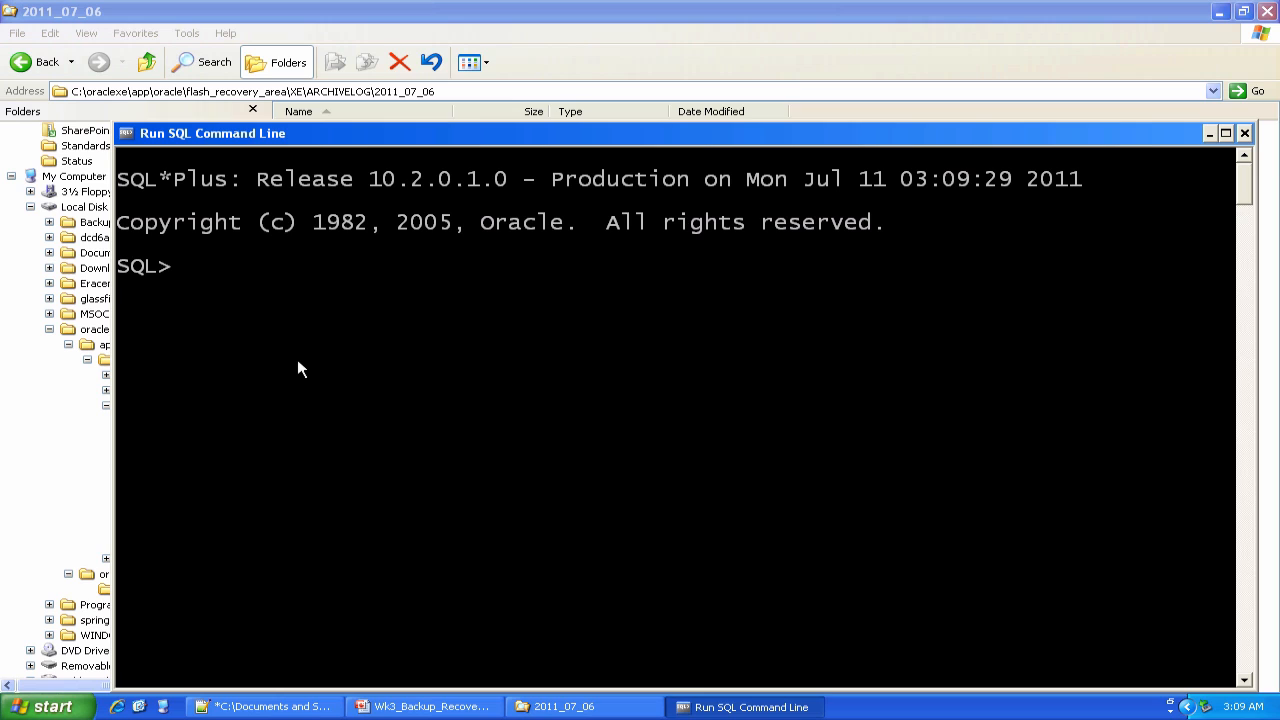
Step: Connect to the database as system with SYSDBA privileges
text(connect s)
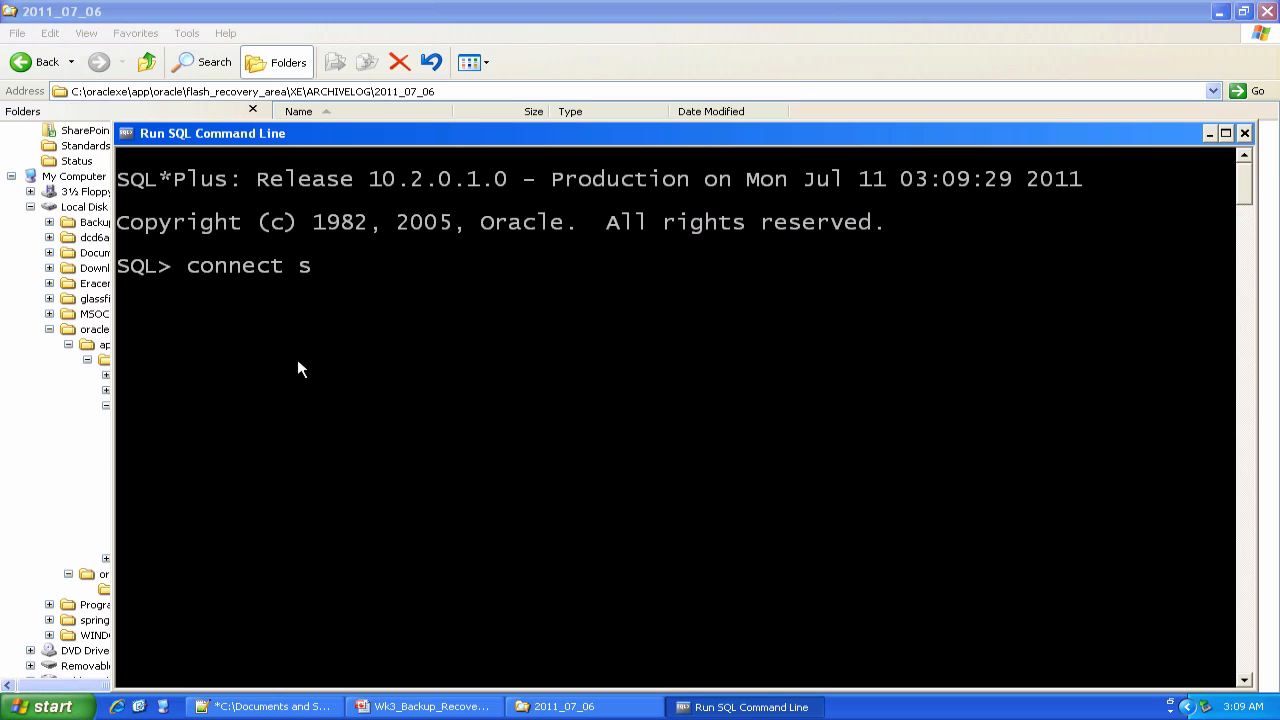
text(ystem as sysdb)
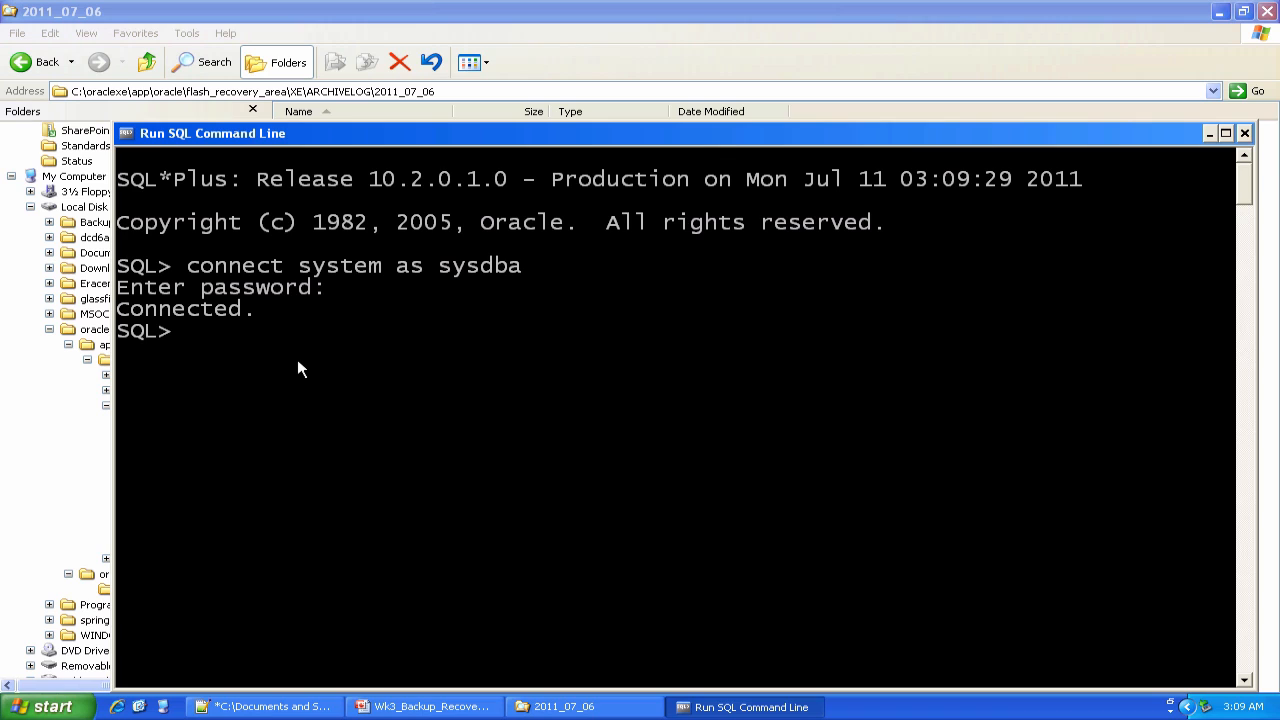
Step: Run 'archive log list' and query log_mode from v$database, both reporting NOARCHIVELOG
text(arch)
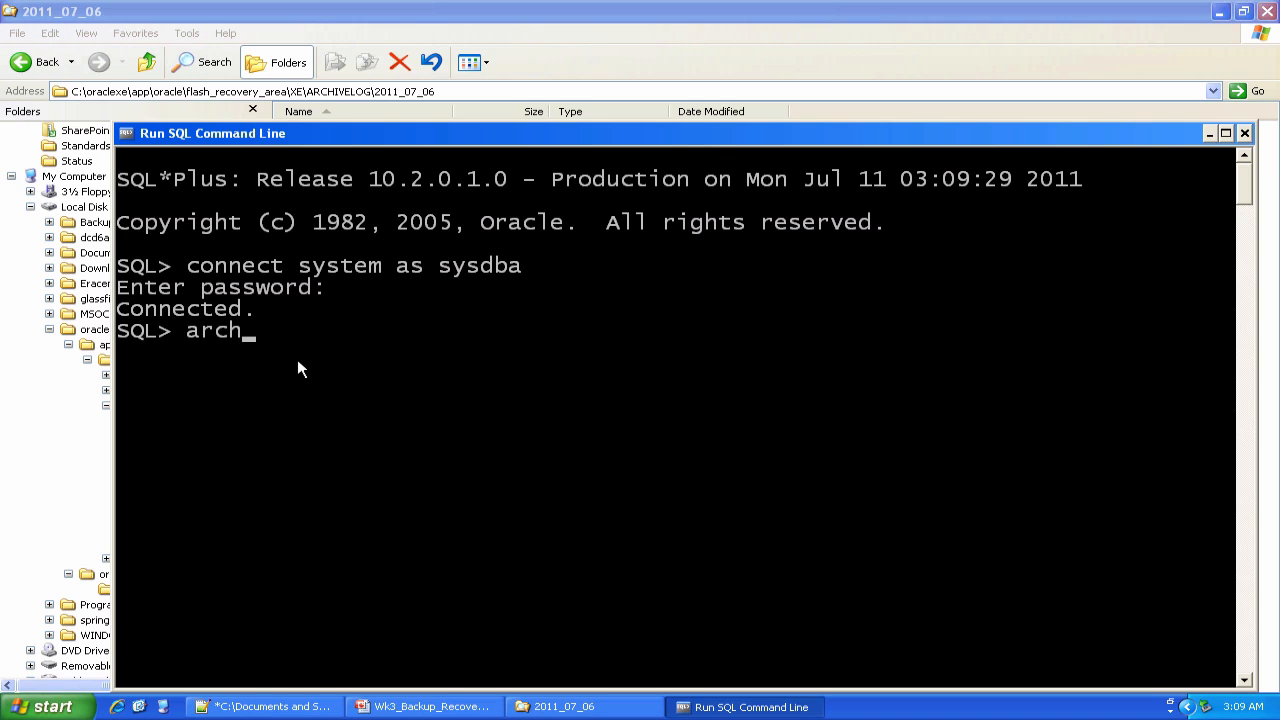
text(i)
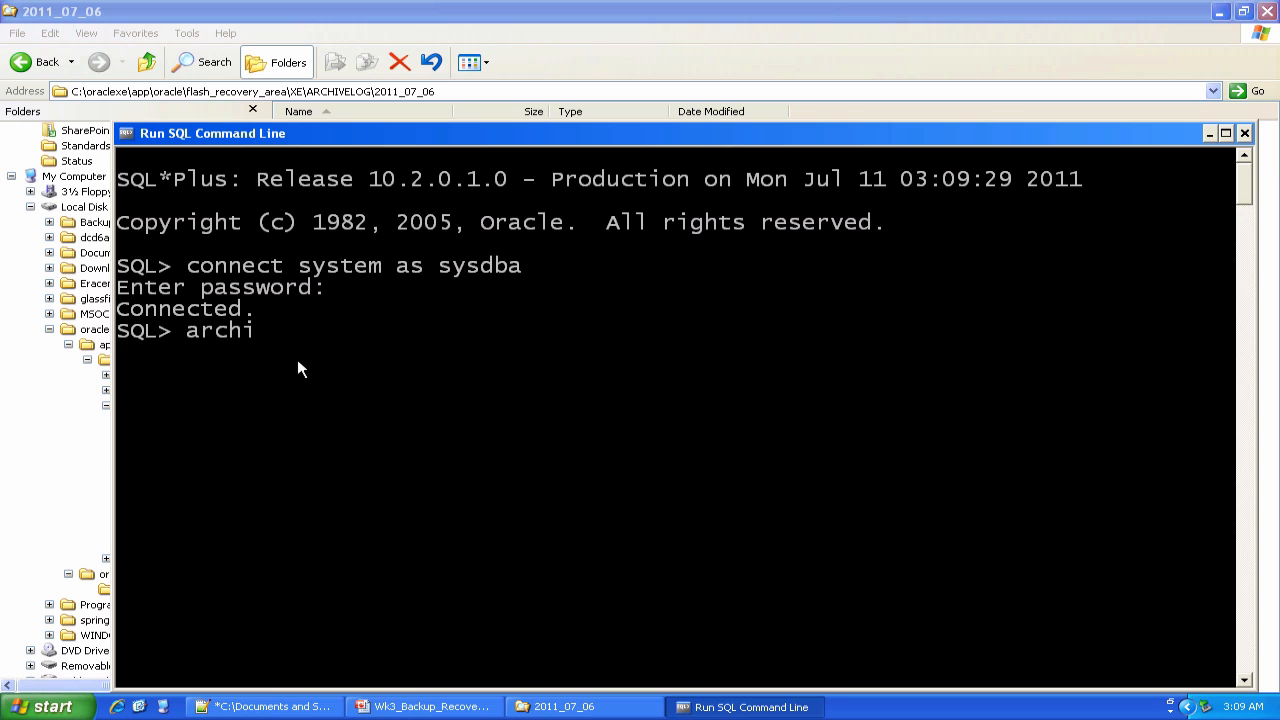
text(ve log list;)
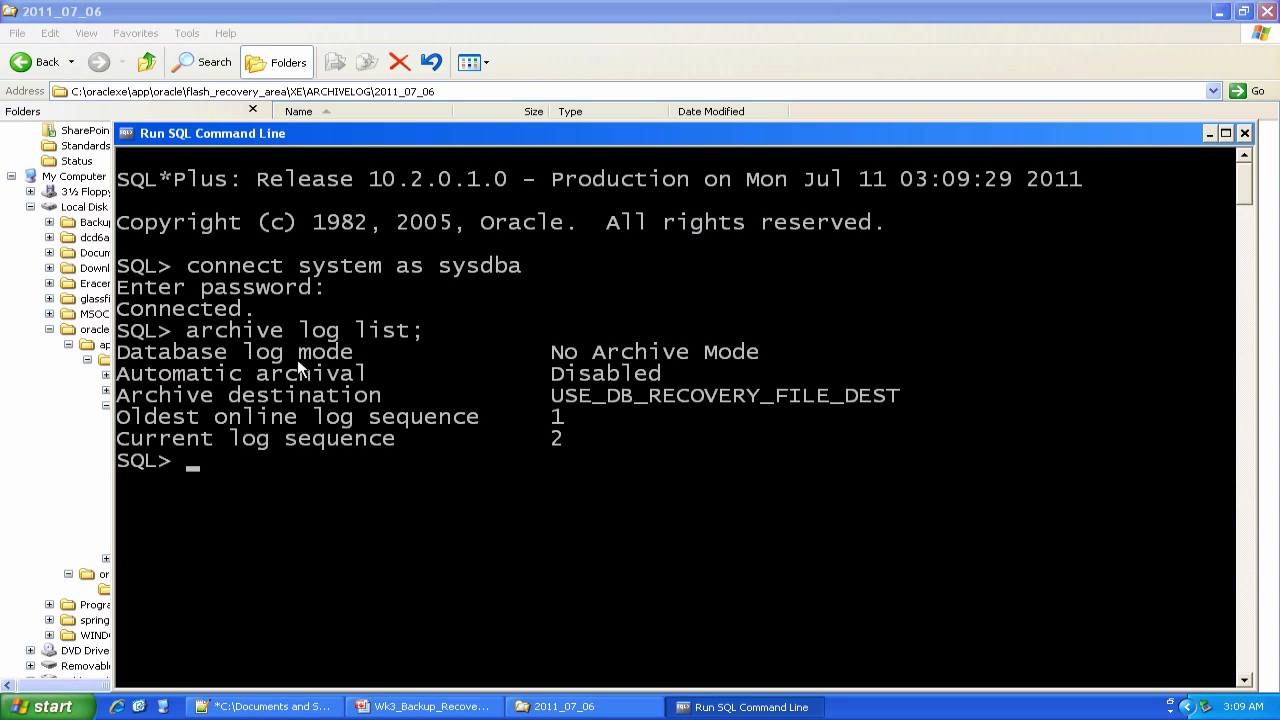
text(select log_)
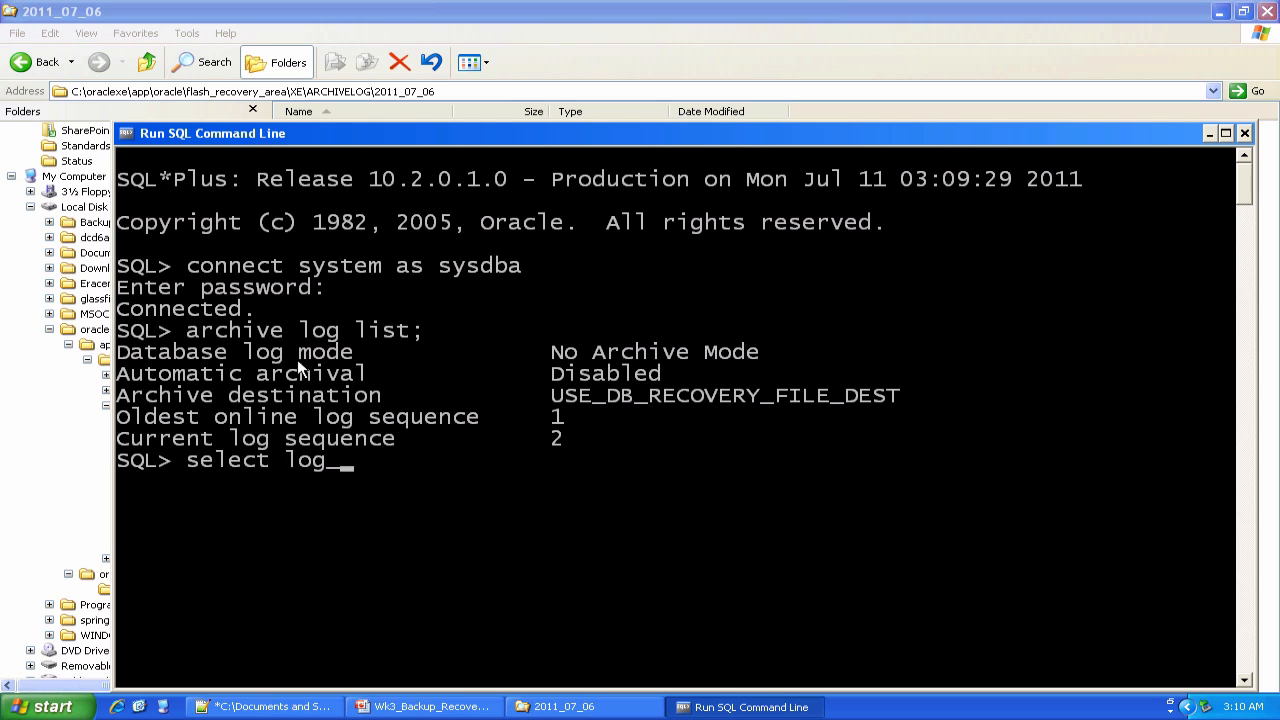
text(mode from v)
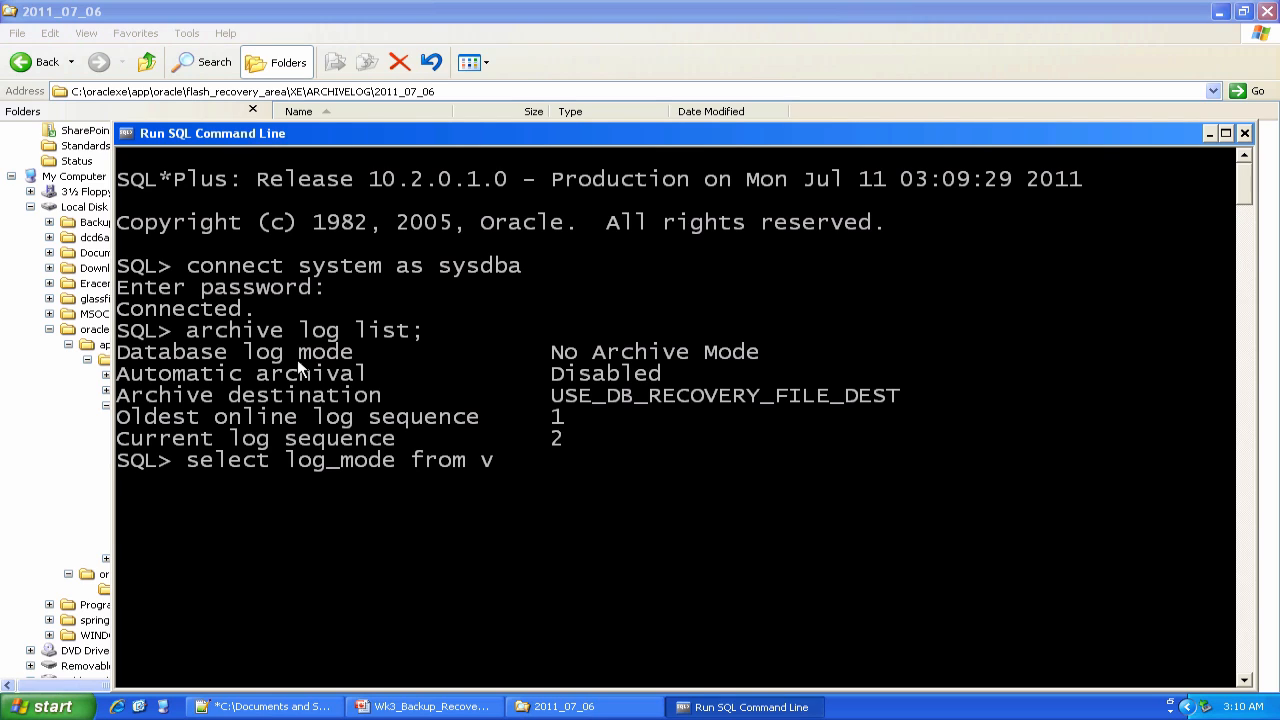
text($database;)
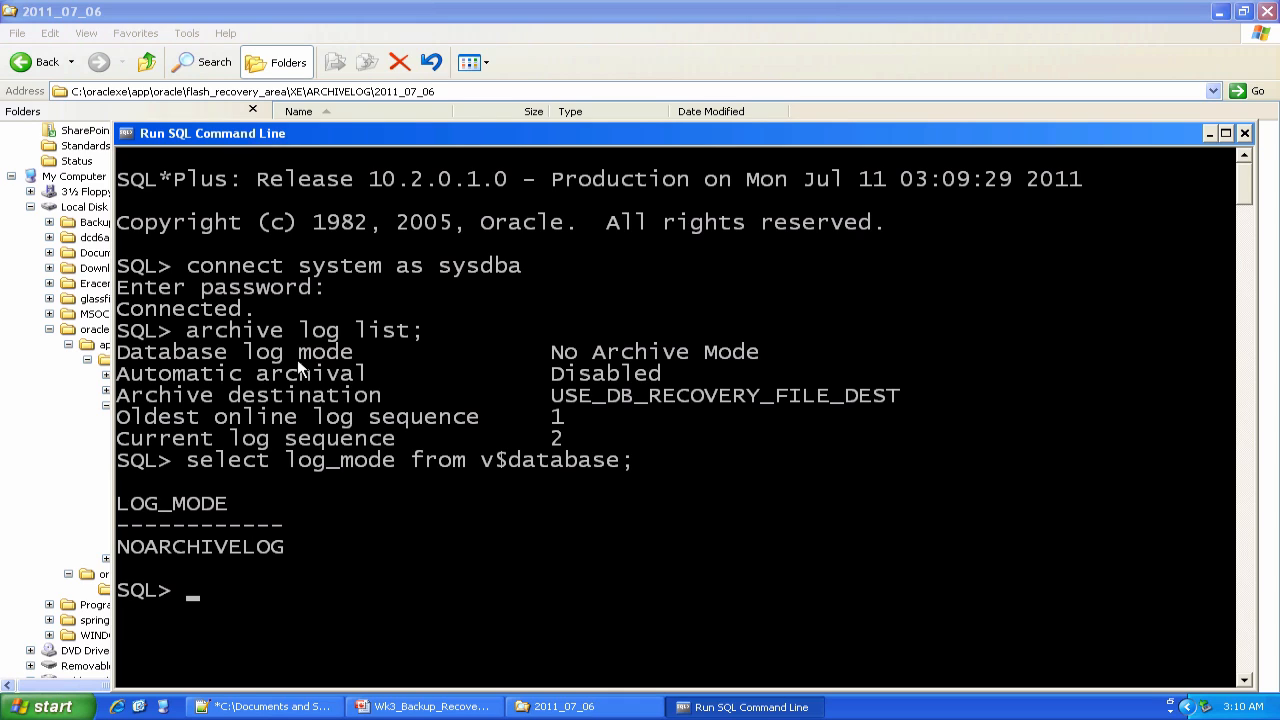
Step: Shut the database down immediate and start it back up in mount mode
text(shutdown i)
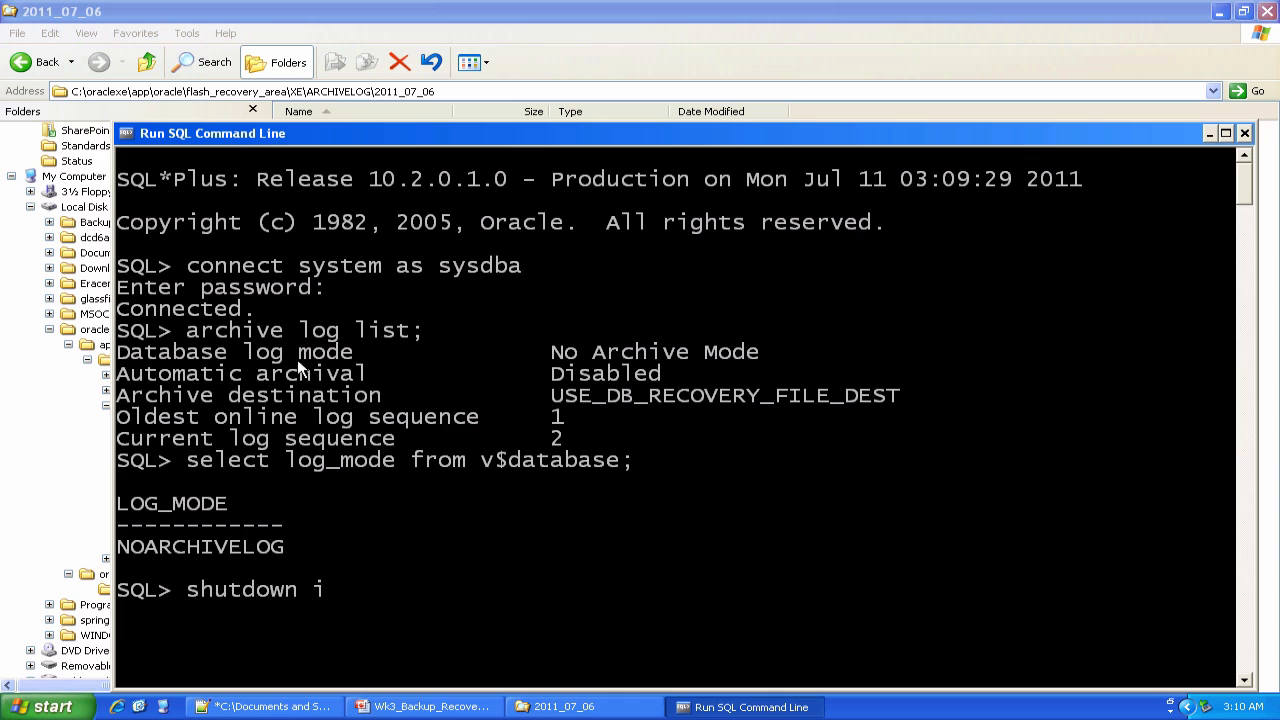
text(mmediate;)
text(startup mount)
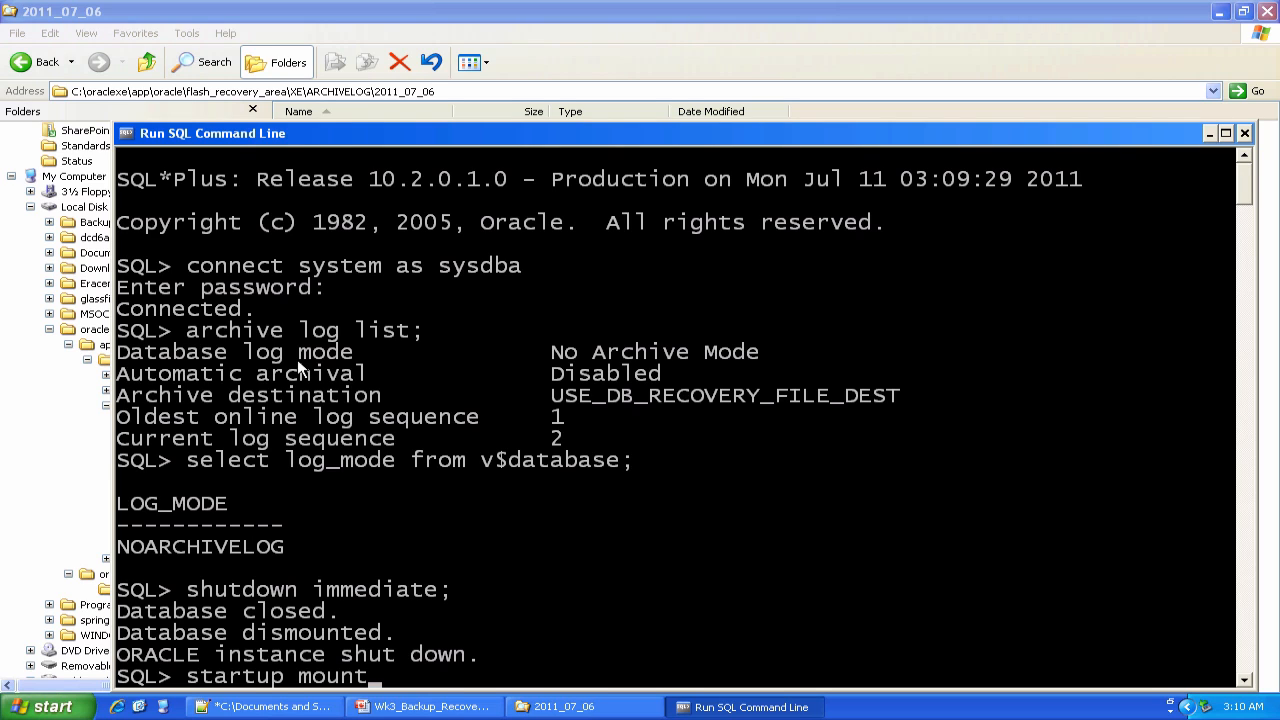
text(;)
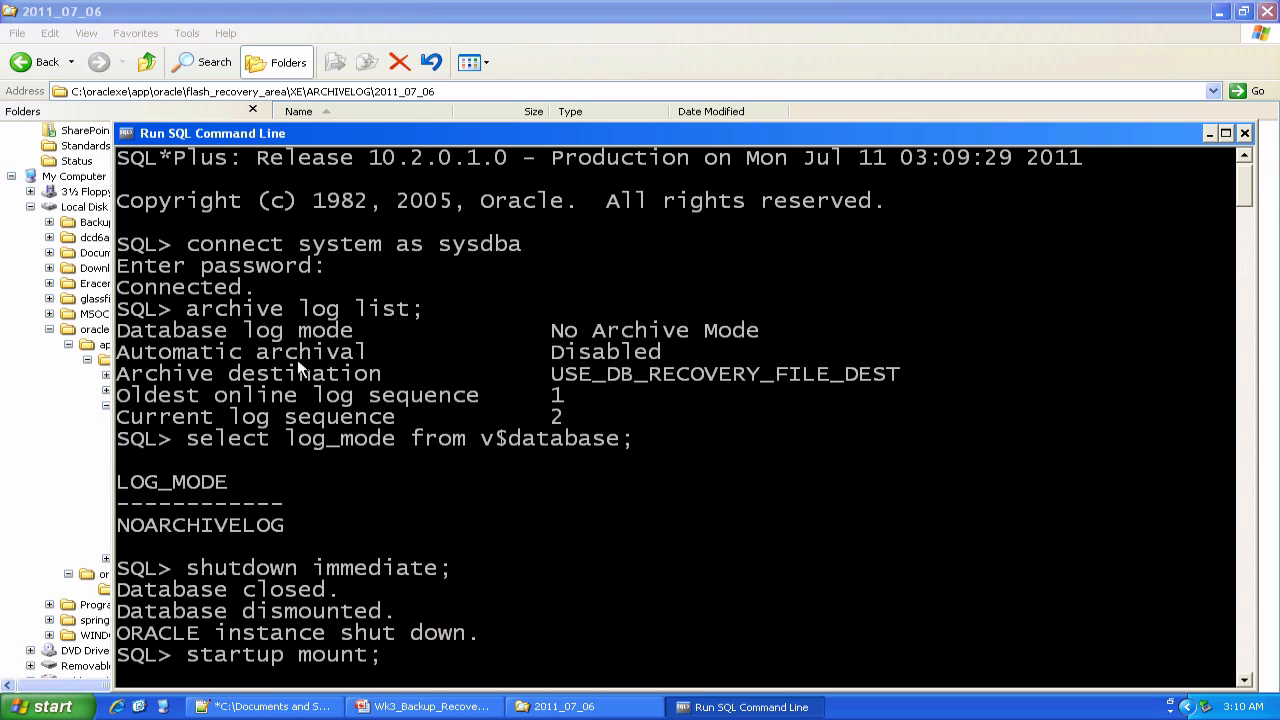
key(Return)
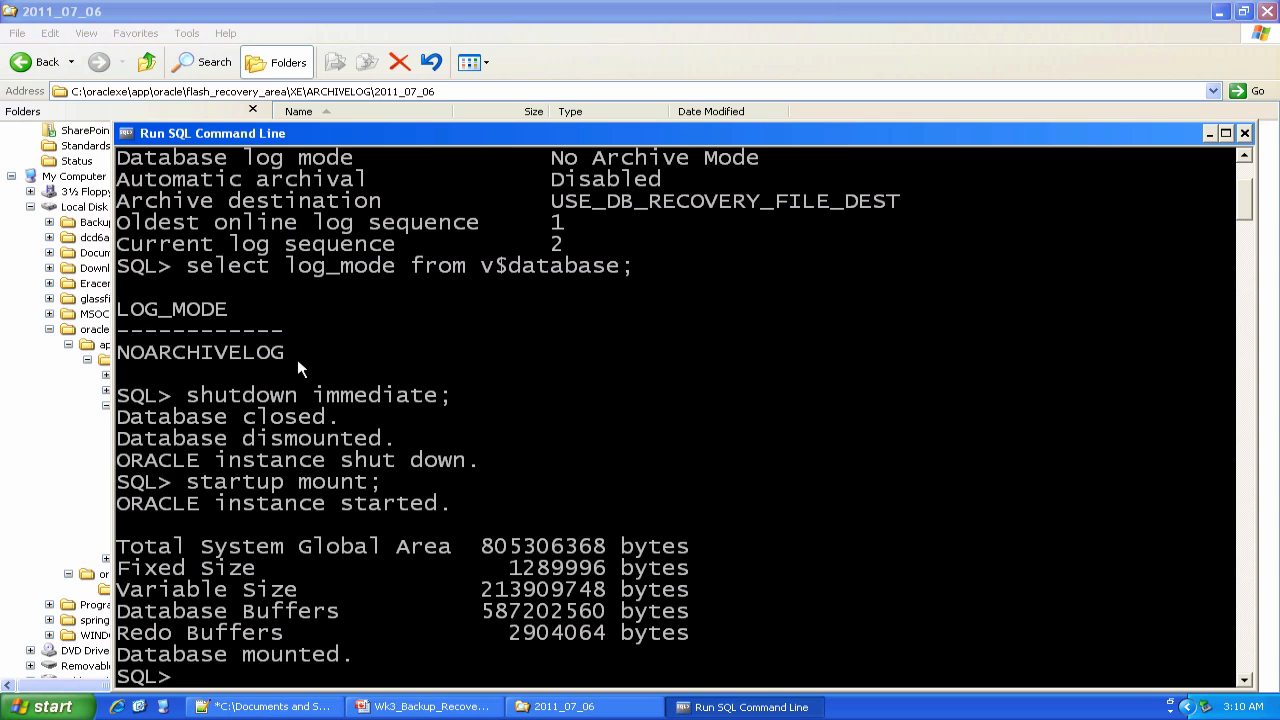
Step: Alter the database to ARCHIVELOG, reopen it, and confirm log_mode now reports ARCHIVELOG
text(alter data)
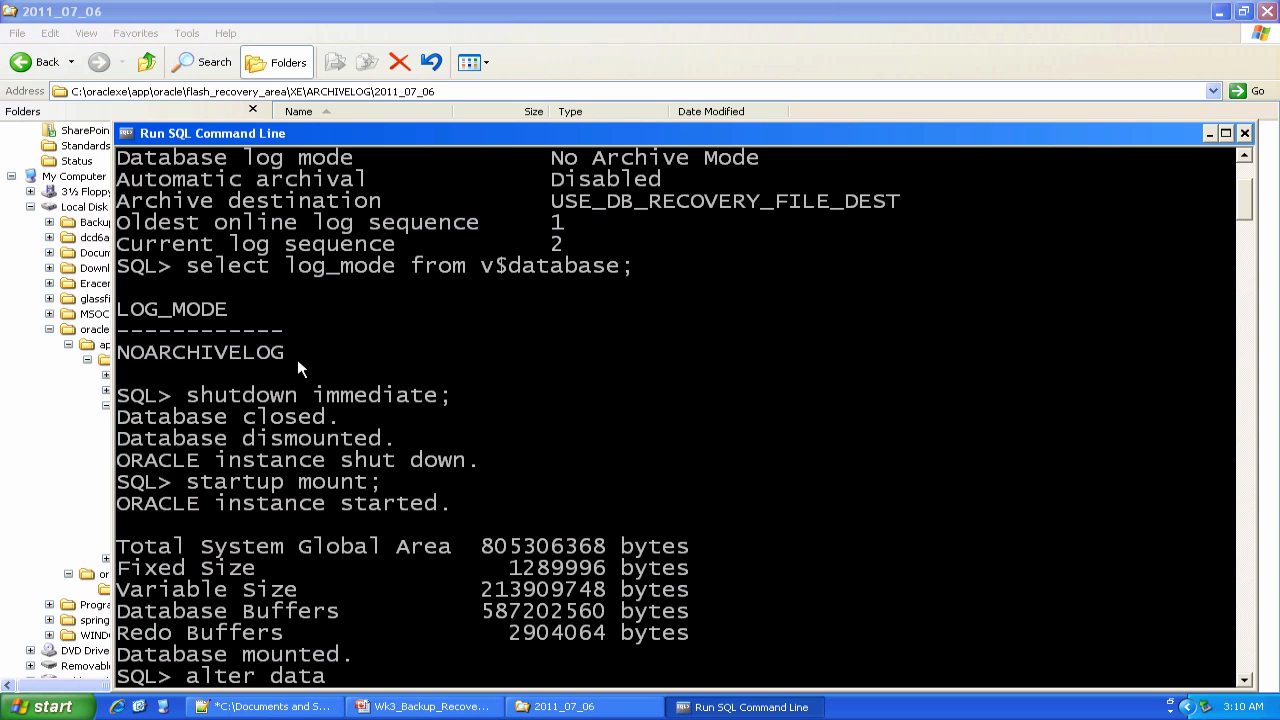
text(vas)
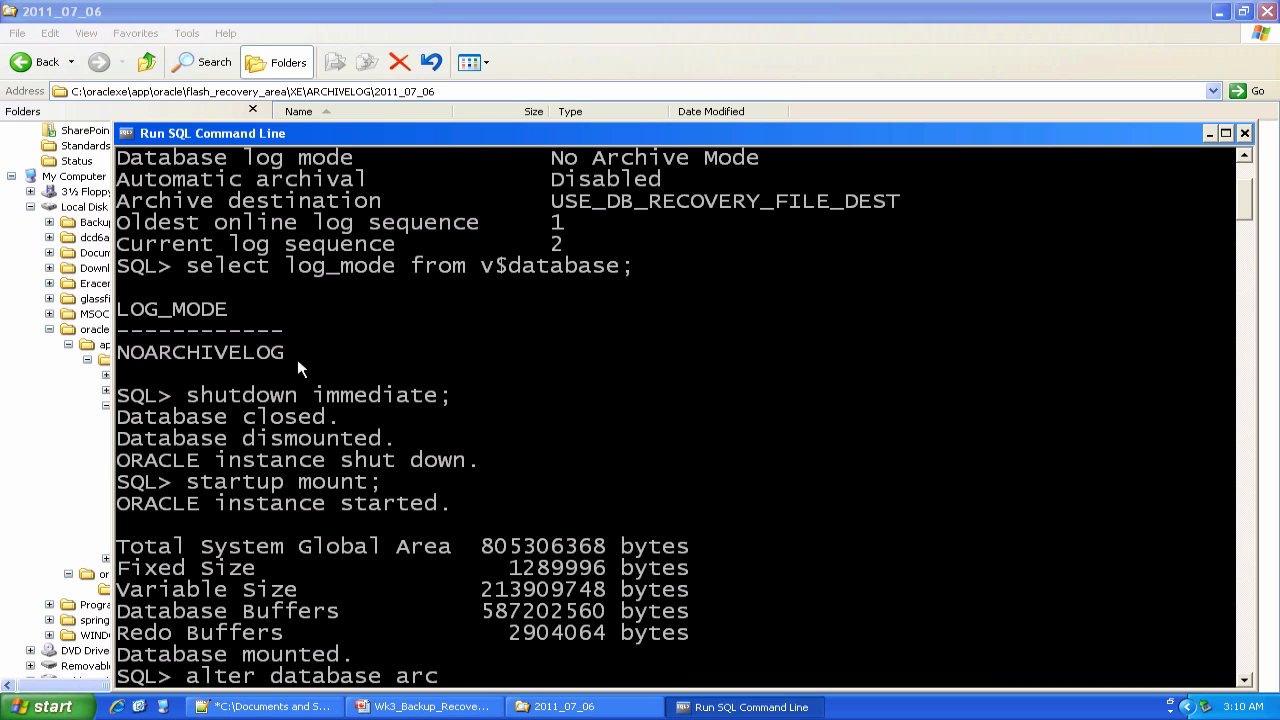
text(archivelog;)
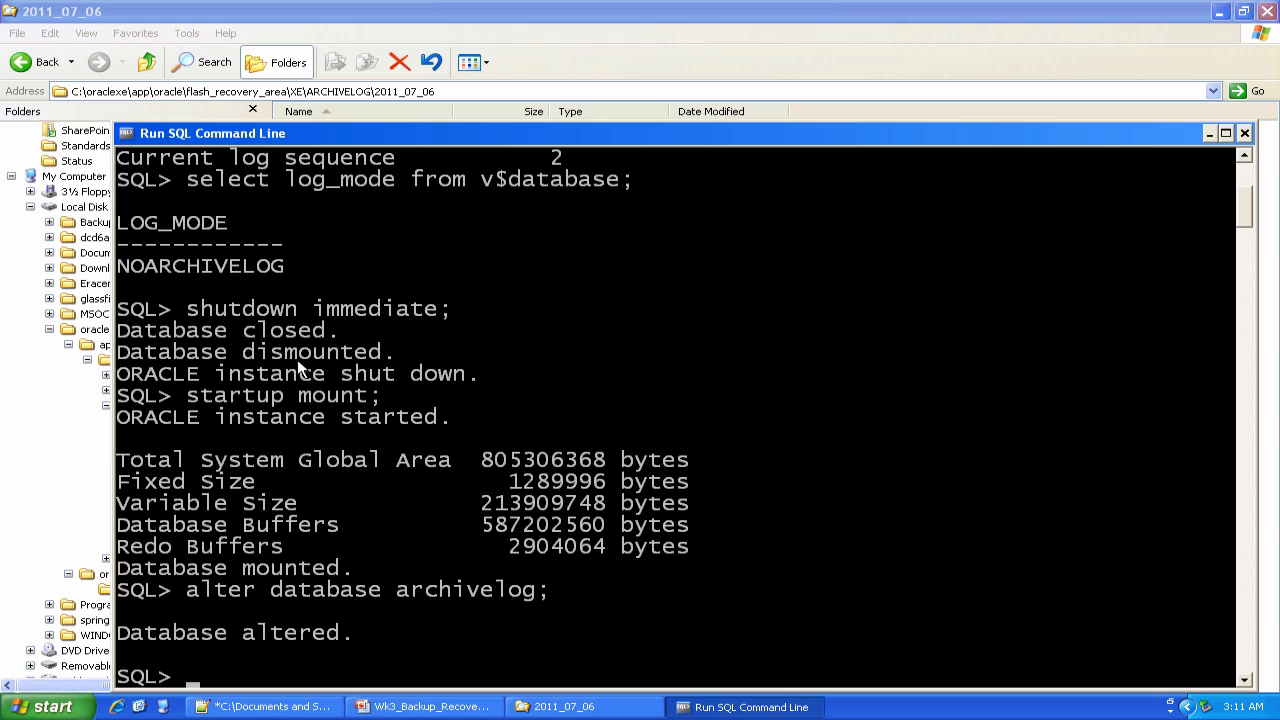
text(alter database open;)
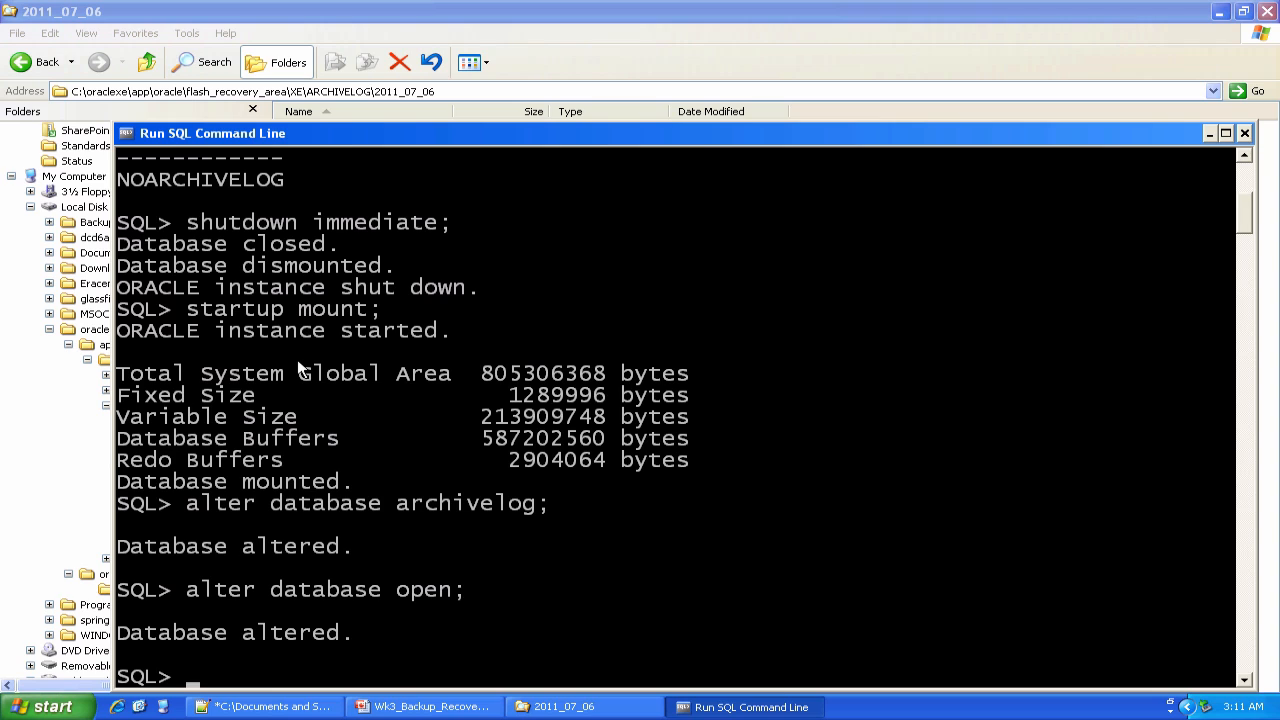
text(alter database archivelog;)
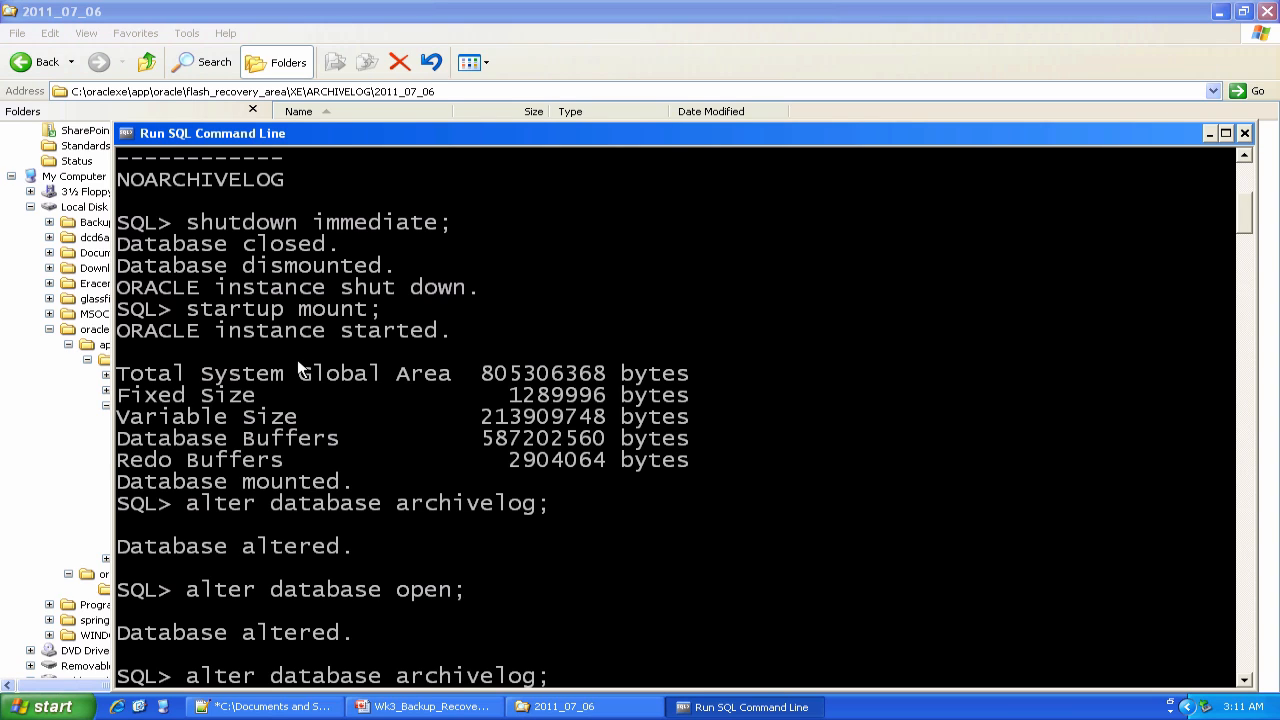
text(select log_mode from v$database;)
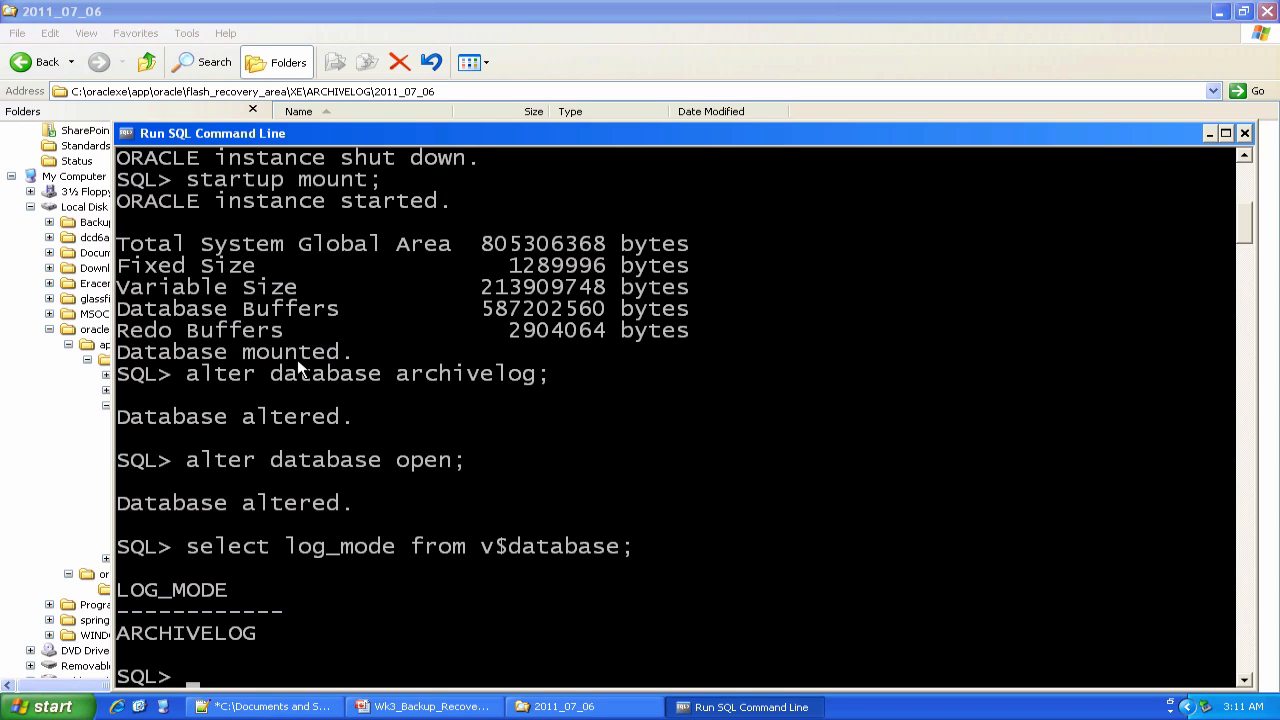
mouse_move(378, 430)
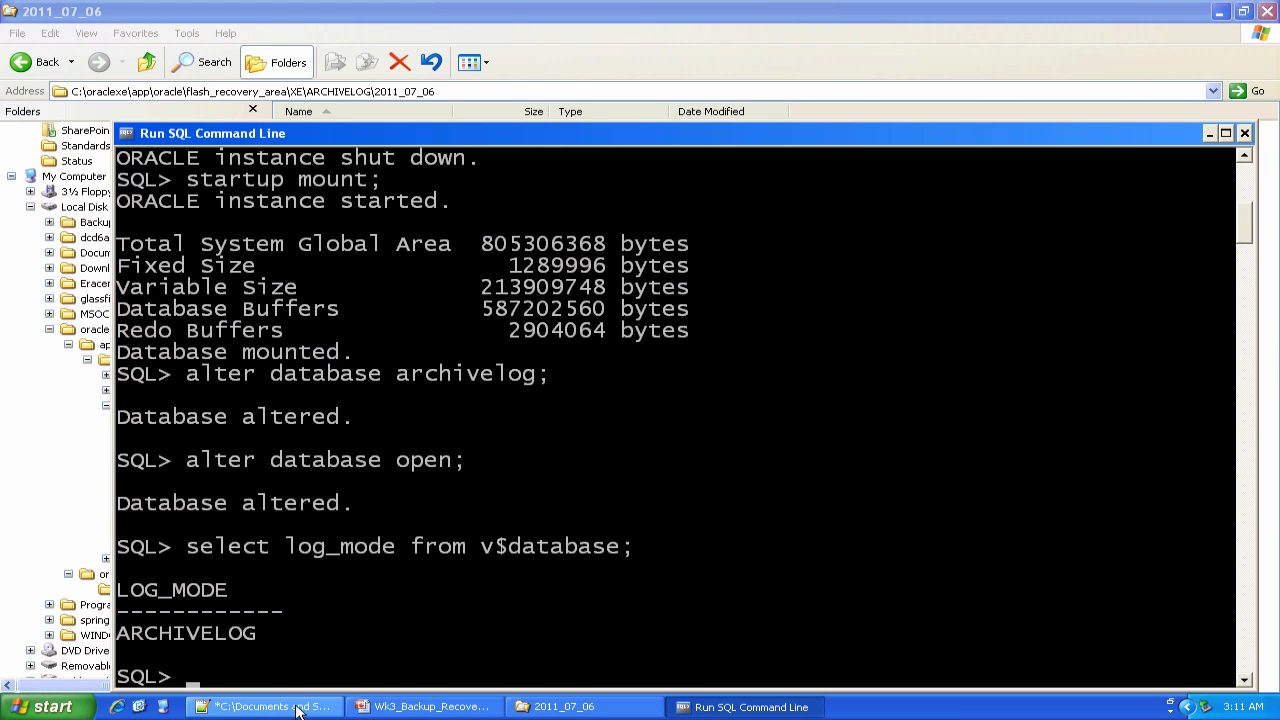
Step: Review the CREATE TABLESPACE GonnaLoseIt statement, then show removable disk E: holding GONNALOSEIT.DBF
click(264, 706)
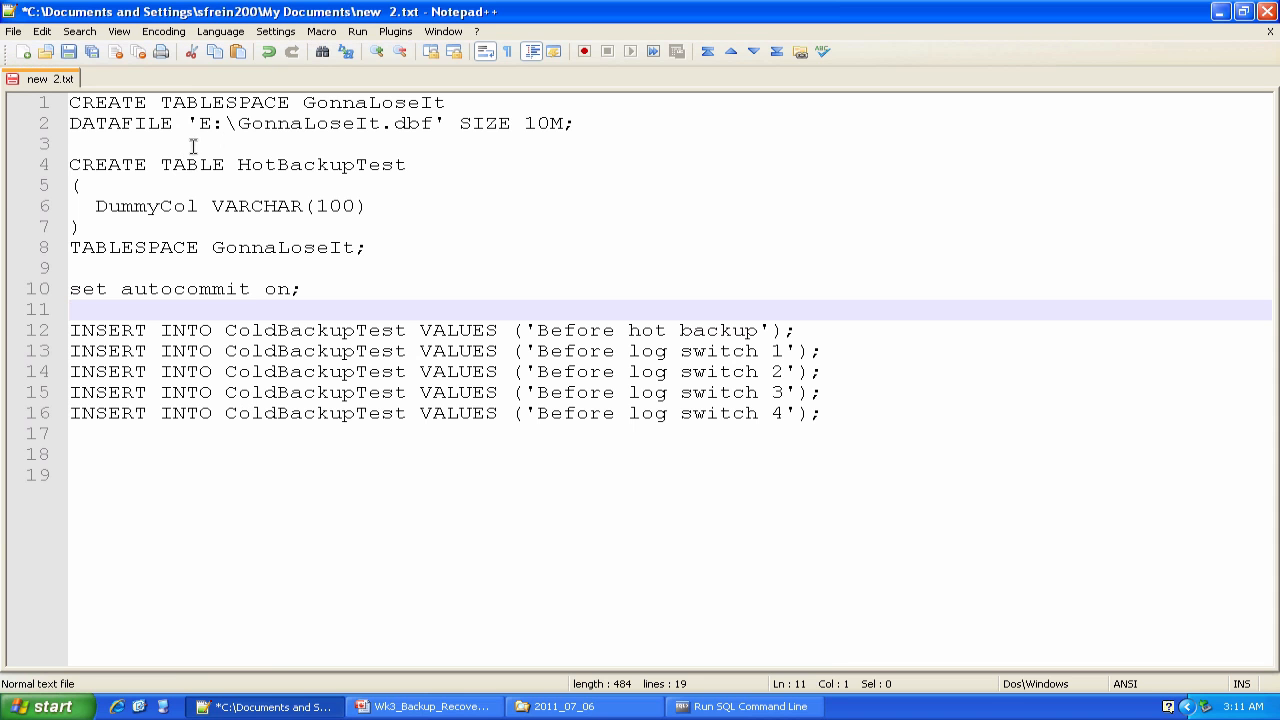
drag(446, 124, 576, 124)
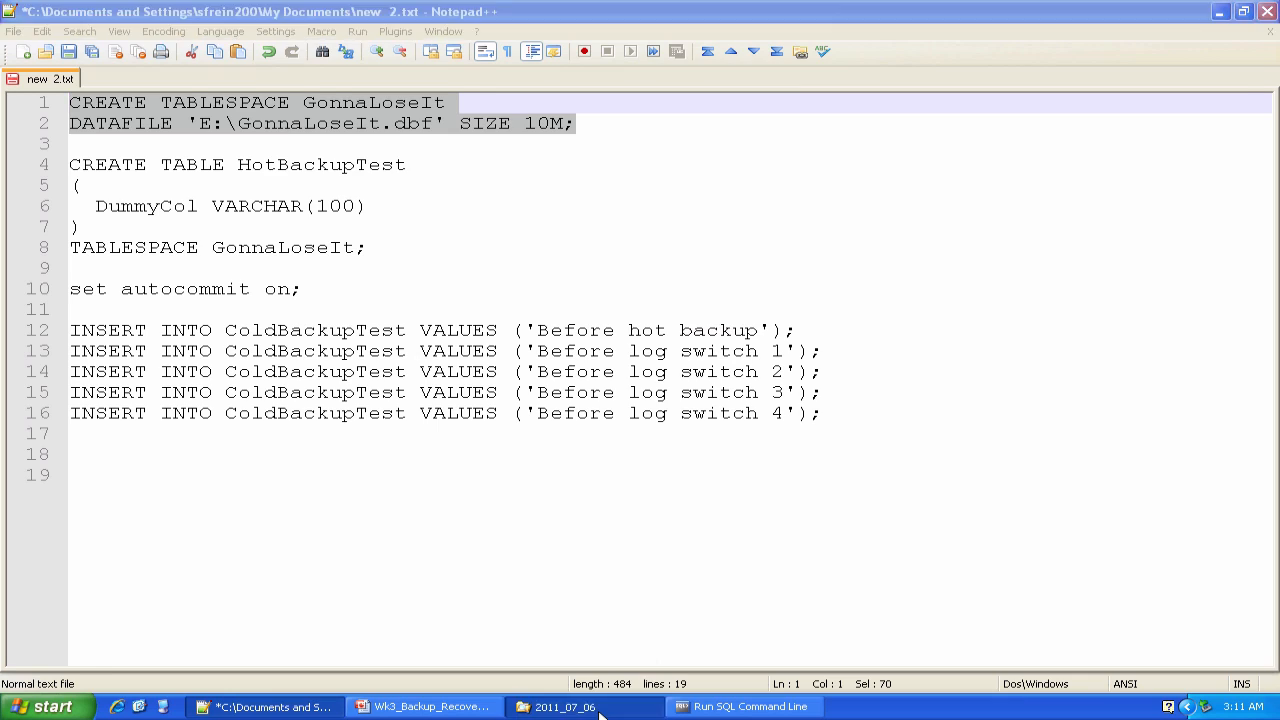
click(564, 706)
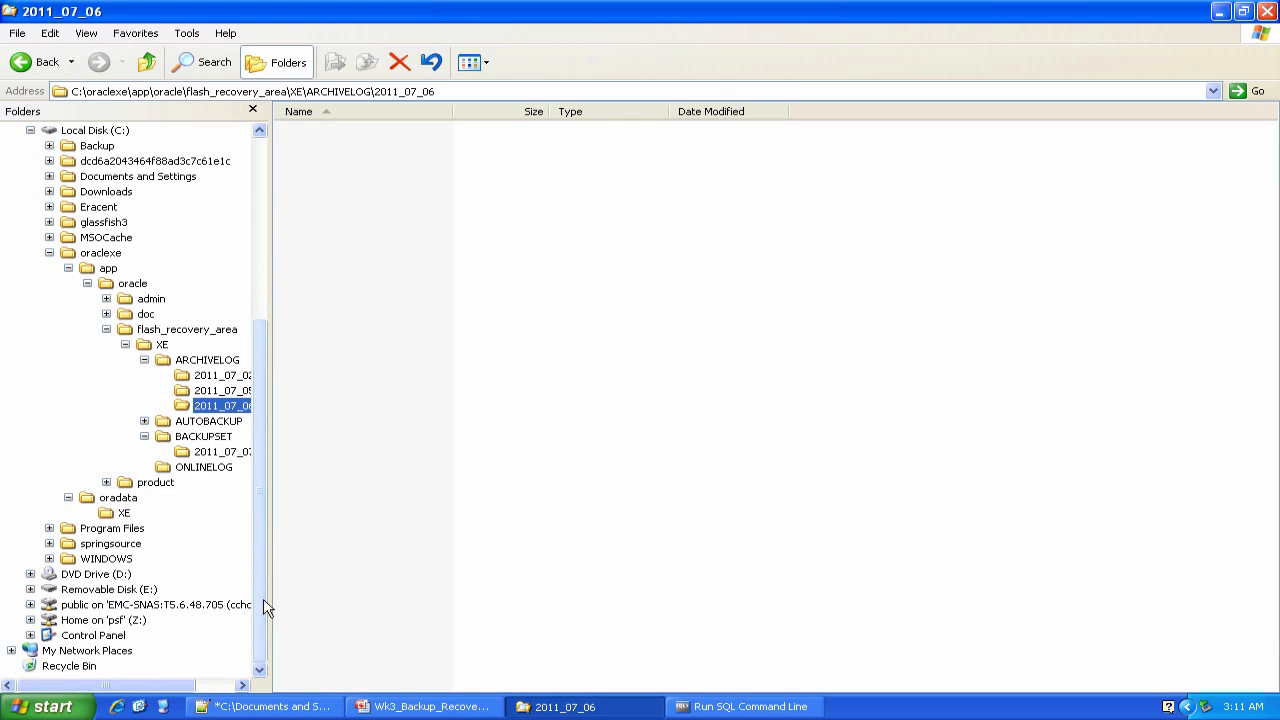
click(108, 572)
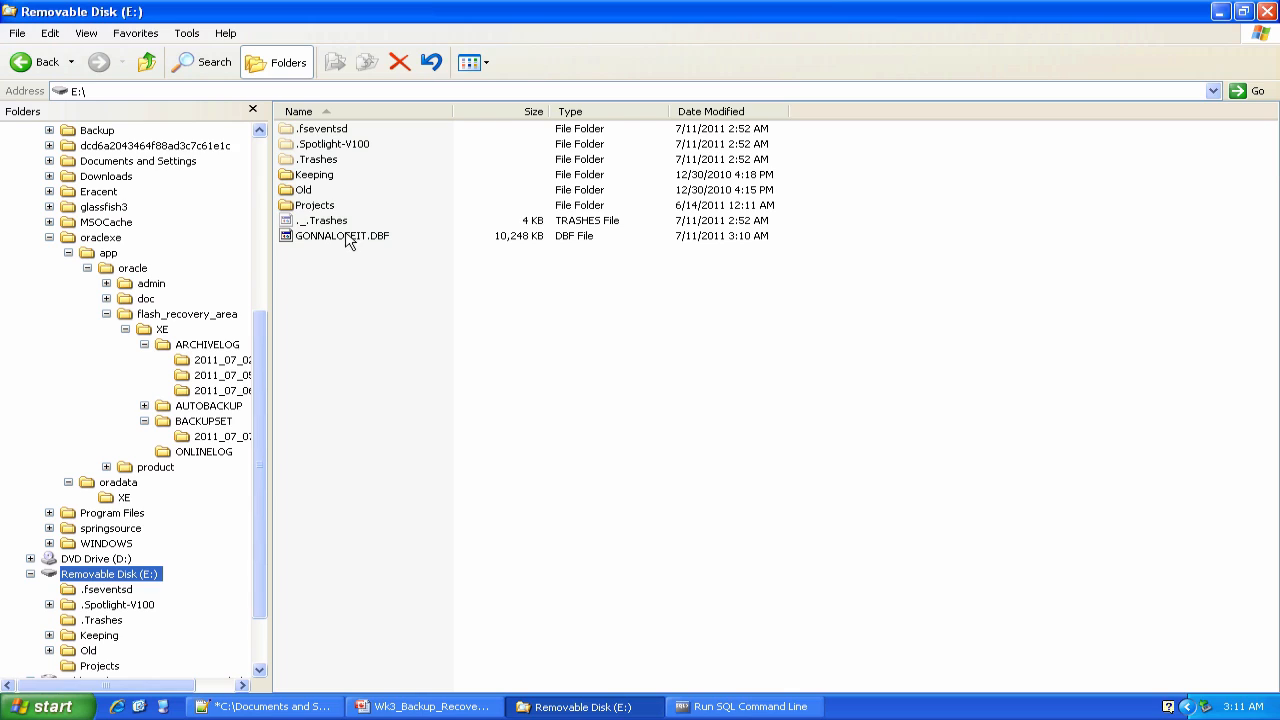
mouse_move(364, 238)
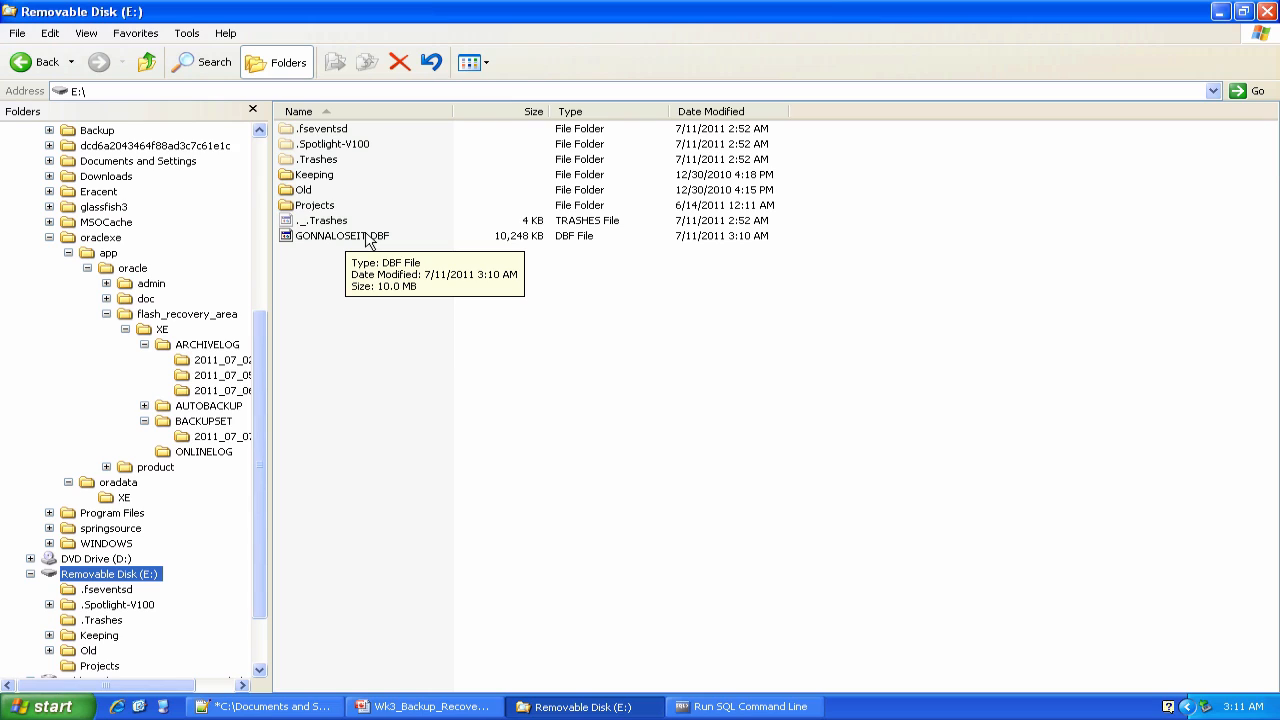
mouse_move(372, 340)
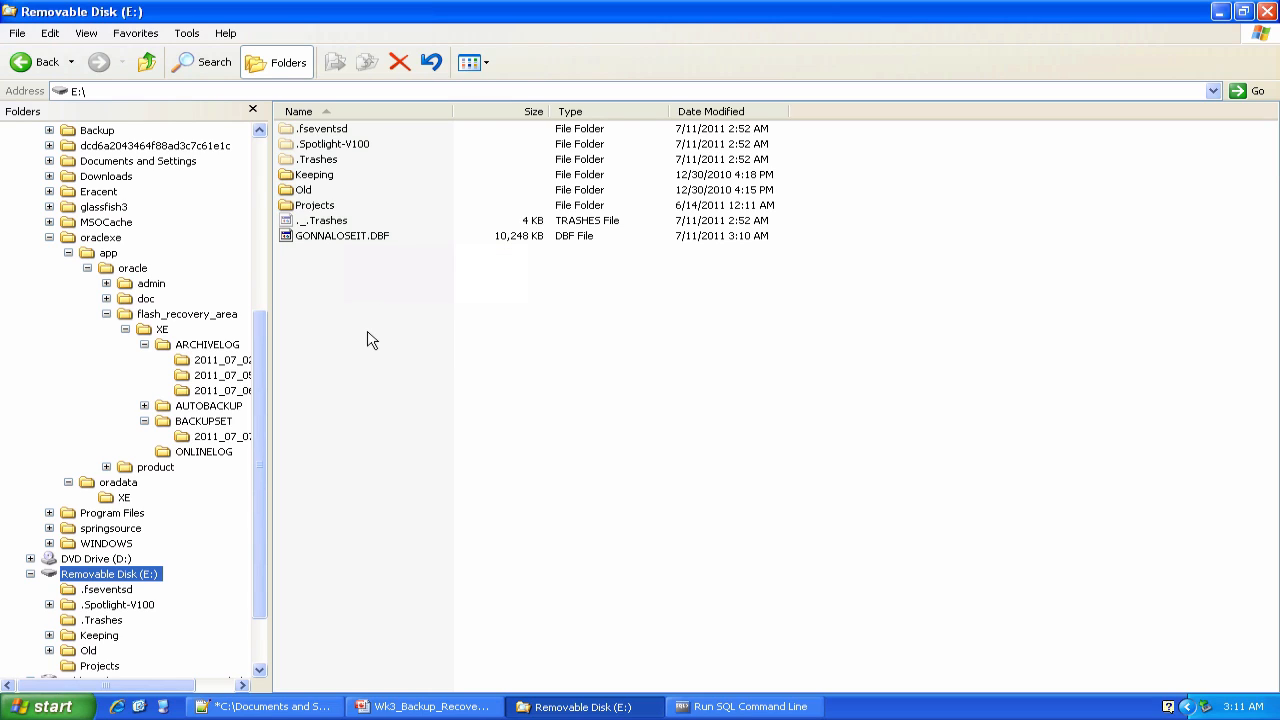
mouse_move(564, 504)
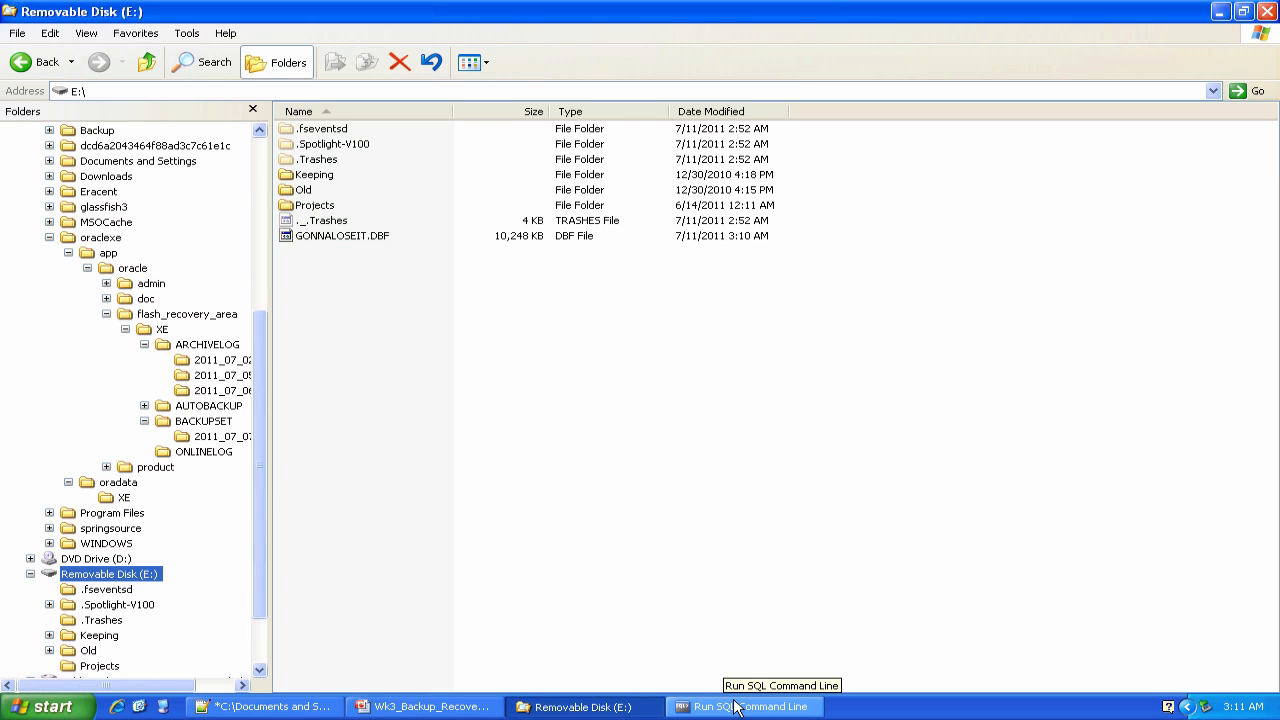
mouse_move(744, 708)
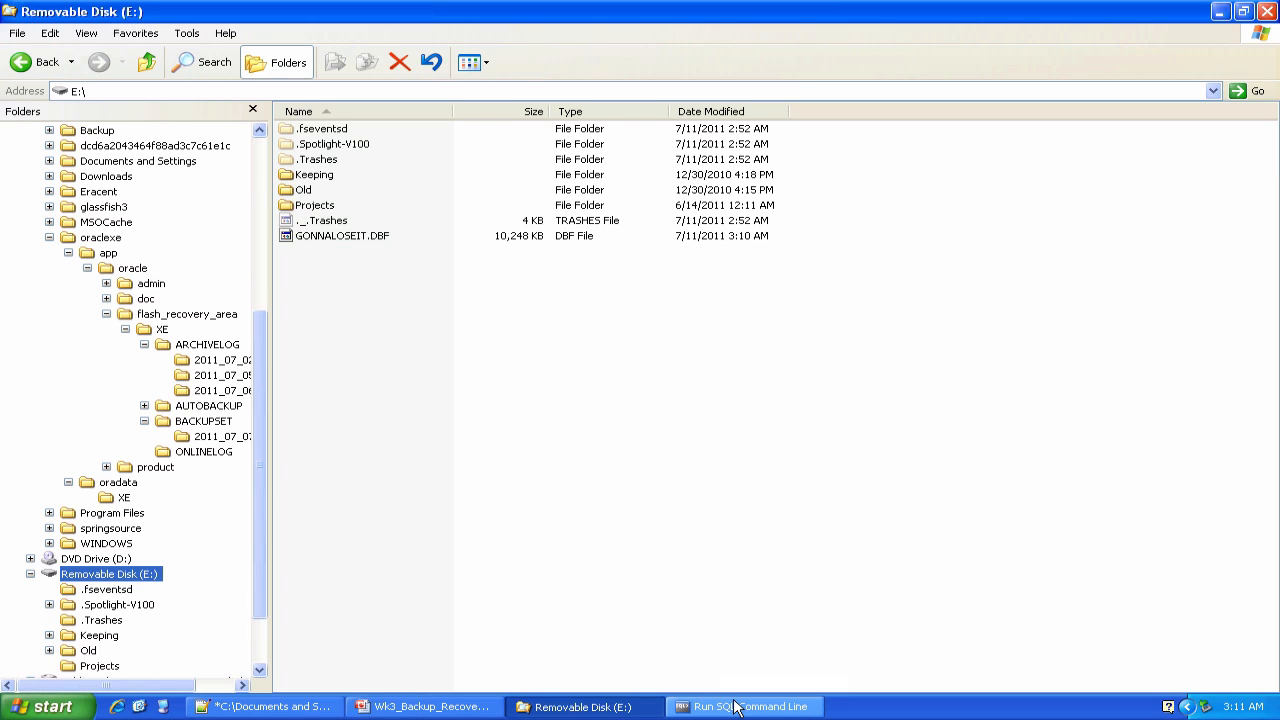
Step: Copy the CREATE TABLE HotBackupTest statement from the script and run it in SQL*Plus
click(744, 708)
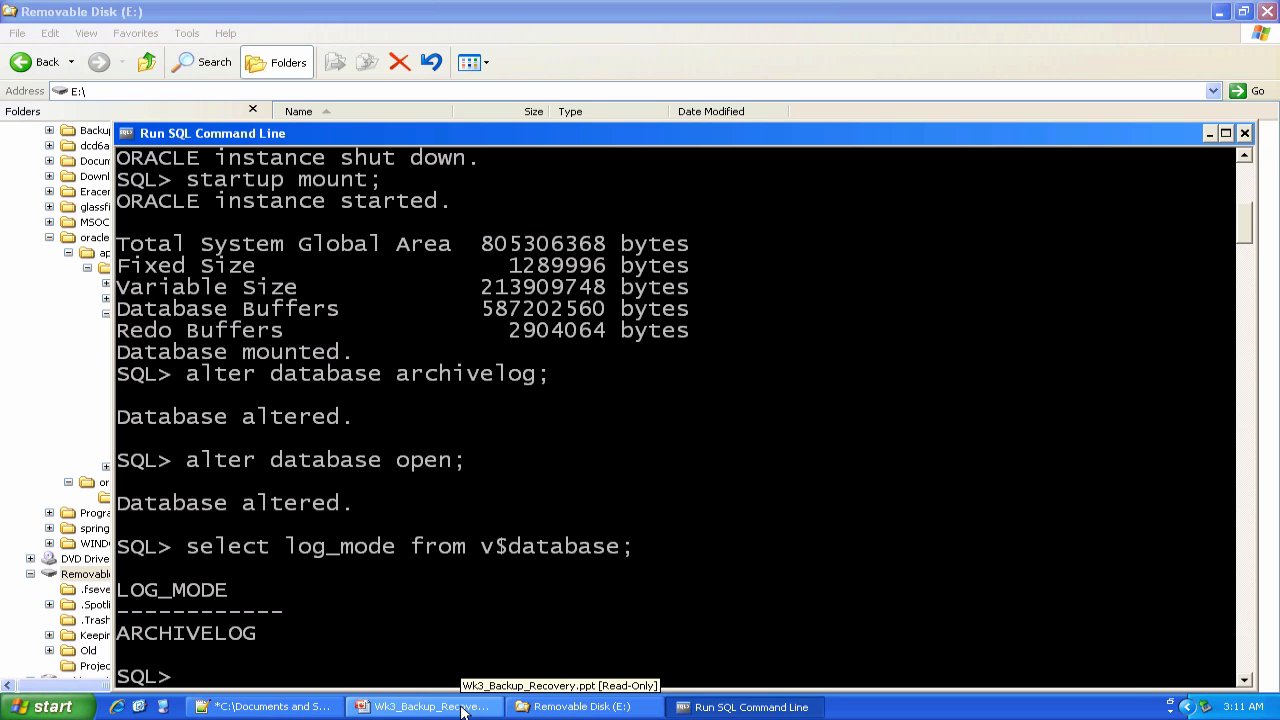
click(264, 706)
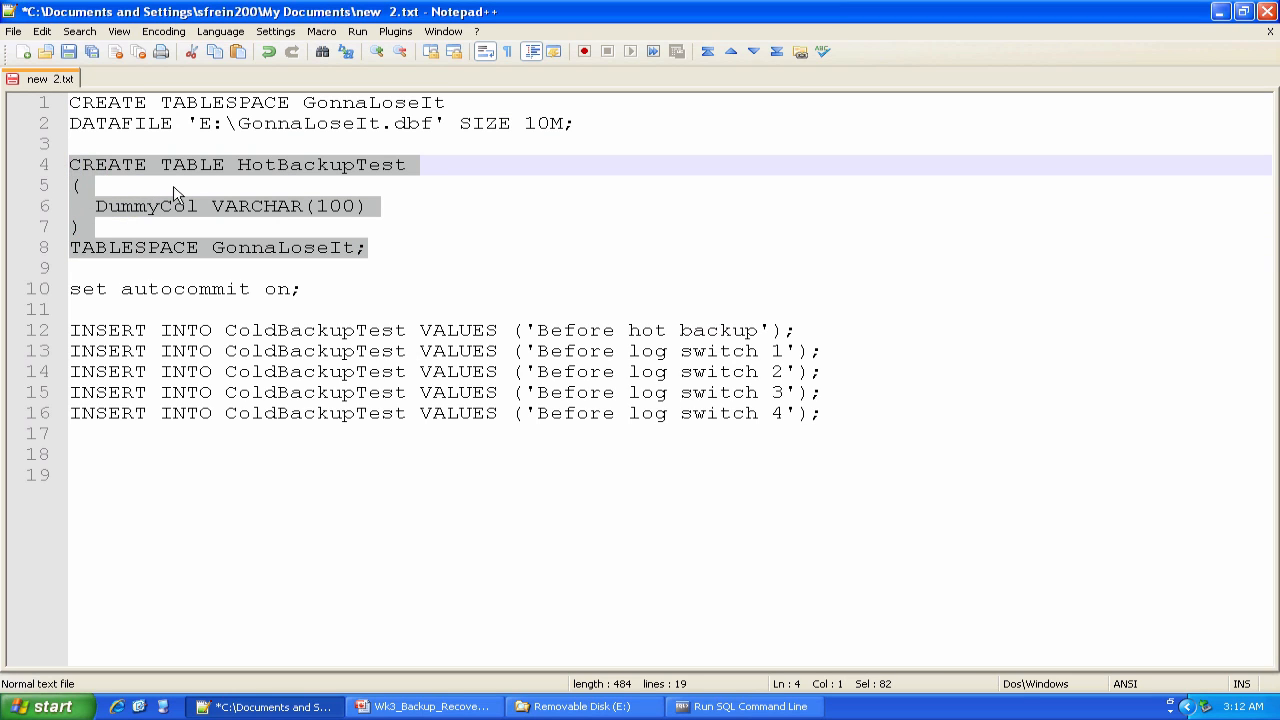
mouse_move(184, 172)
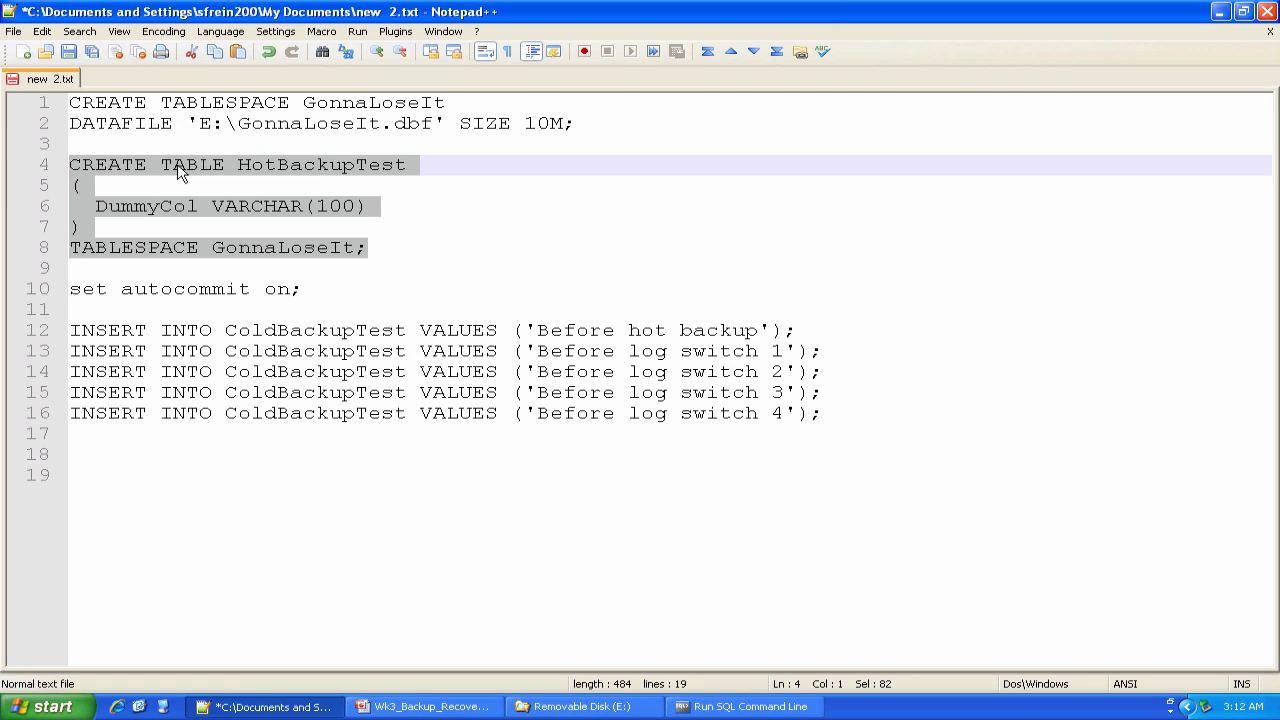
right_click(180, 170)
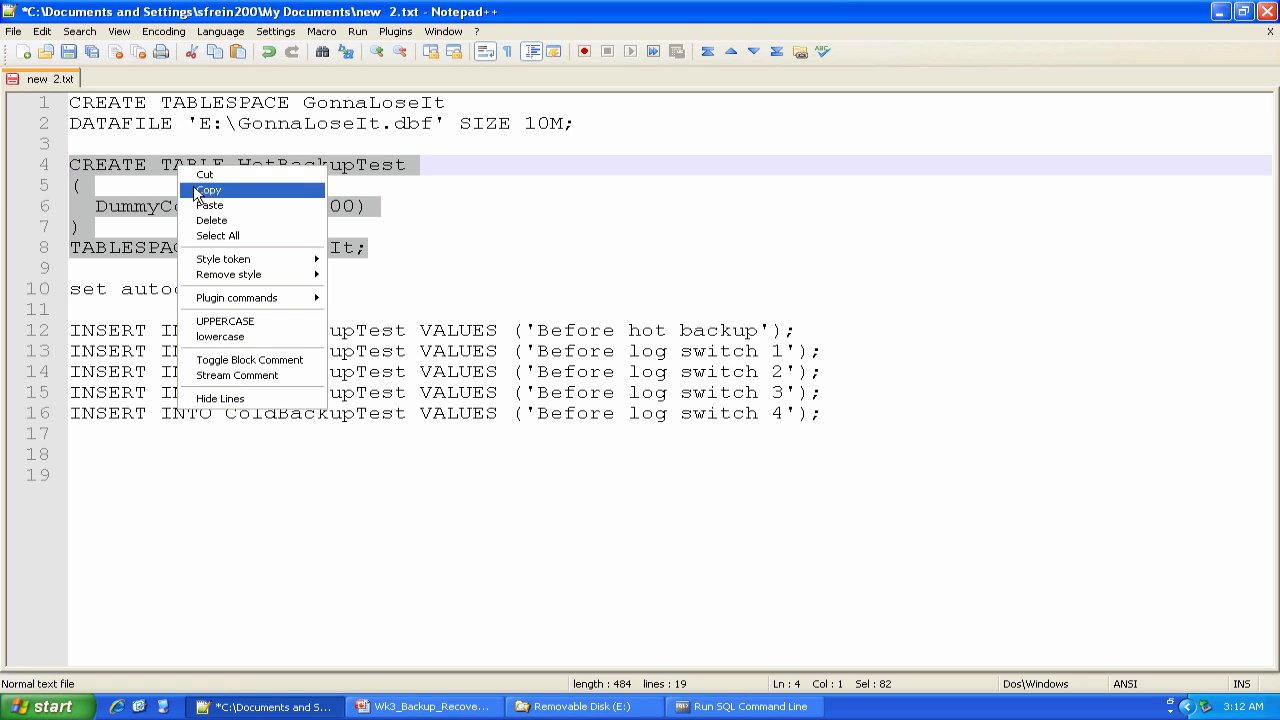
click(208, 190)
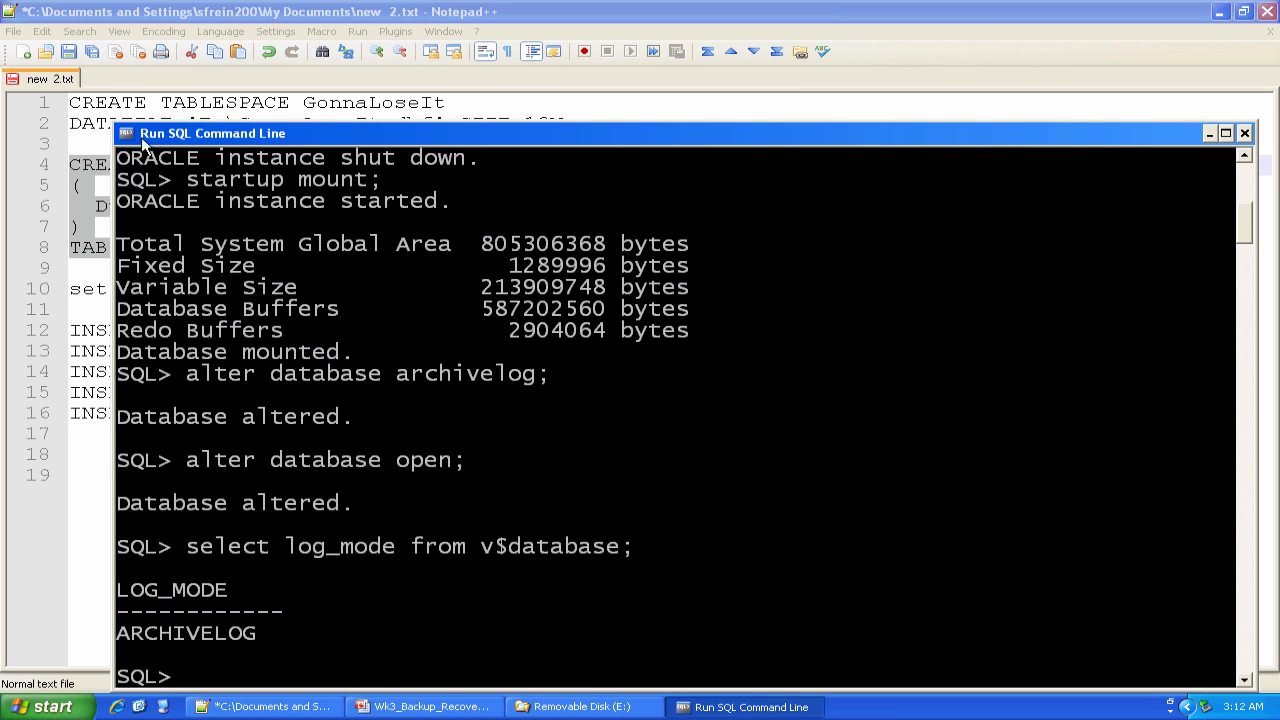
click(126, 132)
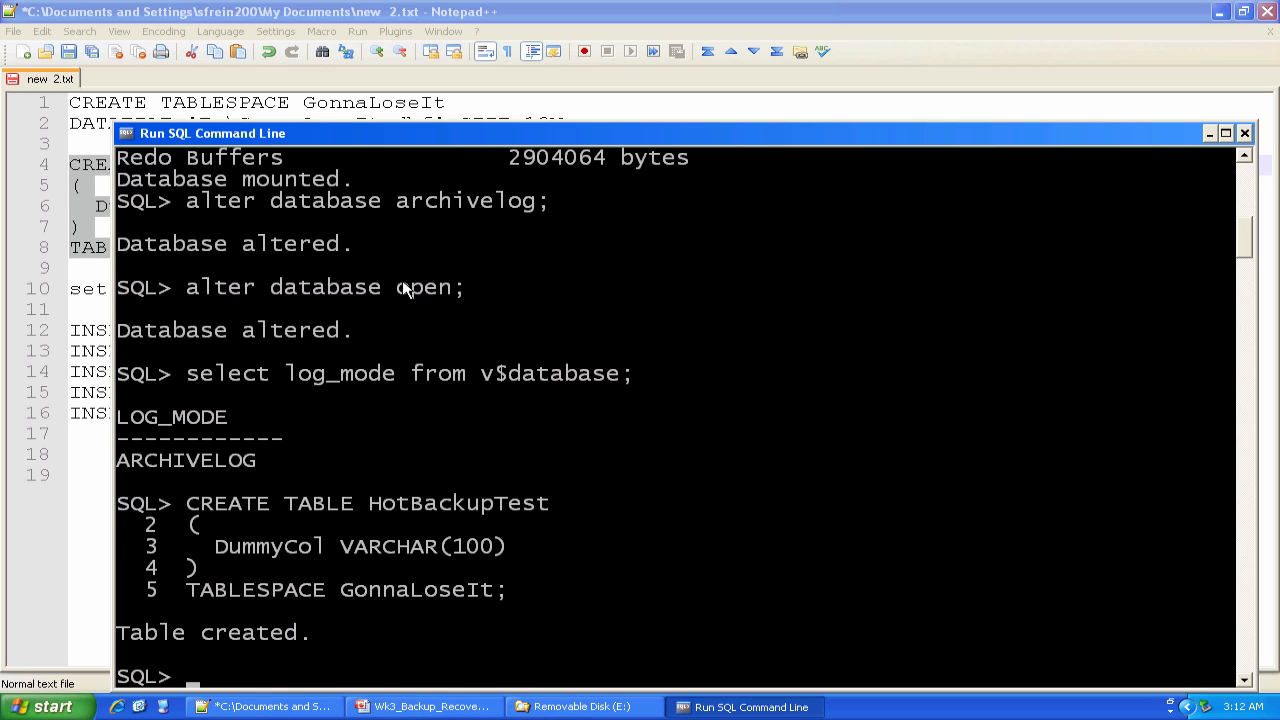
mouse_move(304, 412)
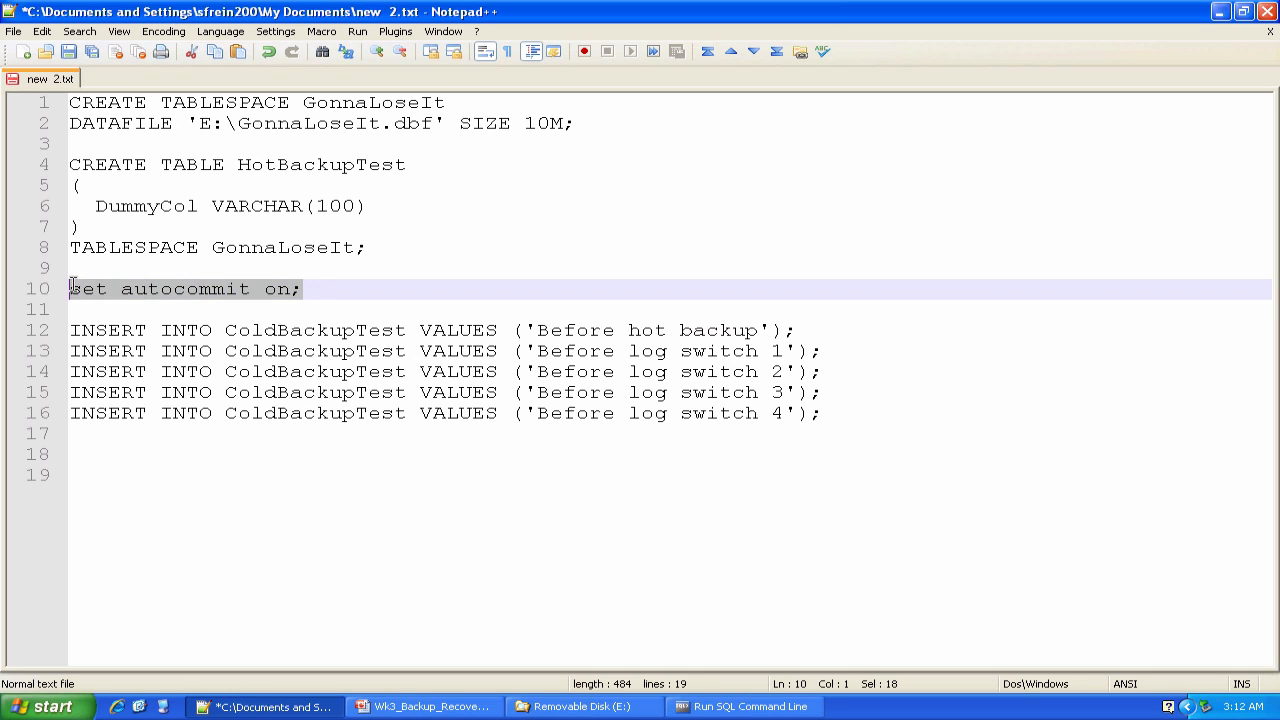
Step: Copy 'set autocommit on;' from the script and run it in SQL*Plus
right_click(184, 288)
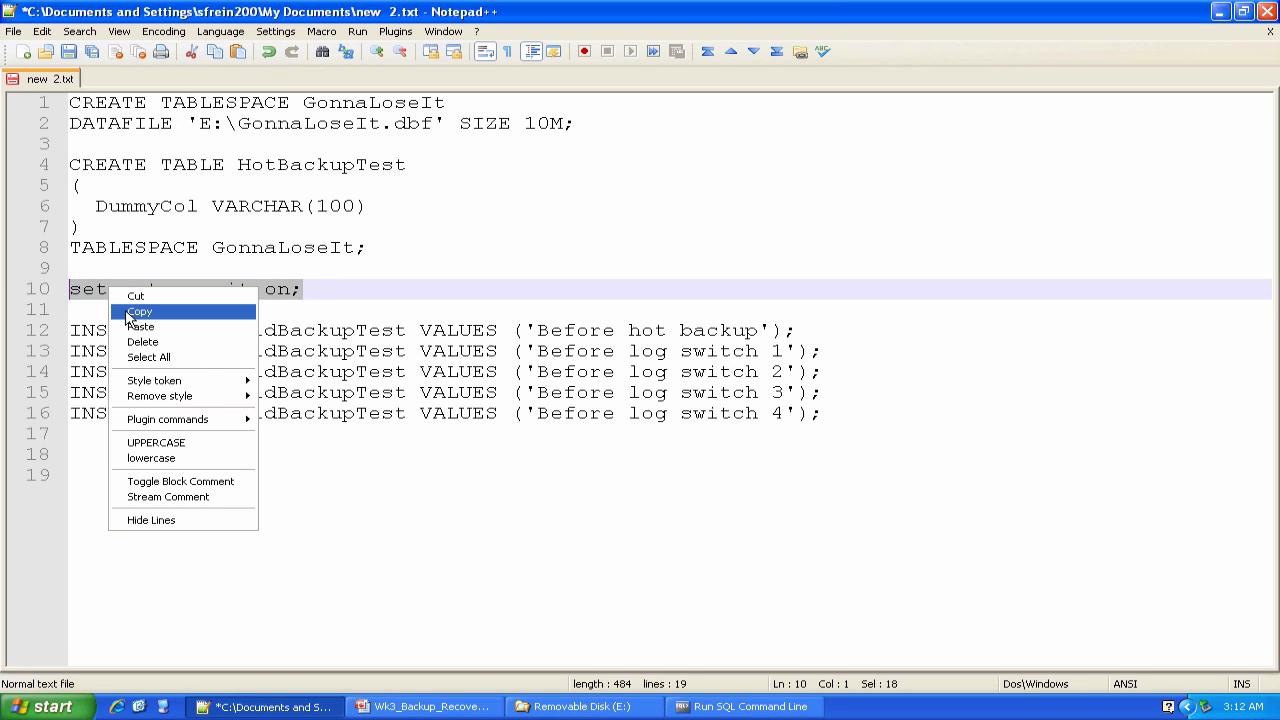
click(138, 312)
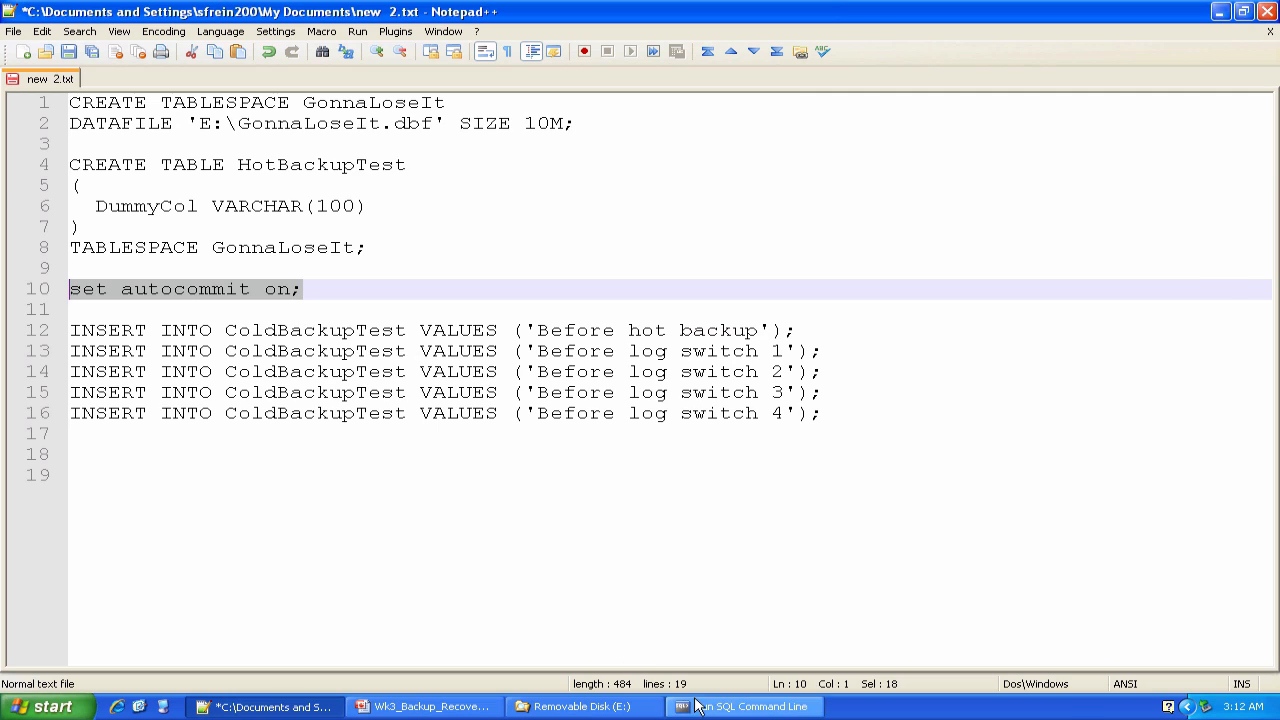
click(744, 706)
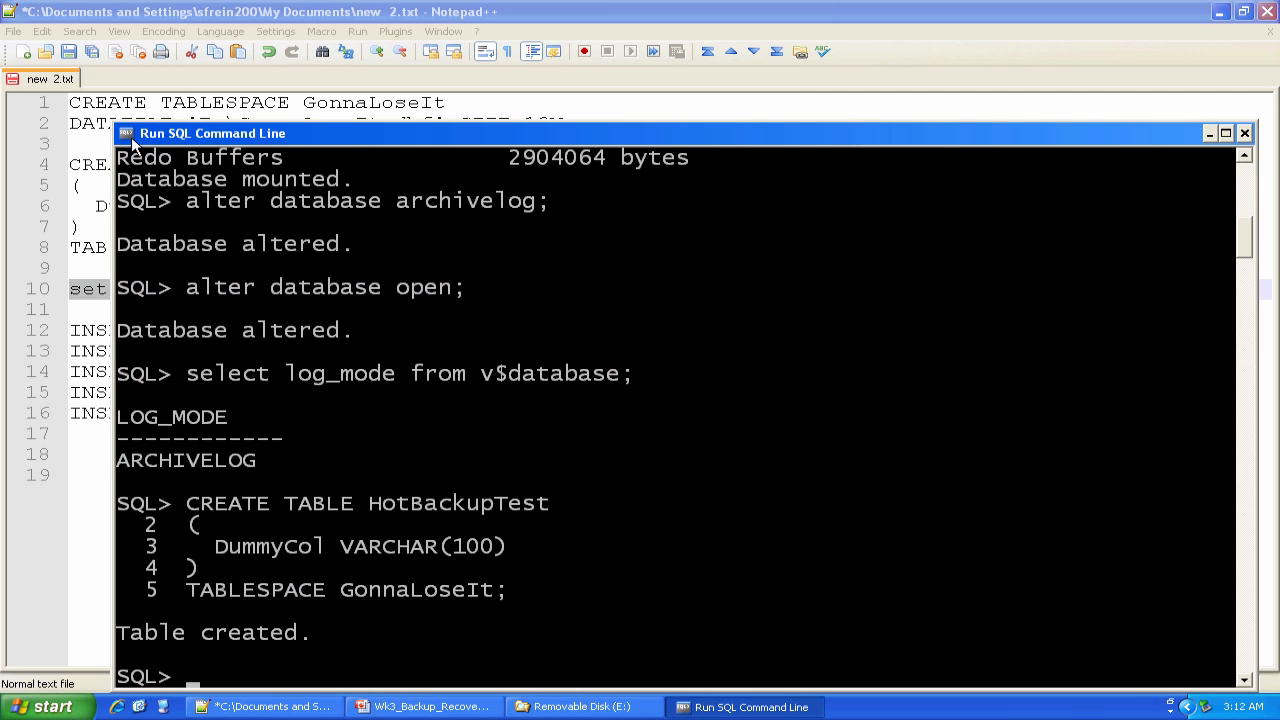
click(128, 132)
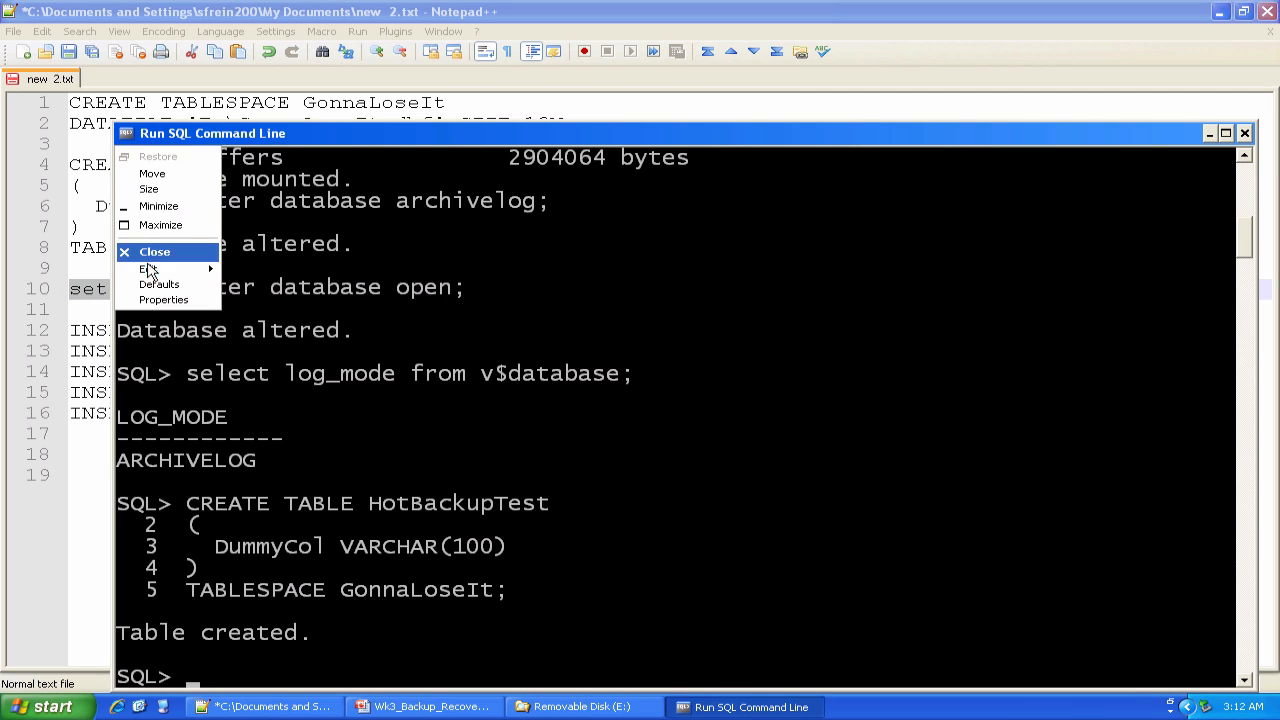
text(set autocommit on;)
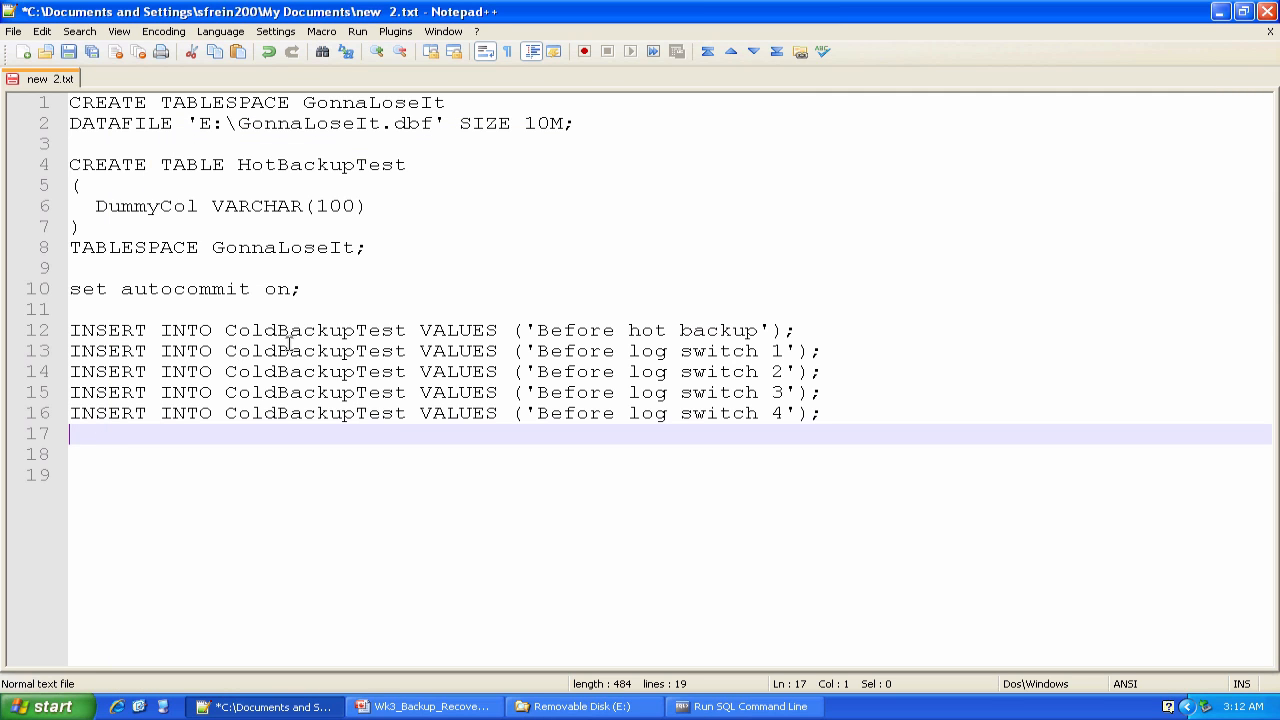
Step: Retarget the INSERT to HotBackupTest, insert the 'Before hot backup' row and select it back
click(280, 330)
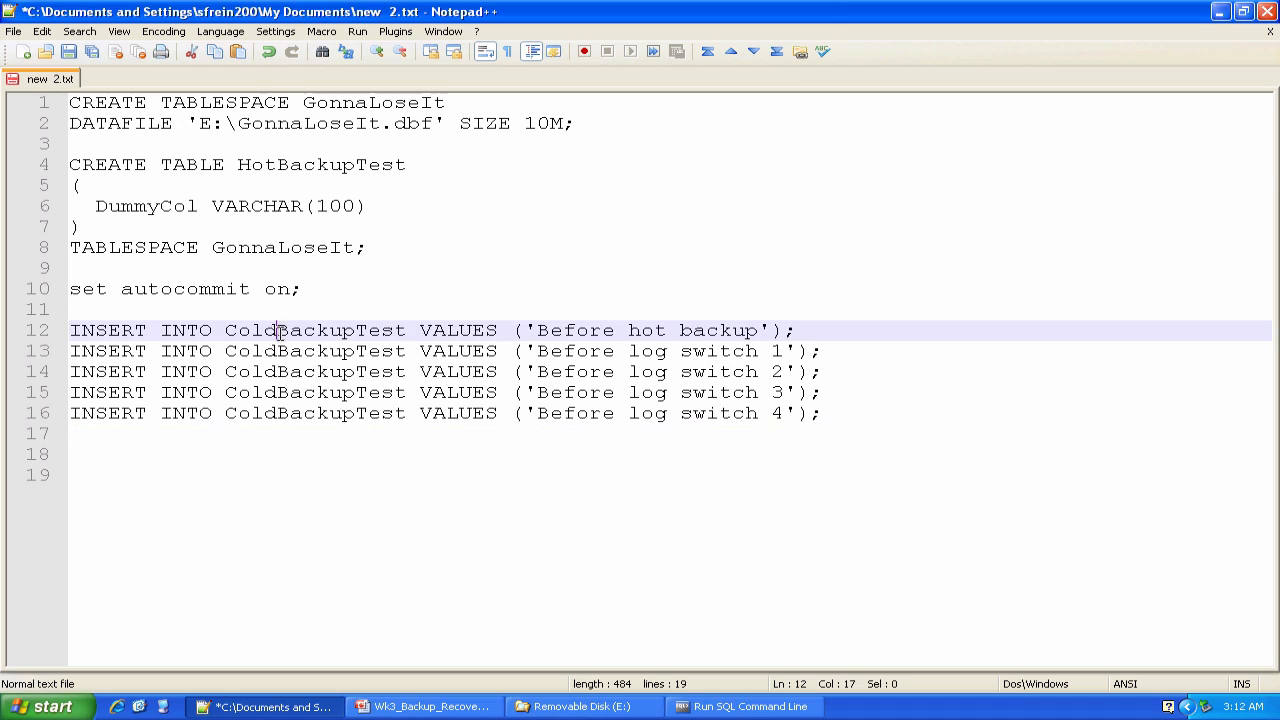
double_click(248, 330)
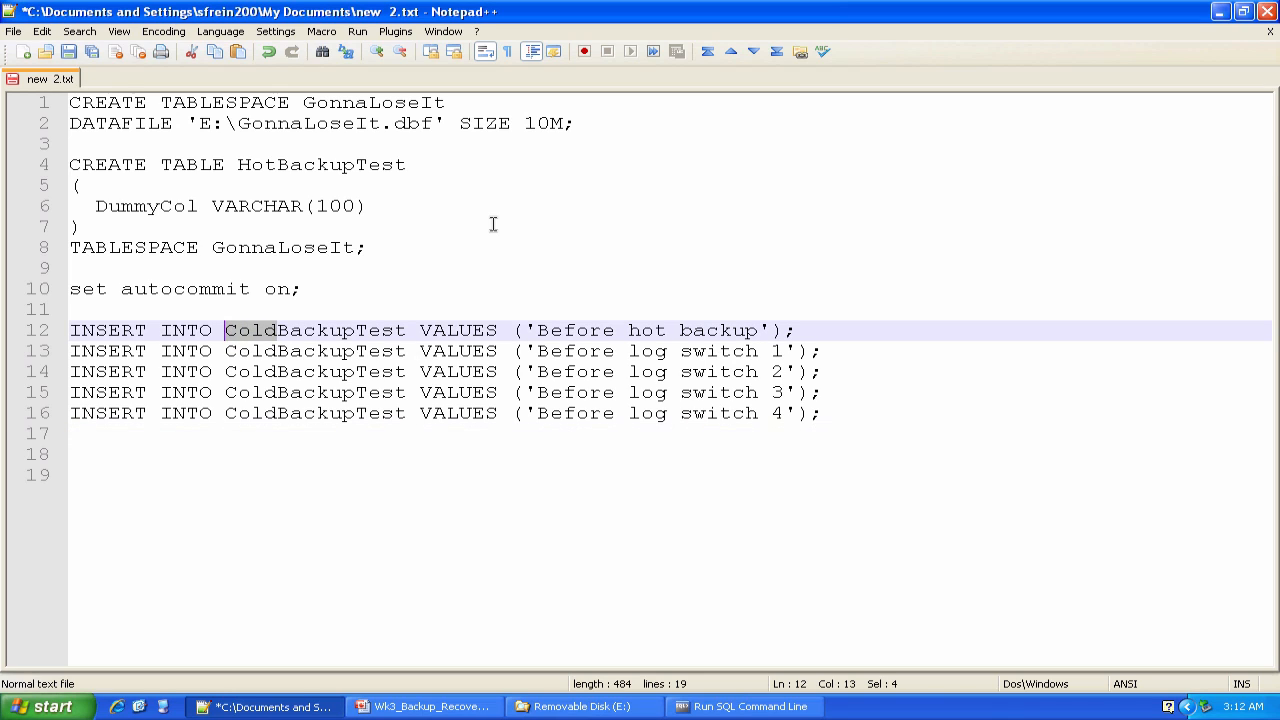
text(Hot)
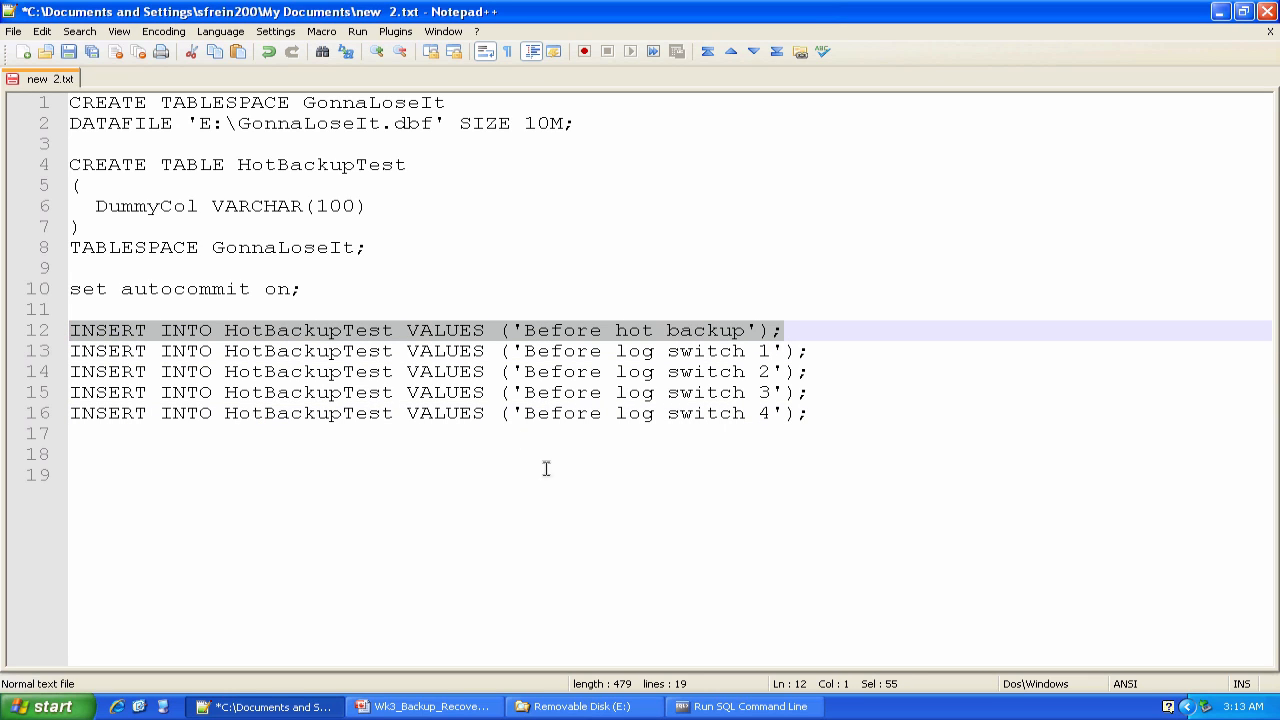
click(744, 706)
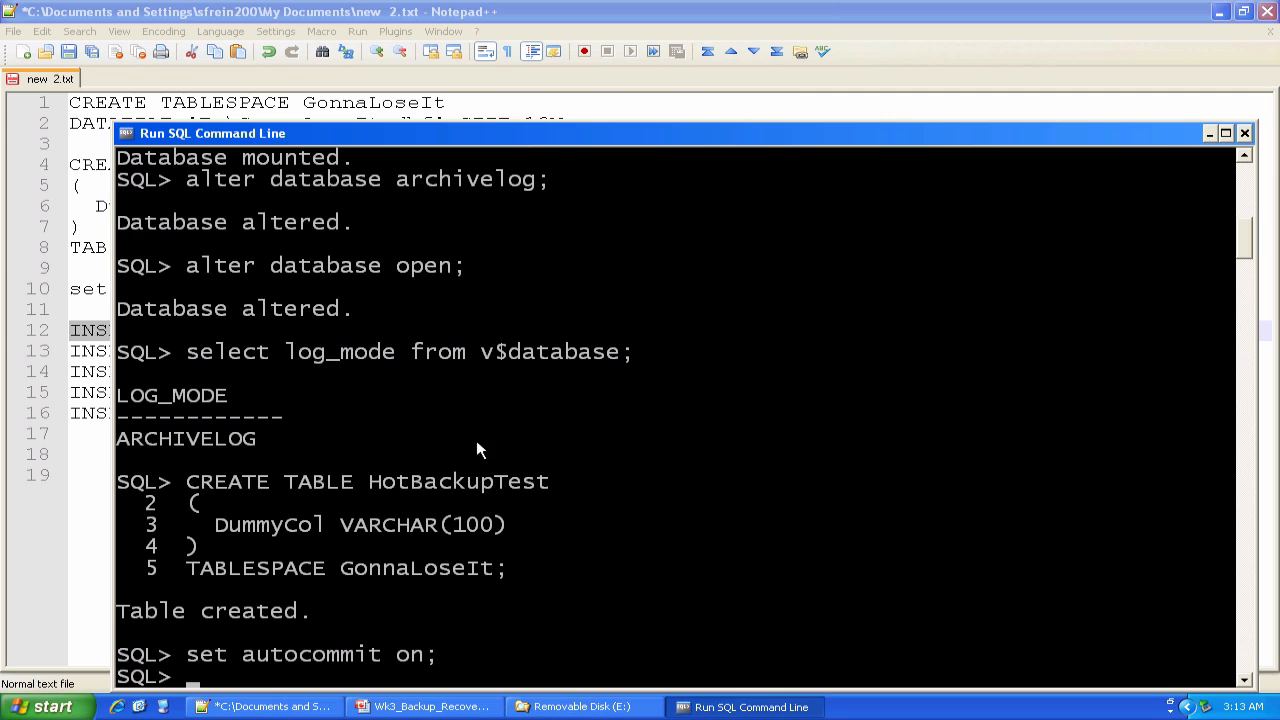
click(128, 132)
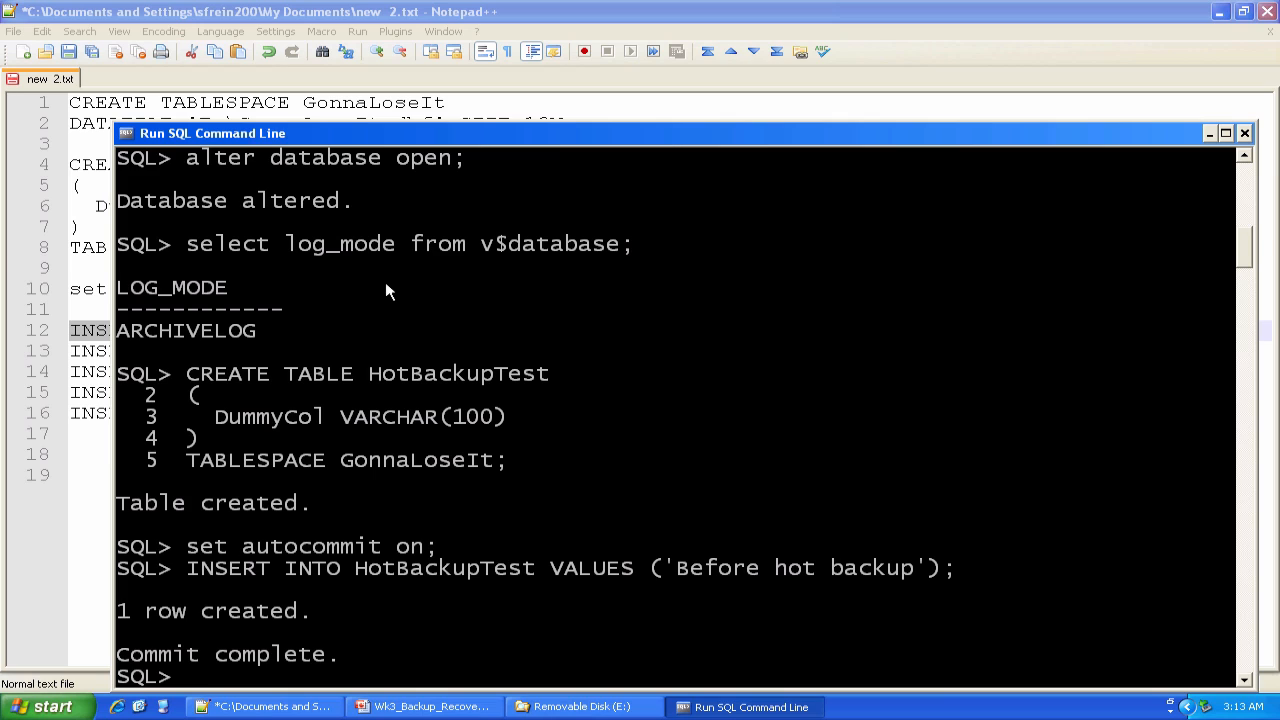
text(select *)
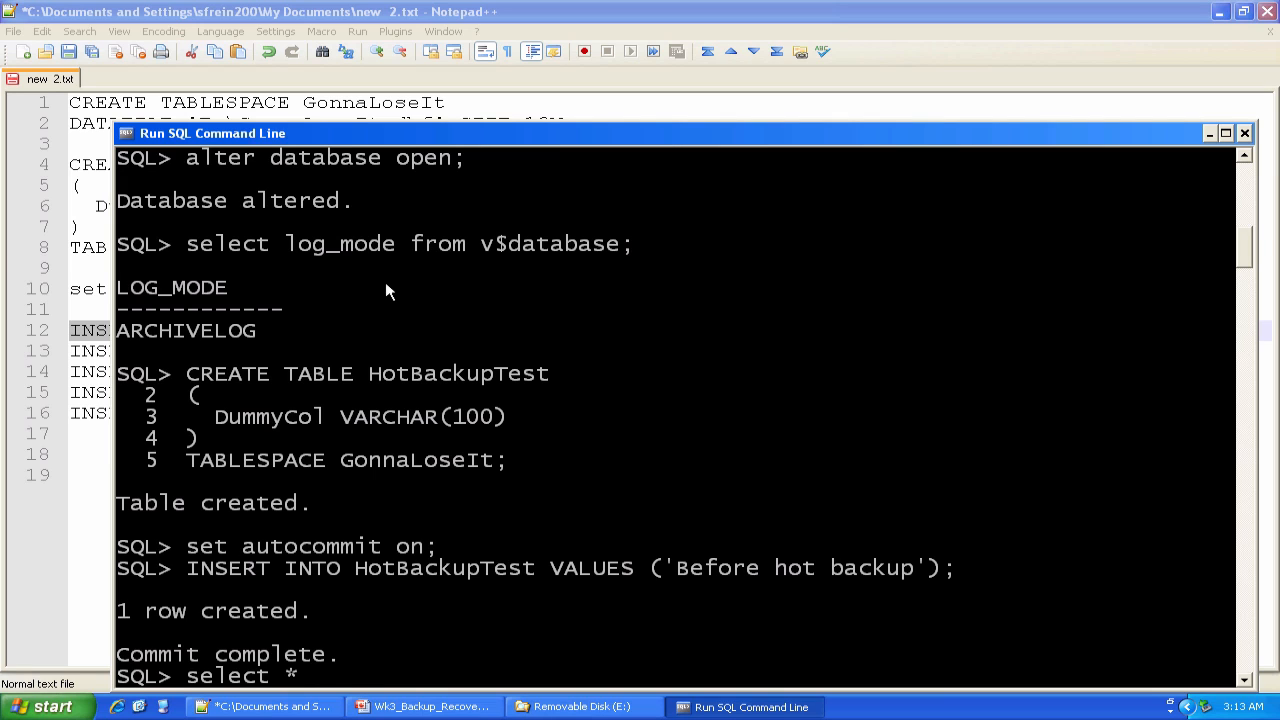
text(from hot)
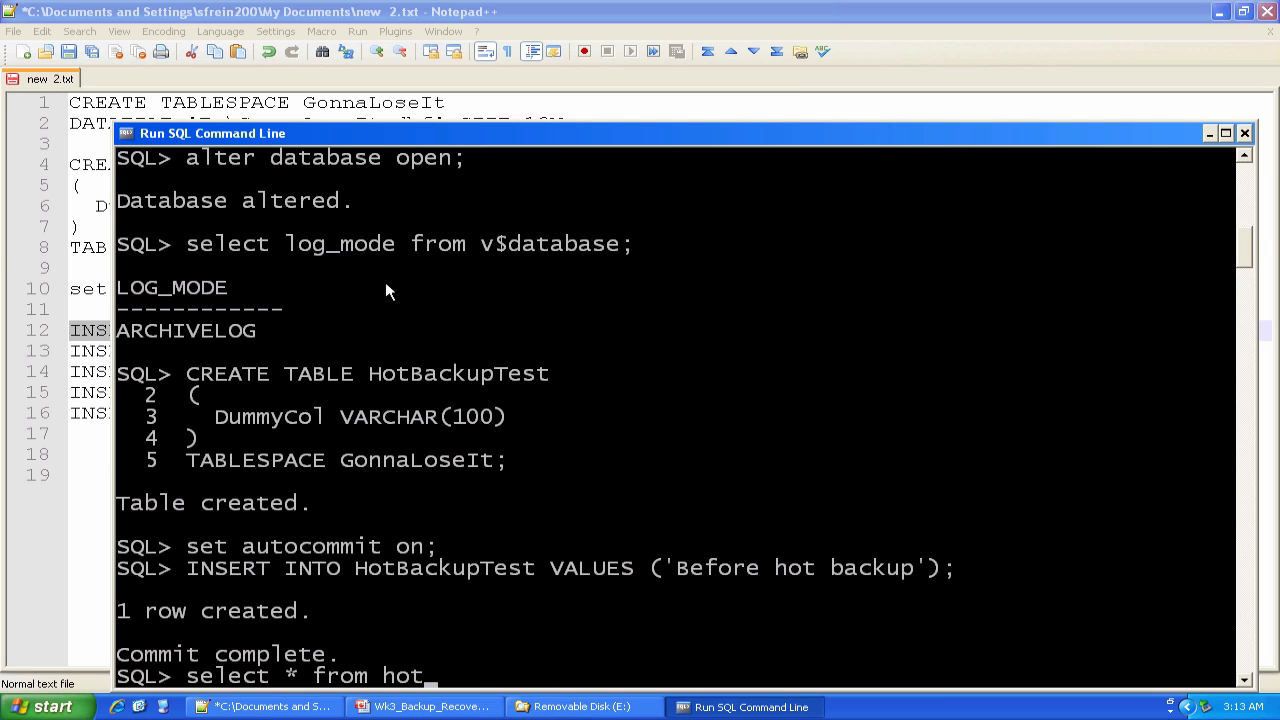
text(backuptest;)
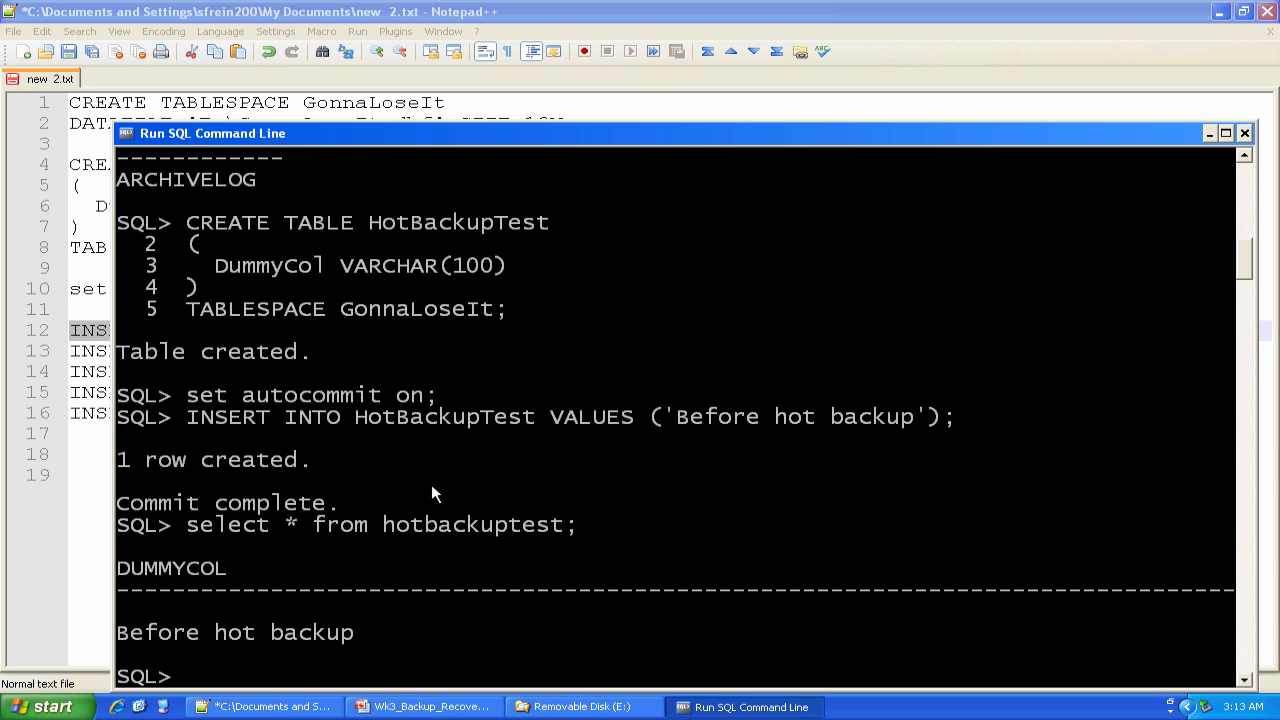
Step: Launch Oracle XE's Backup Database utility from the Start menu
click(44, 706)
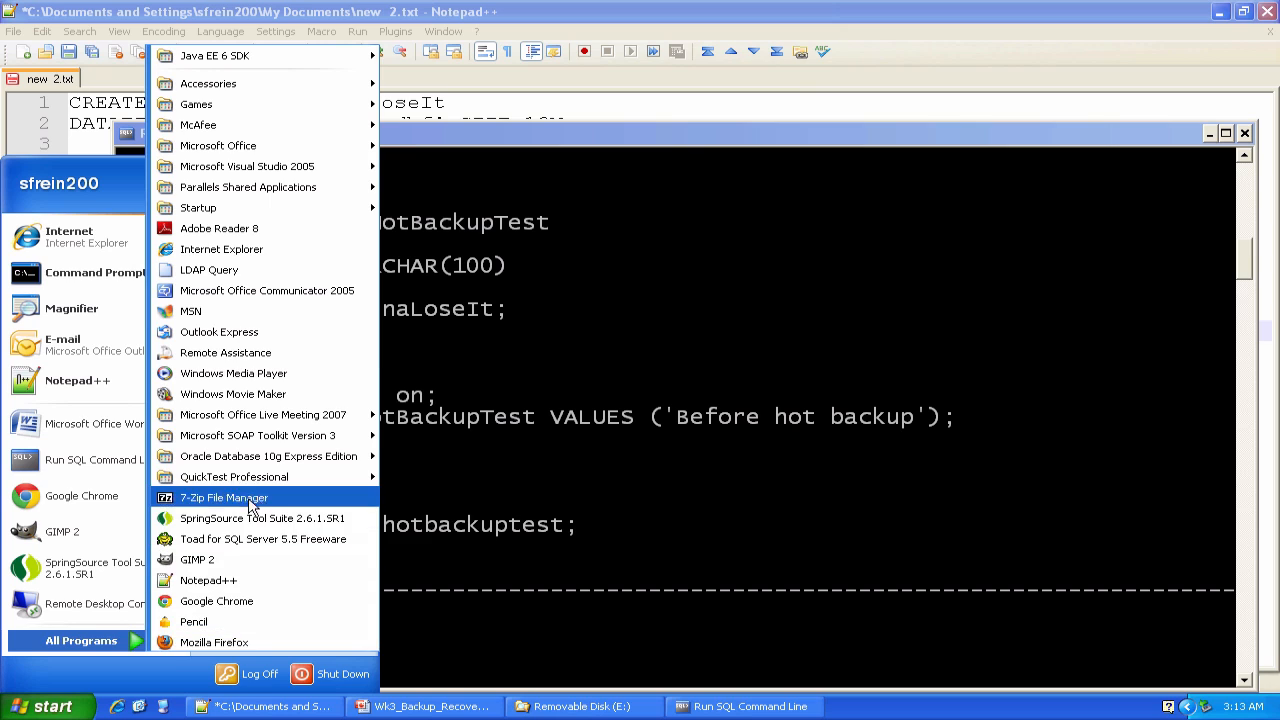
mouse_move(268, 456)
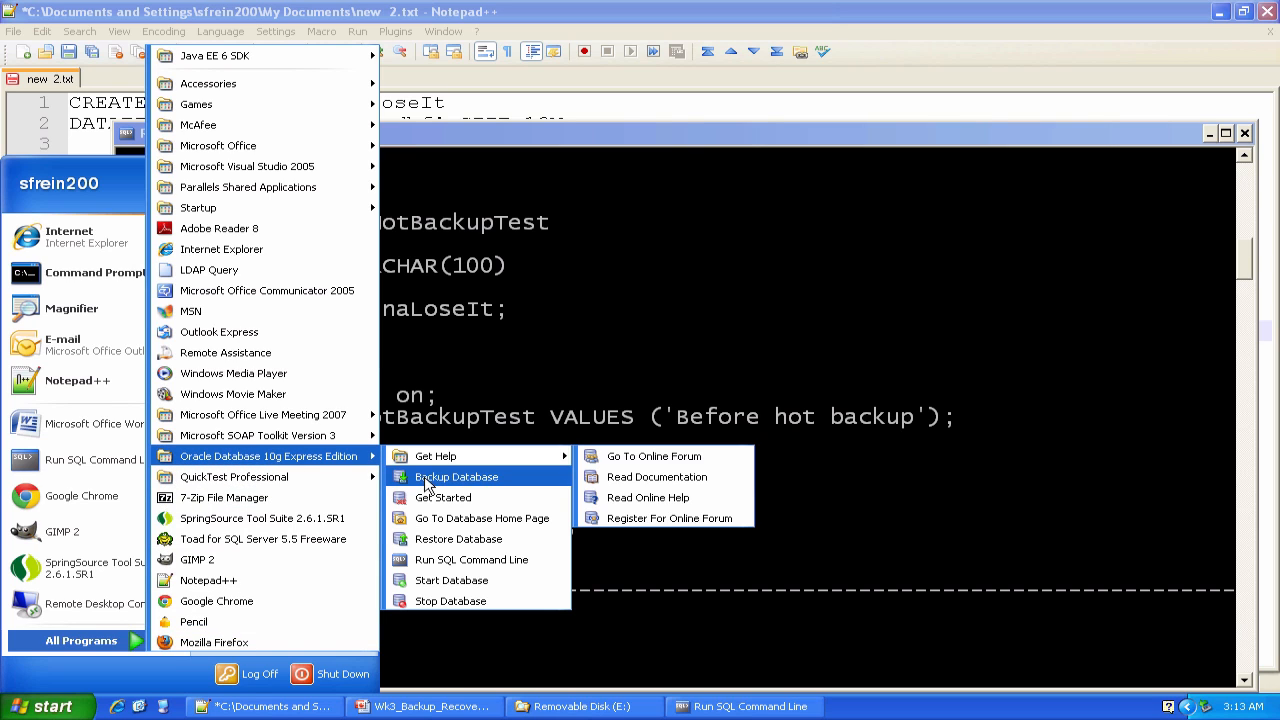
mouse_move(456, 476)
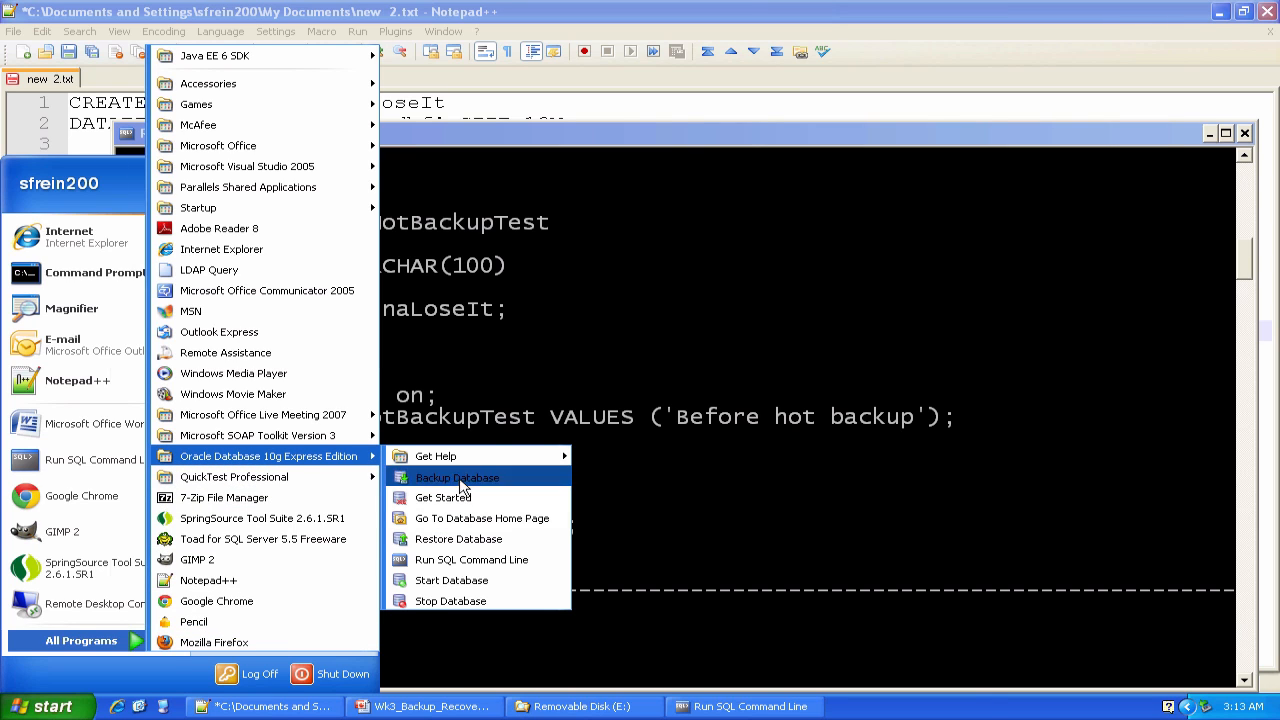
click(456, 476)
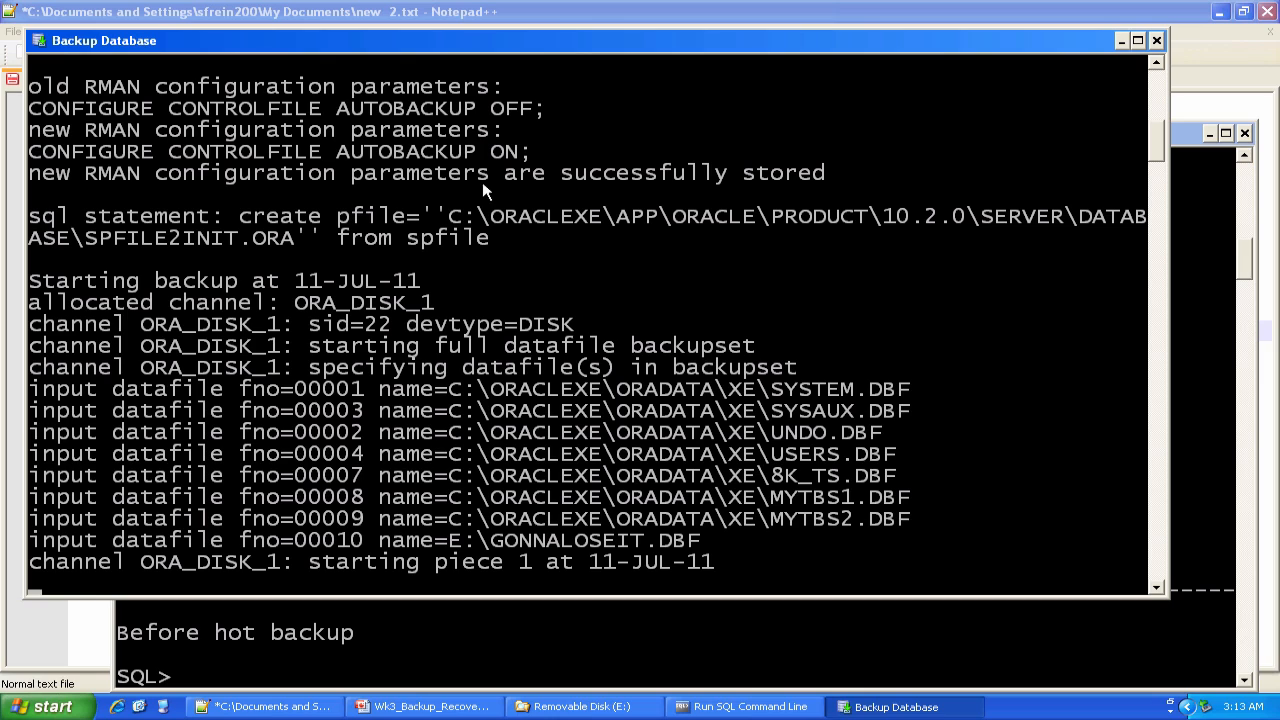
mouse_move(716, 464)
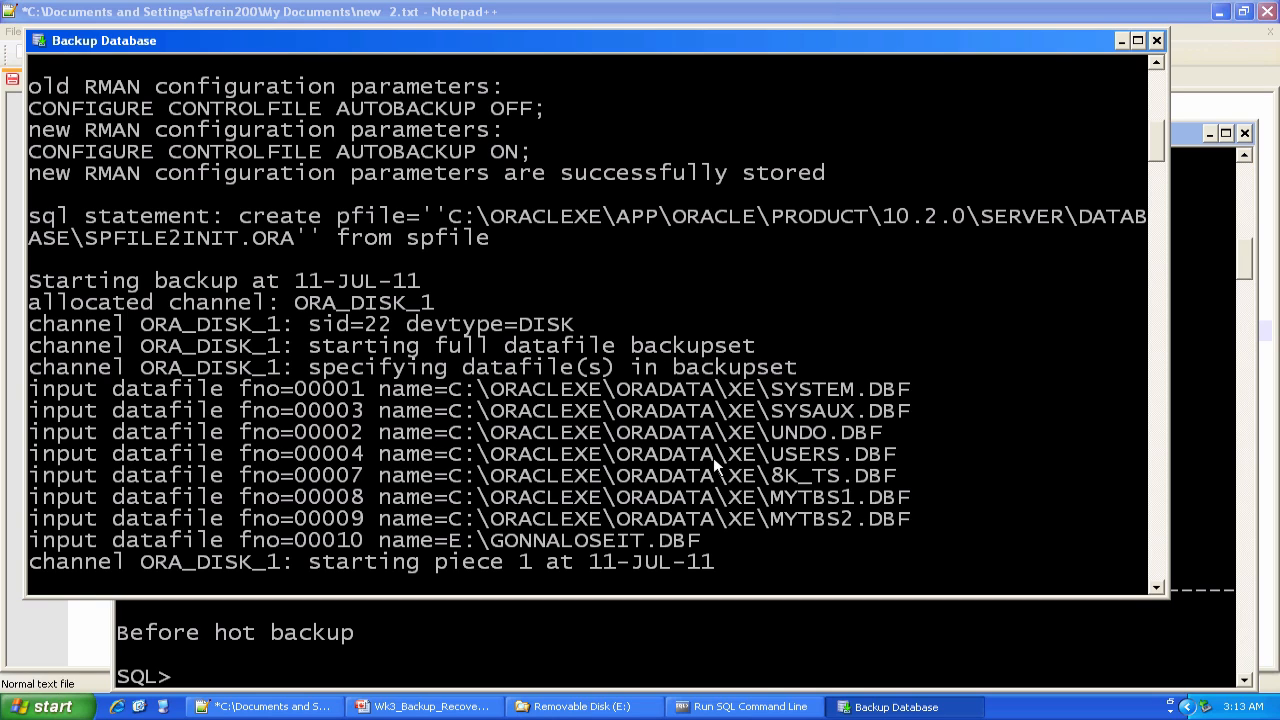
mouse_move(676, 540)
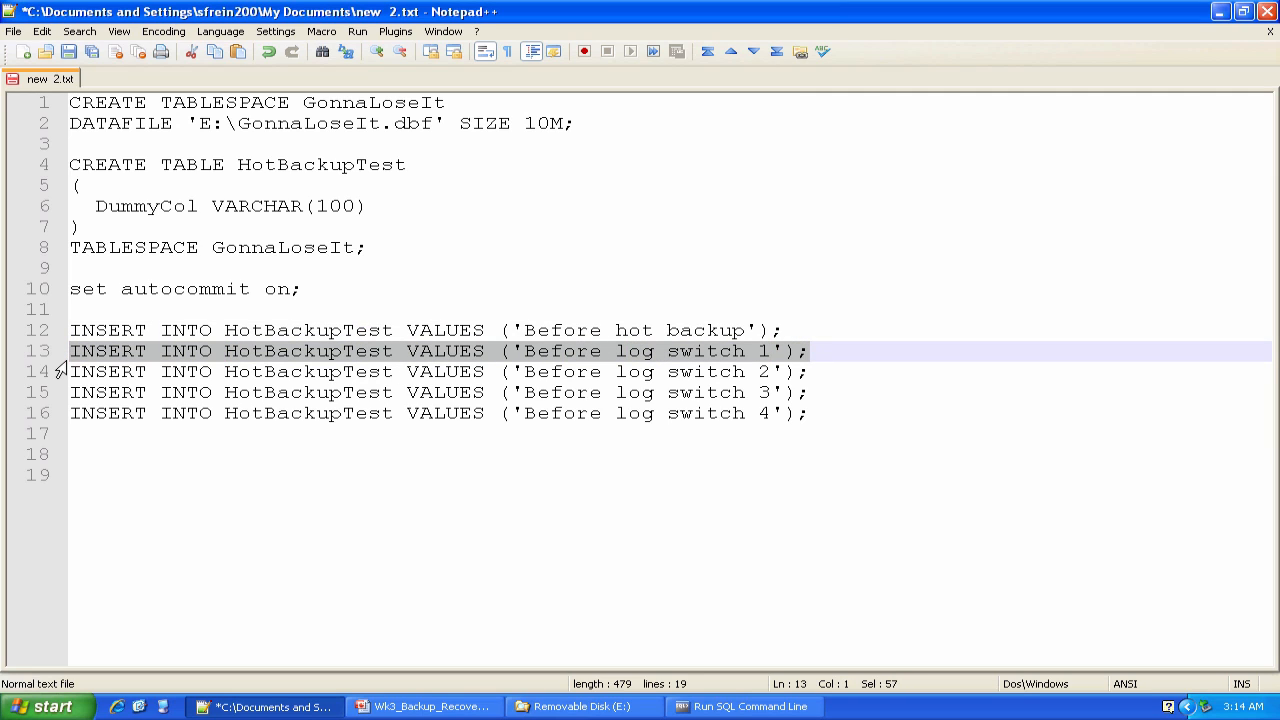
mouse_move(744, 706)
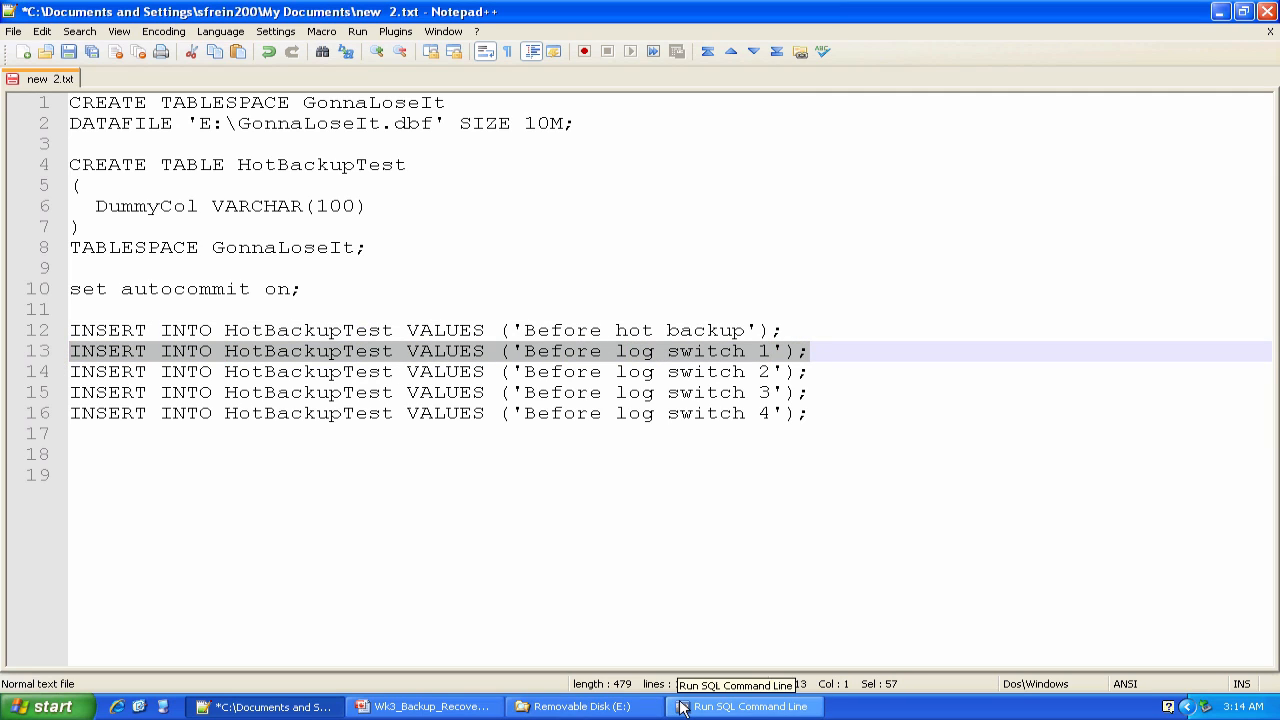
Step: Run ALTER SYSTEM SWITCH LOGFILE to force a redo log switch
click(744, 706)
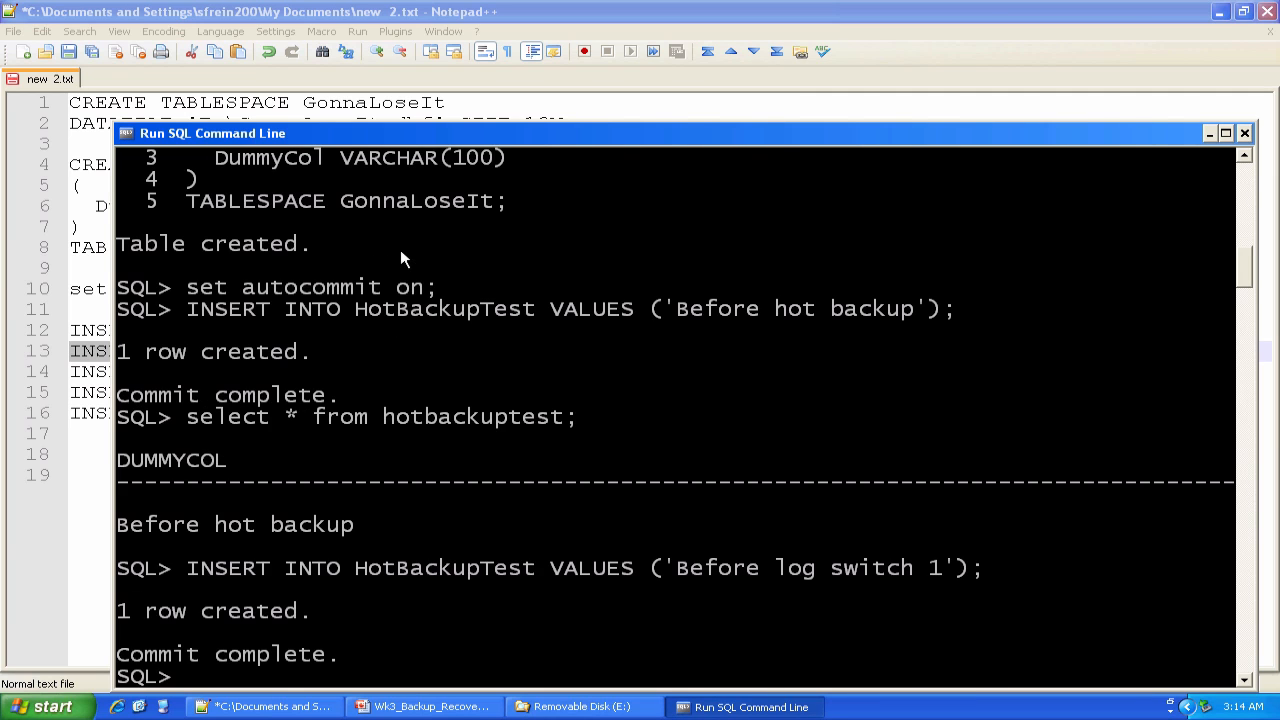
text(alter)
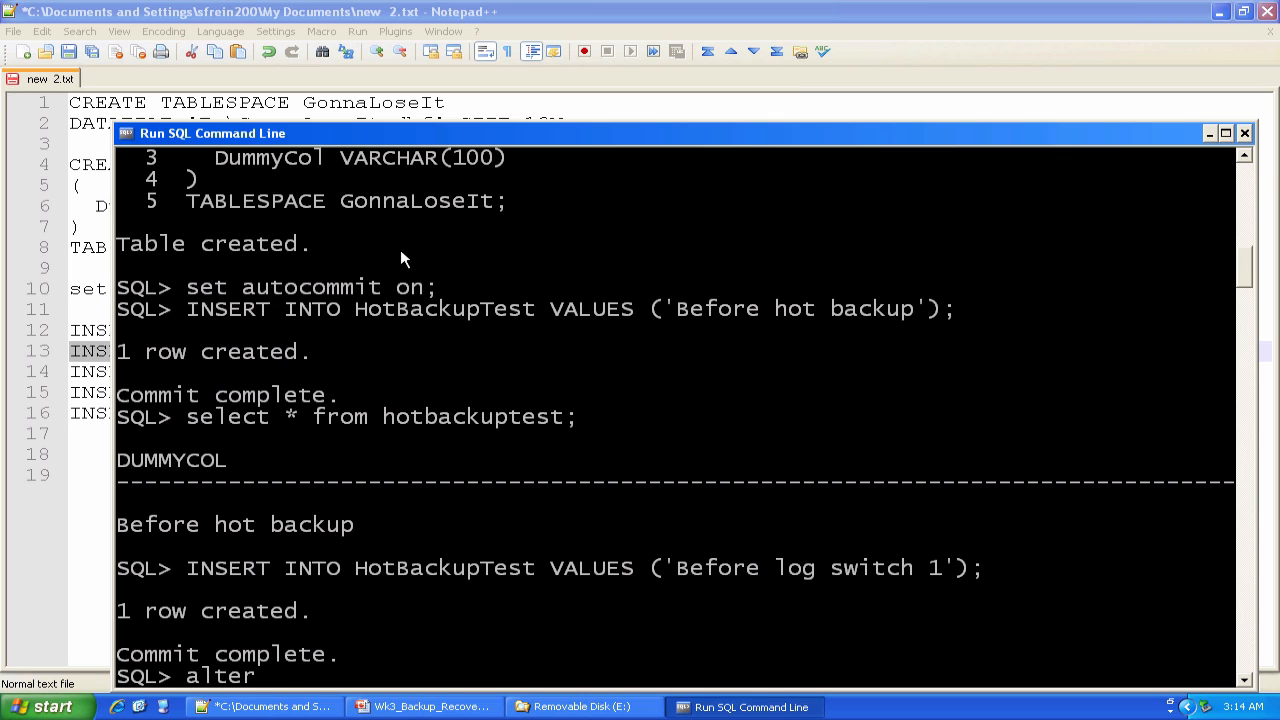
text(system swi)
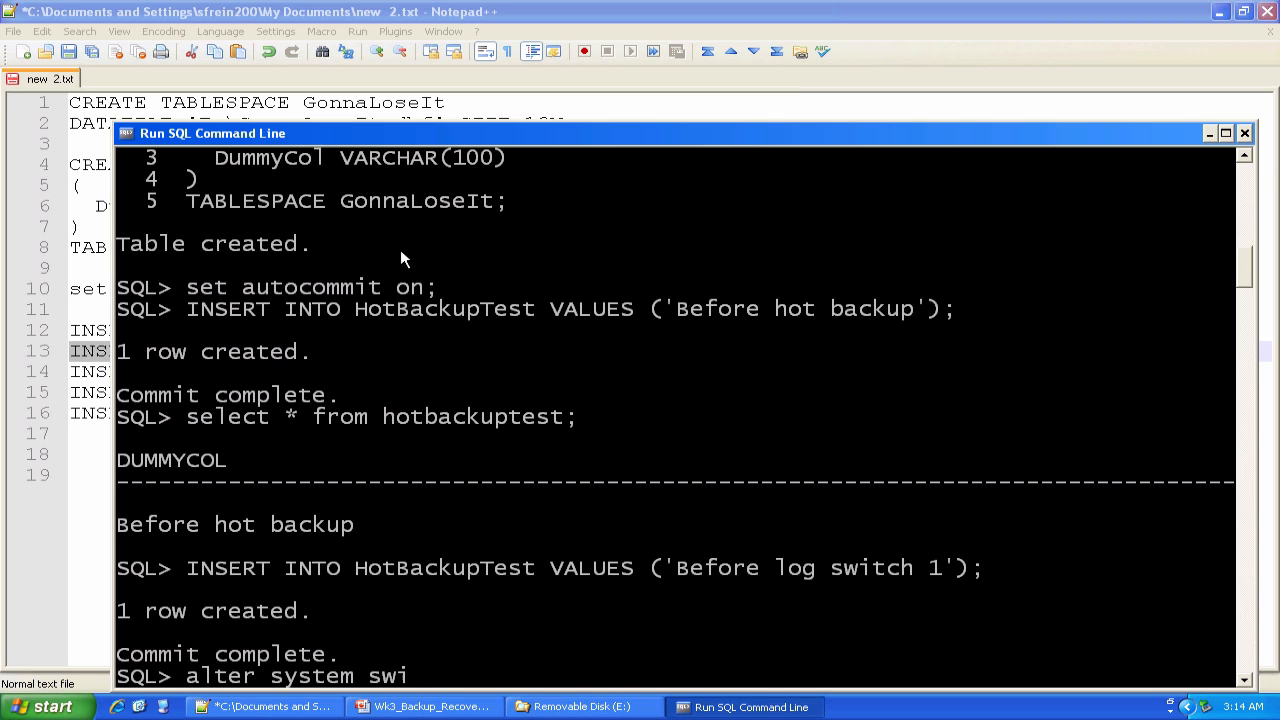
text(g)
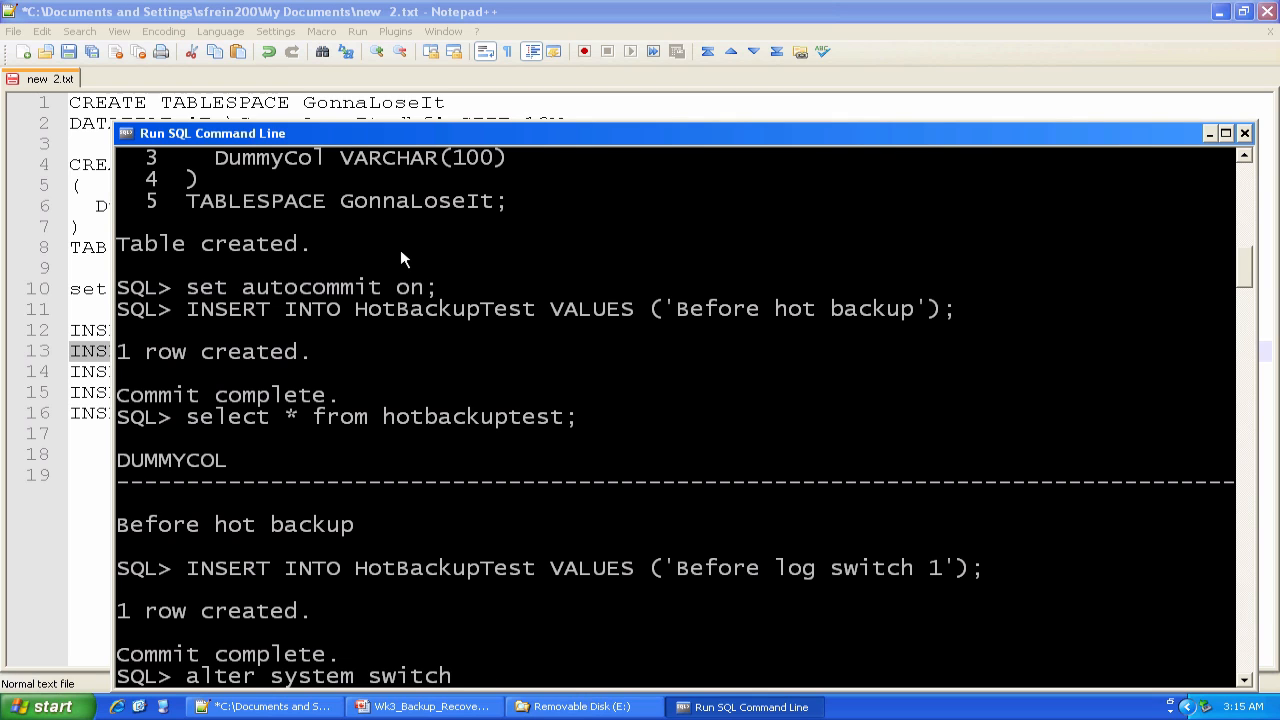
text(logfile;)
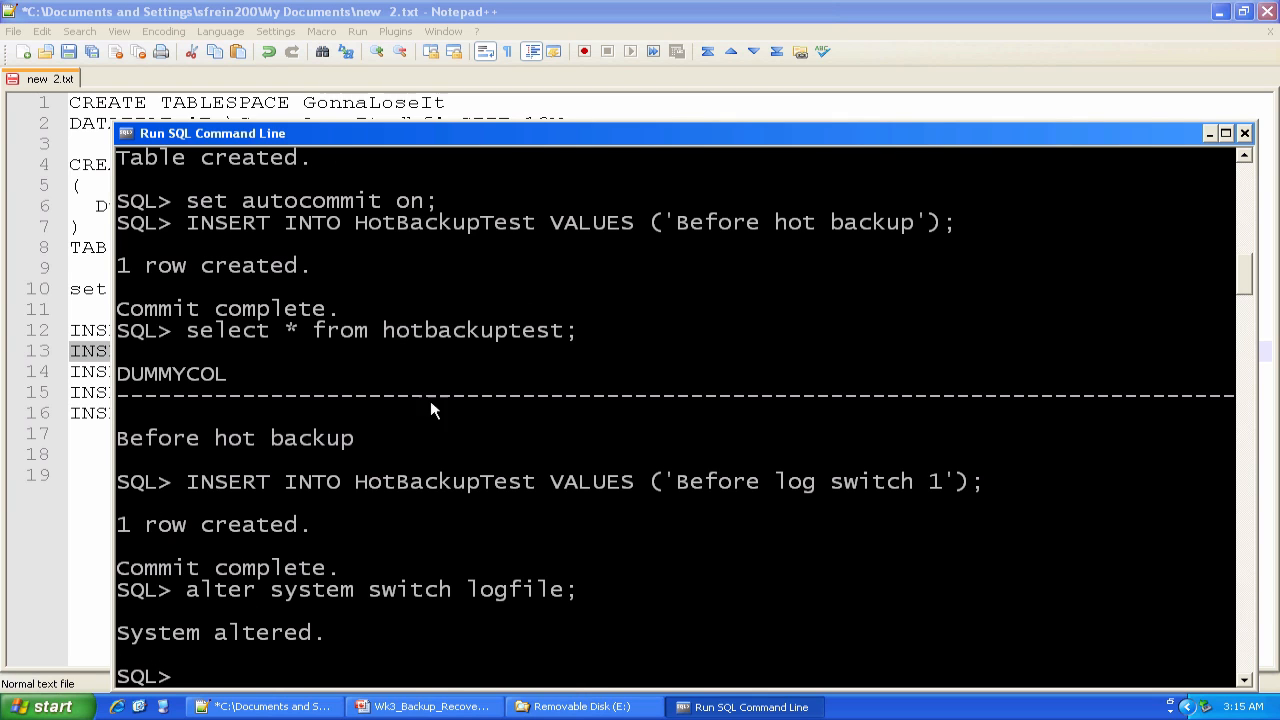
click(580, 706)
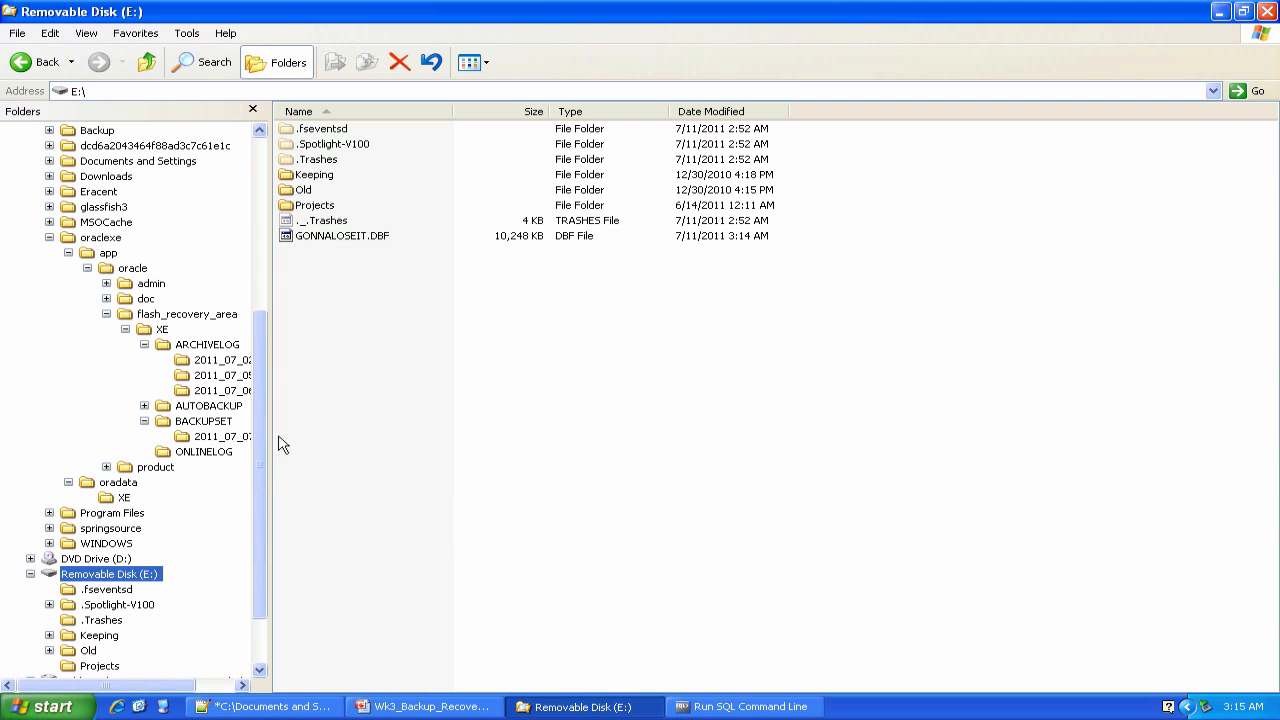
Step: Show the three ARC files in the ARCHIVELOG 2011_07_11 folder, then return to SQL*Plus
click(208, 344)
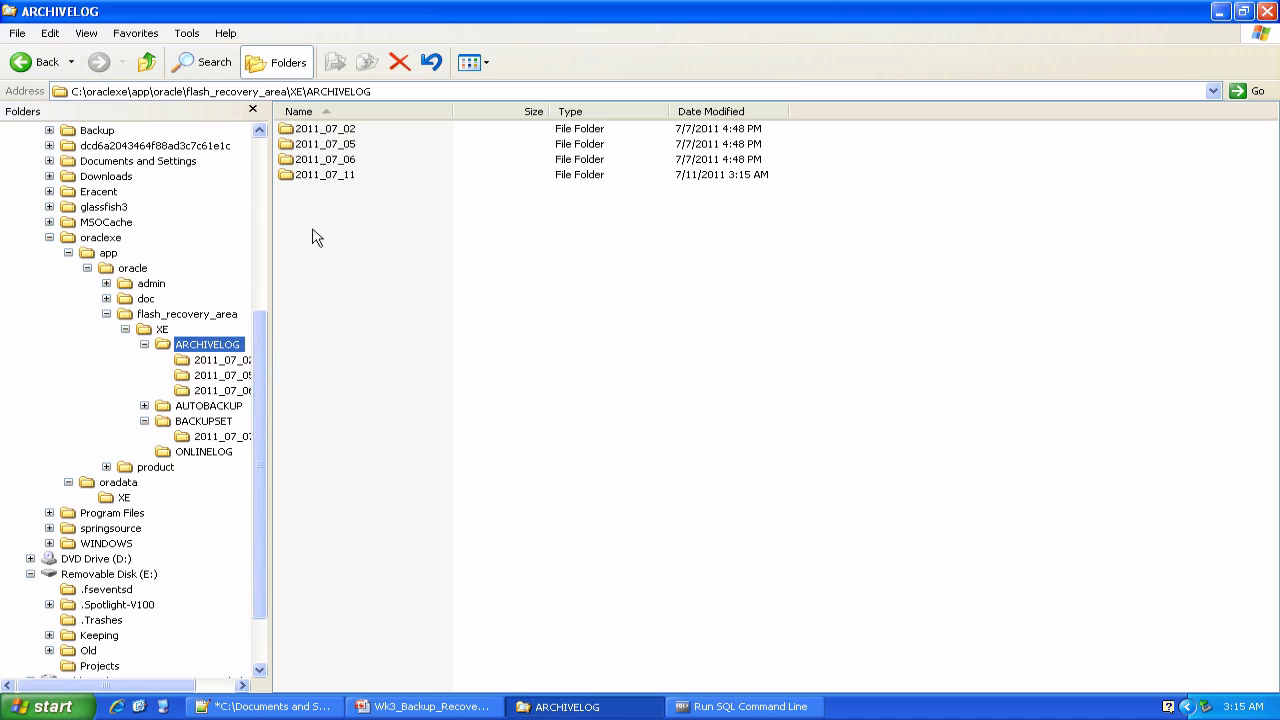
mouse_move(324, 174)
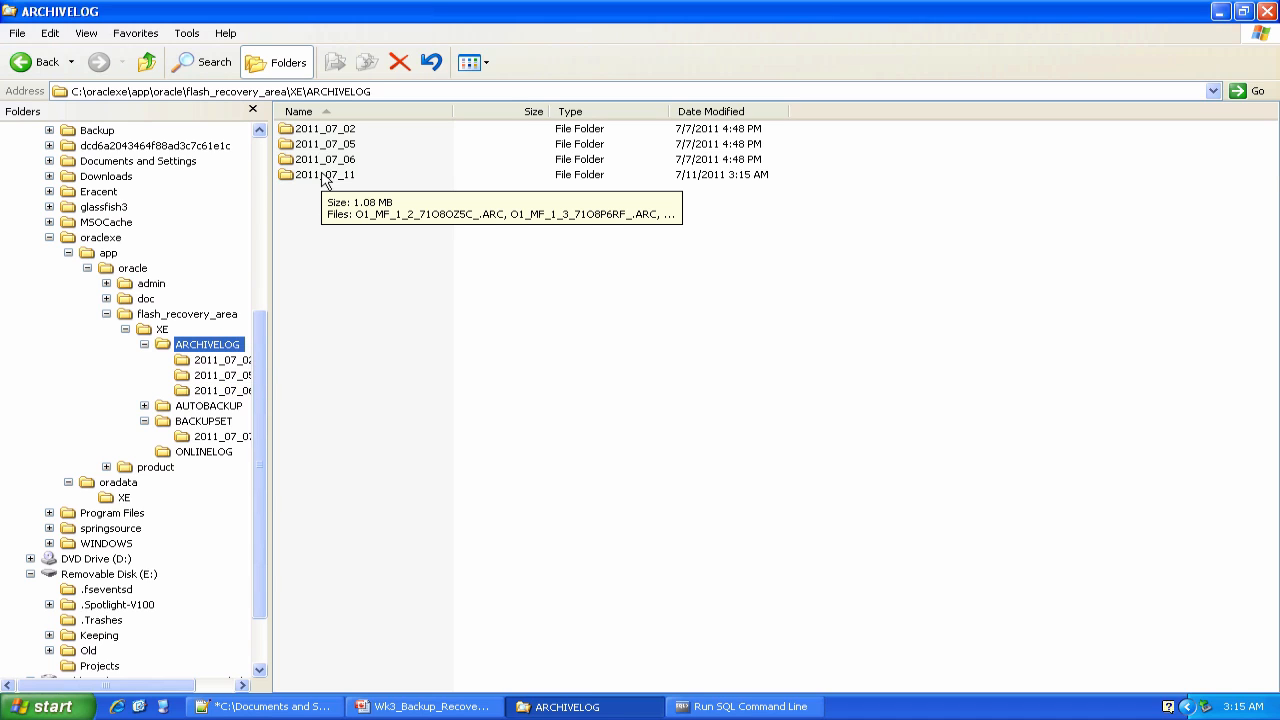
double_click(324, 174)
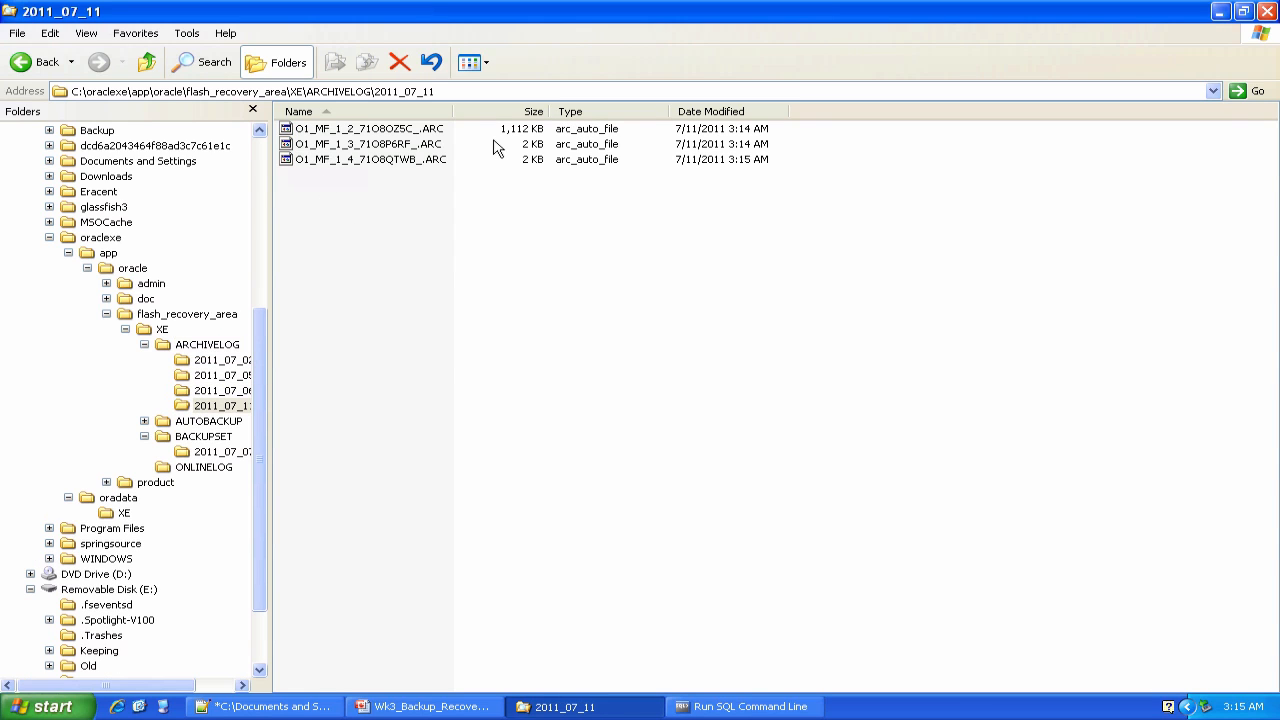
mouse_move(410, 196)
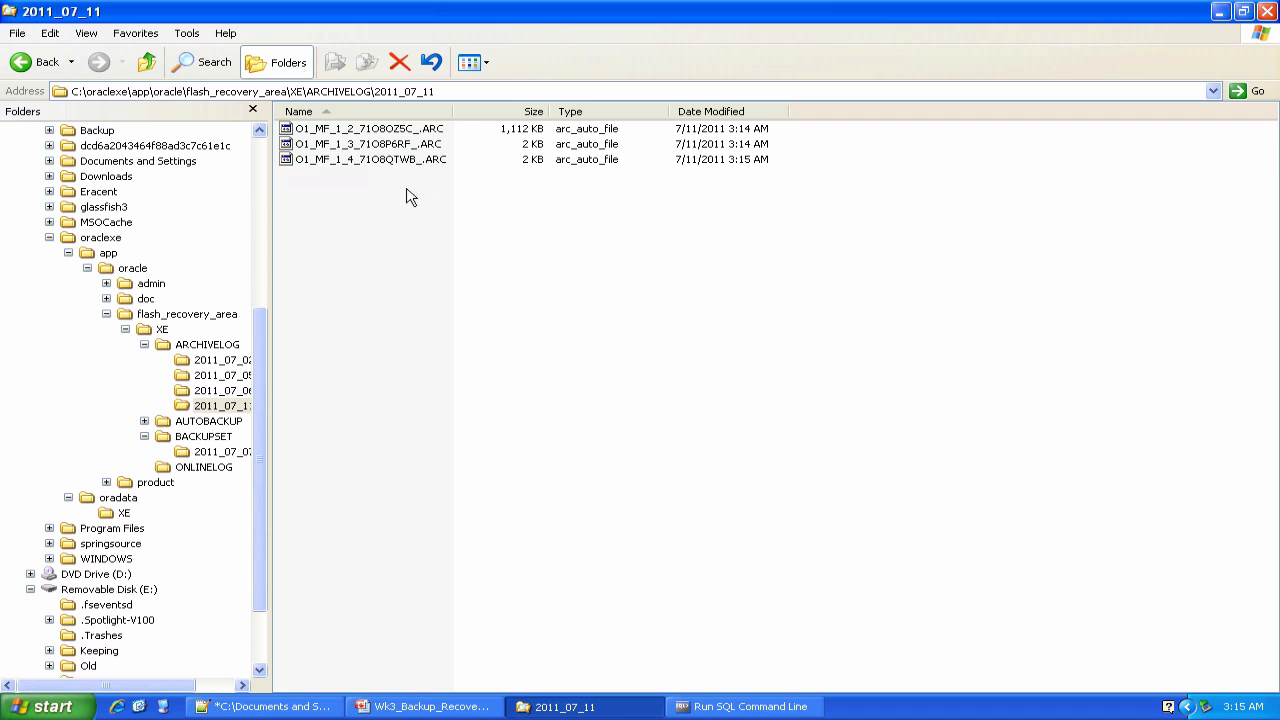
click(744, 708)
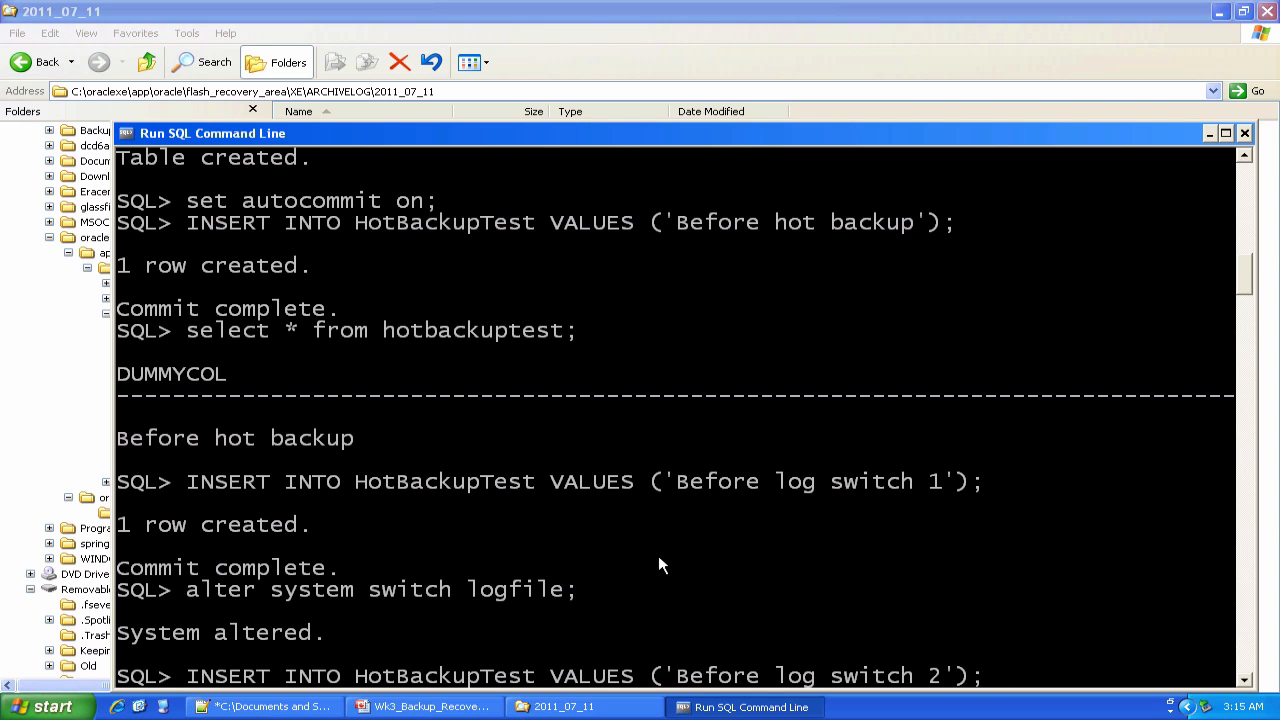
Step: Scroll the SQL*Plus output after committing the 'Before log switch 2' row
scroll(down, 3)
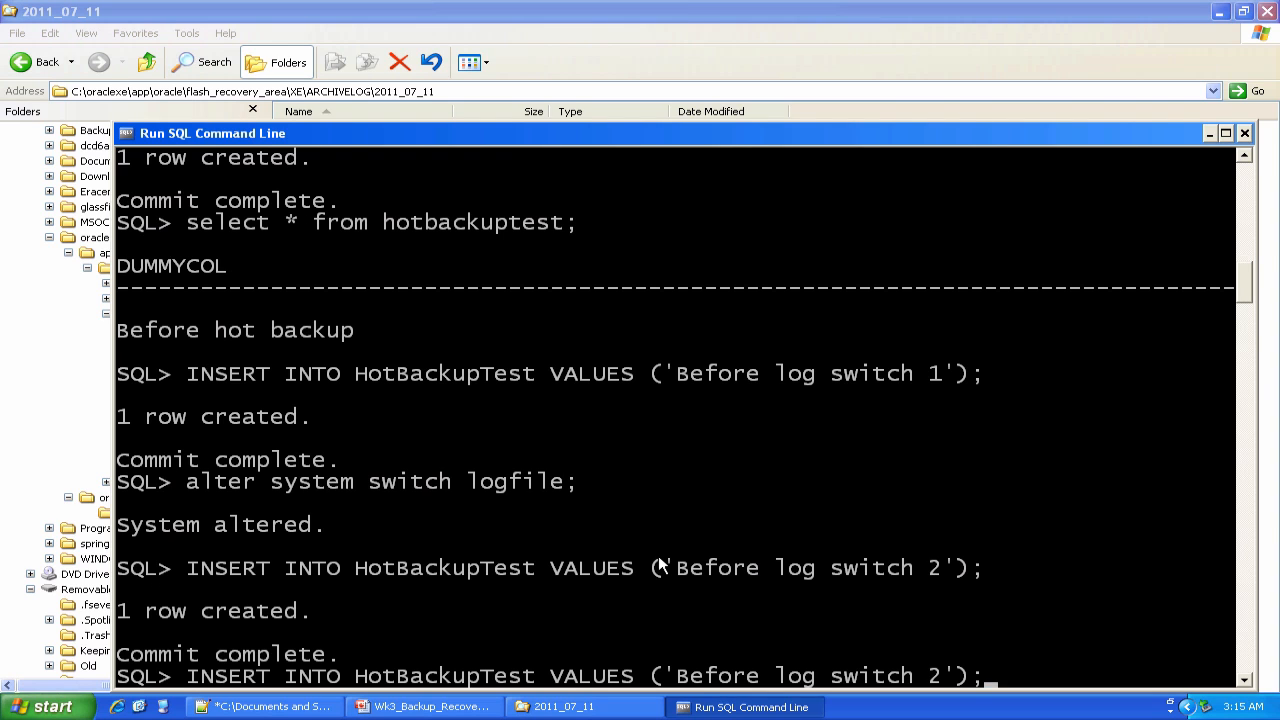
scroll(down, 3)
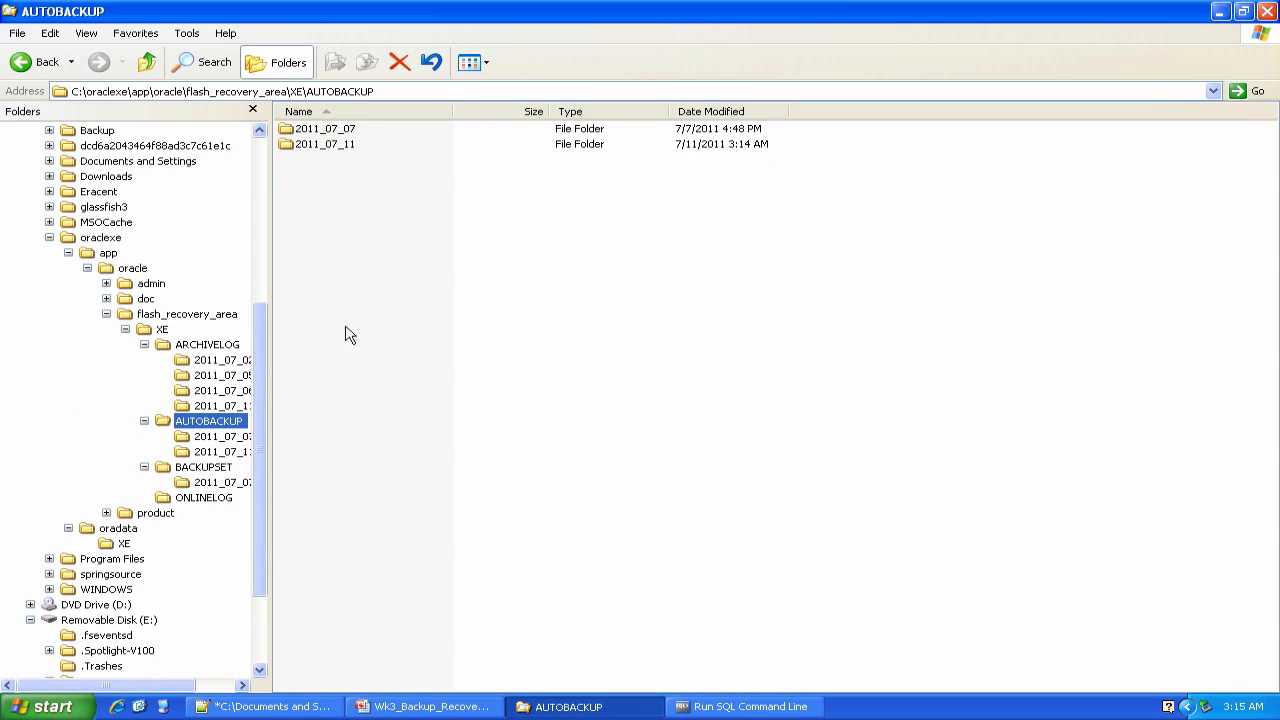
Step: View the 2011_07_11 autobackup file and the archived log folder with its four ARC files
double_click(324, 144)
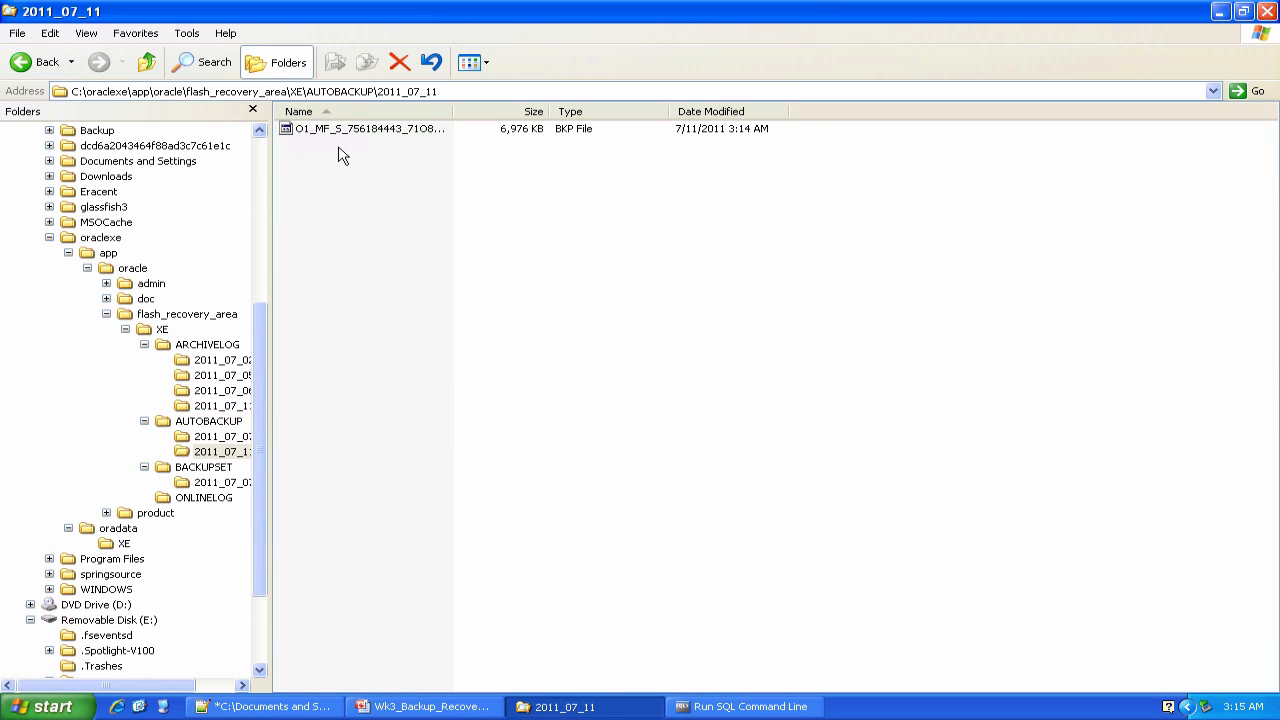
mouse_move(328, 288)
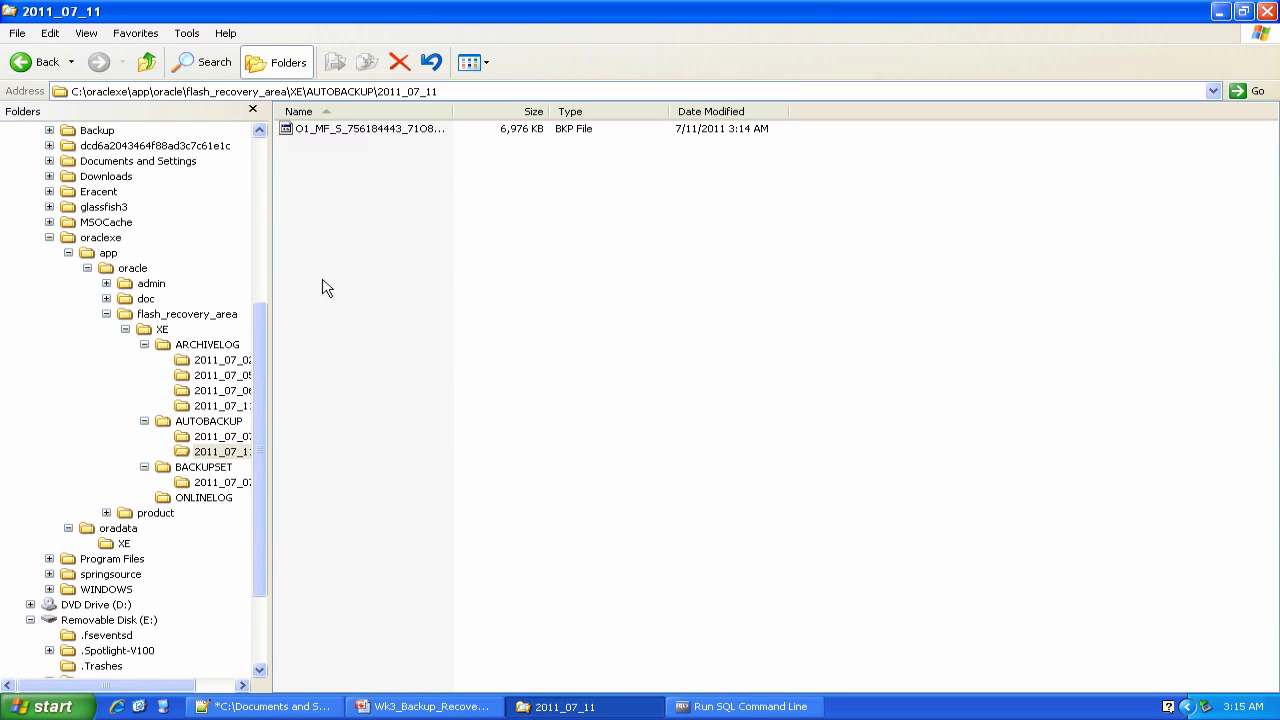
click(224, 404)
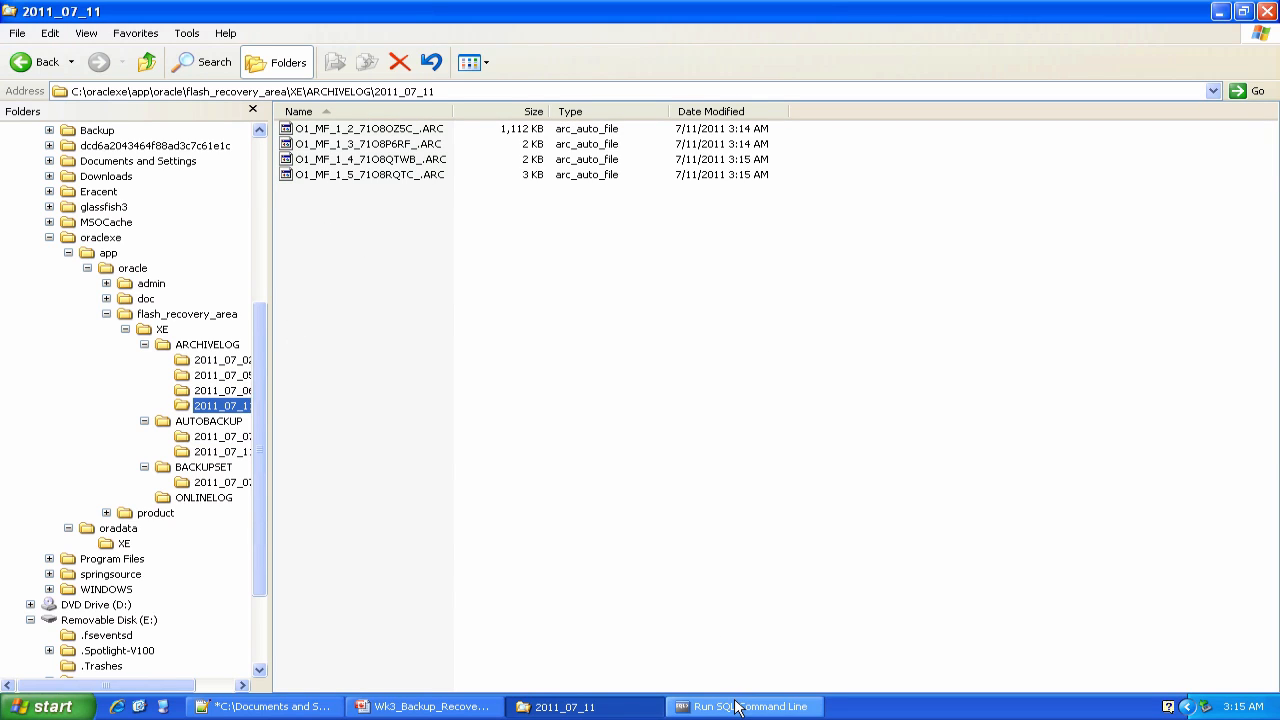
click(744, 706)
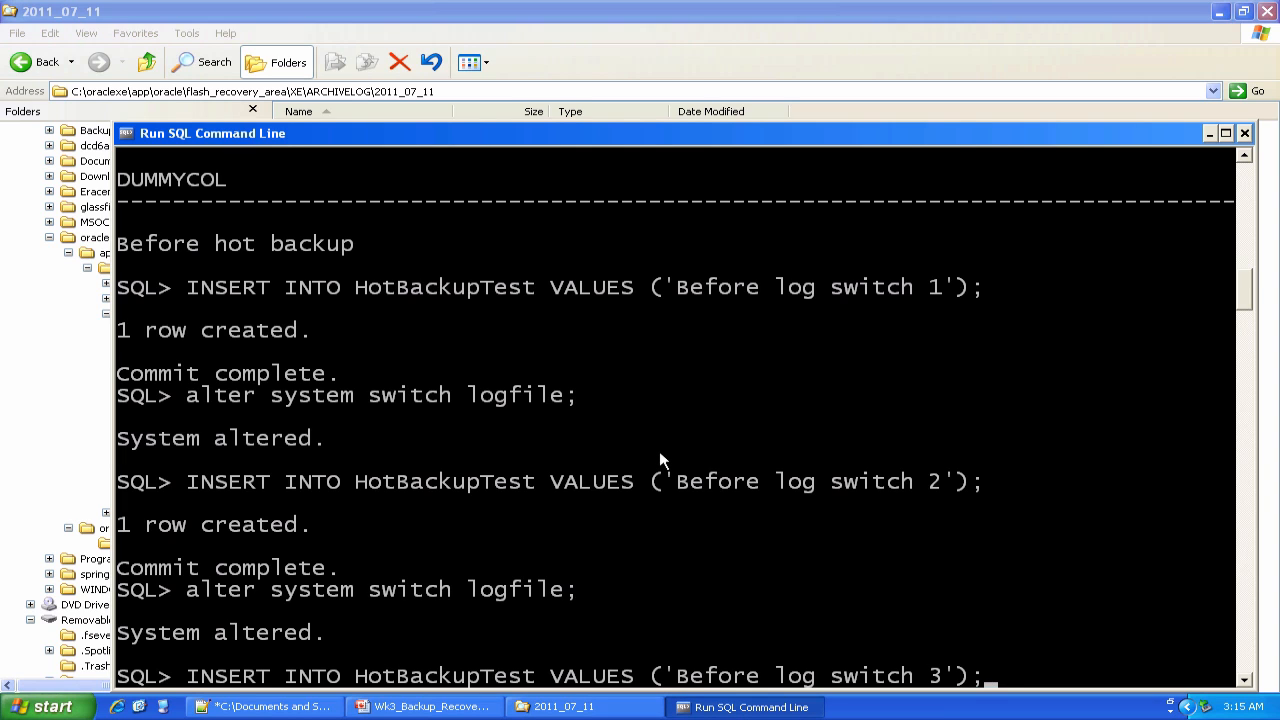
Step: Switch the redo log after the 'Before log switch 3' row with ALTER SYSTEM SWITCH LOGFILE
scroll(down, 3)
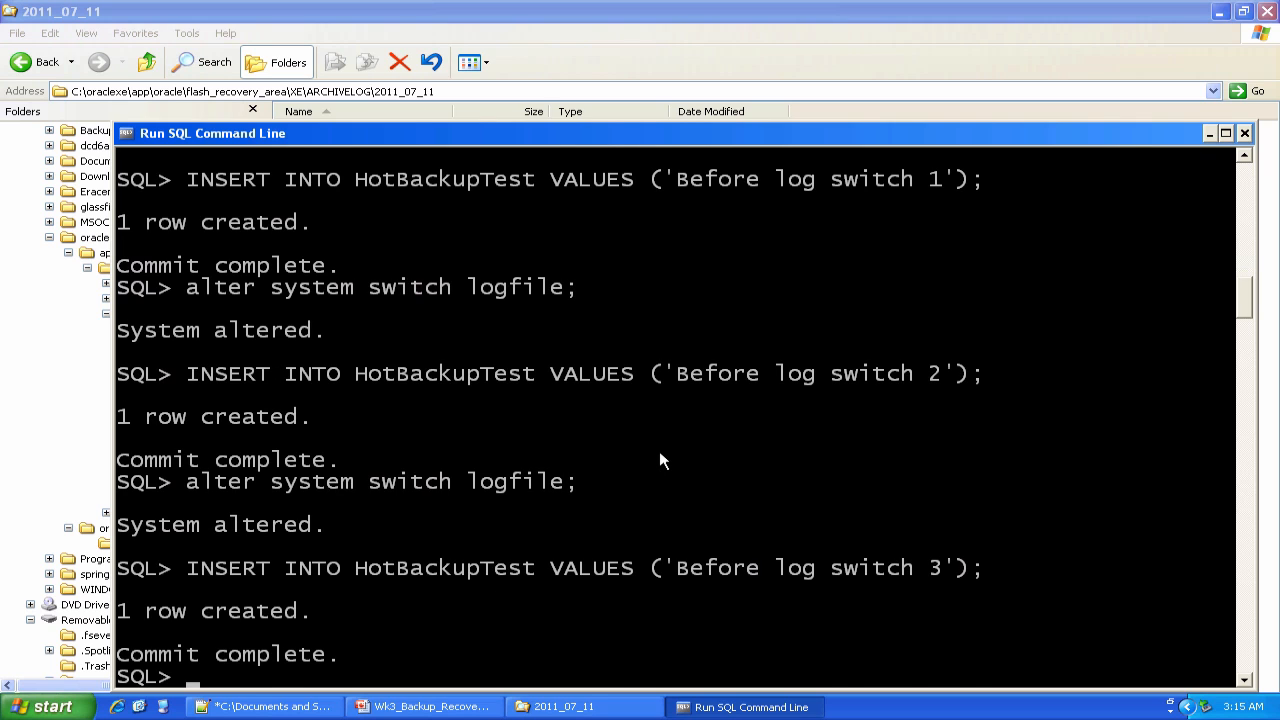
text(alter system switch logfile;)
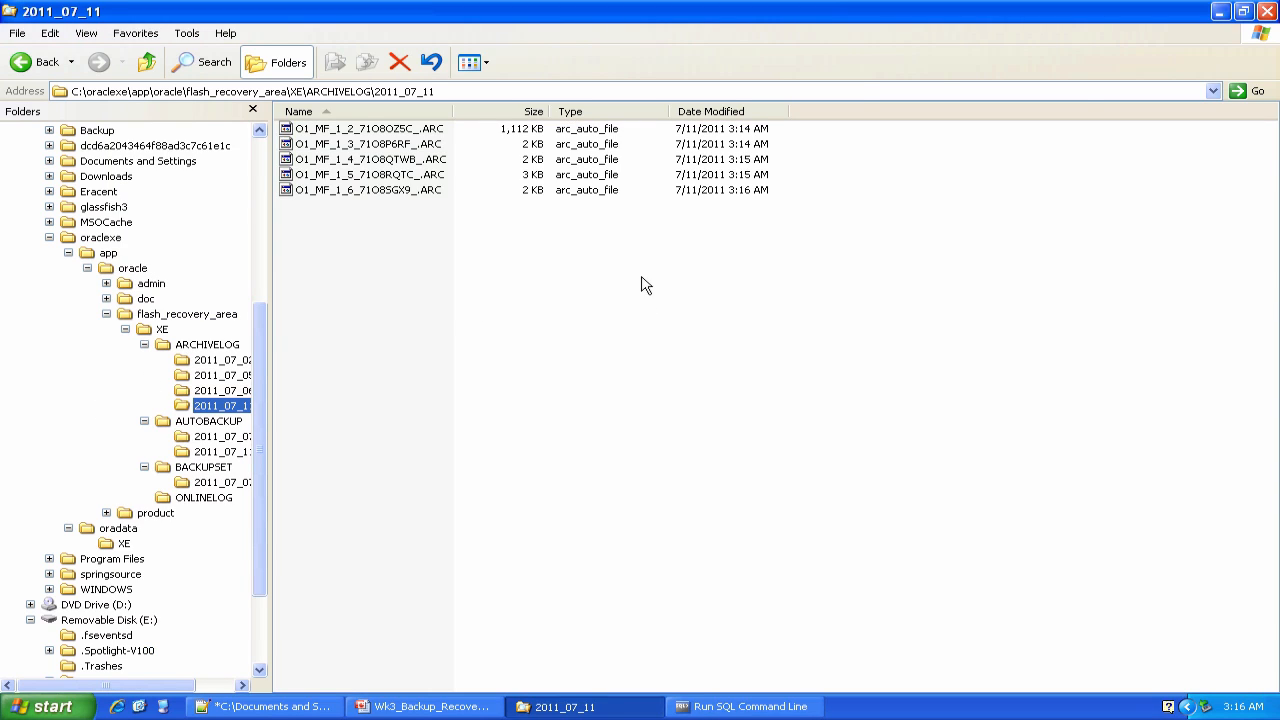
click(744, 708)
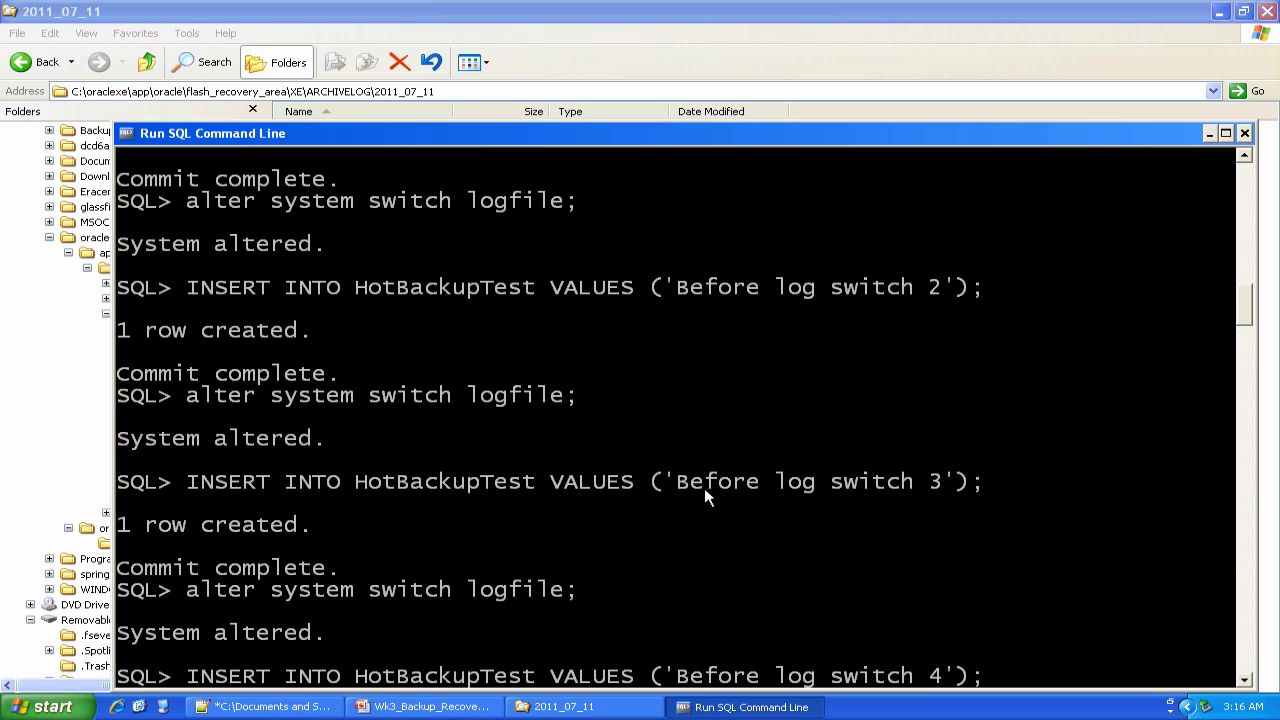
scroll(down, 3)
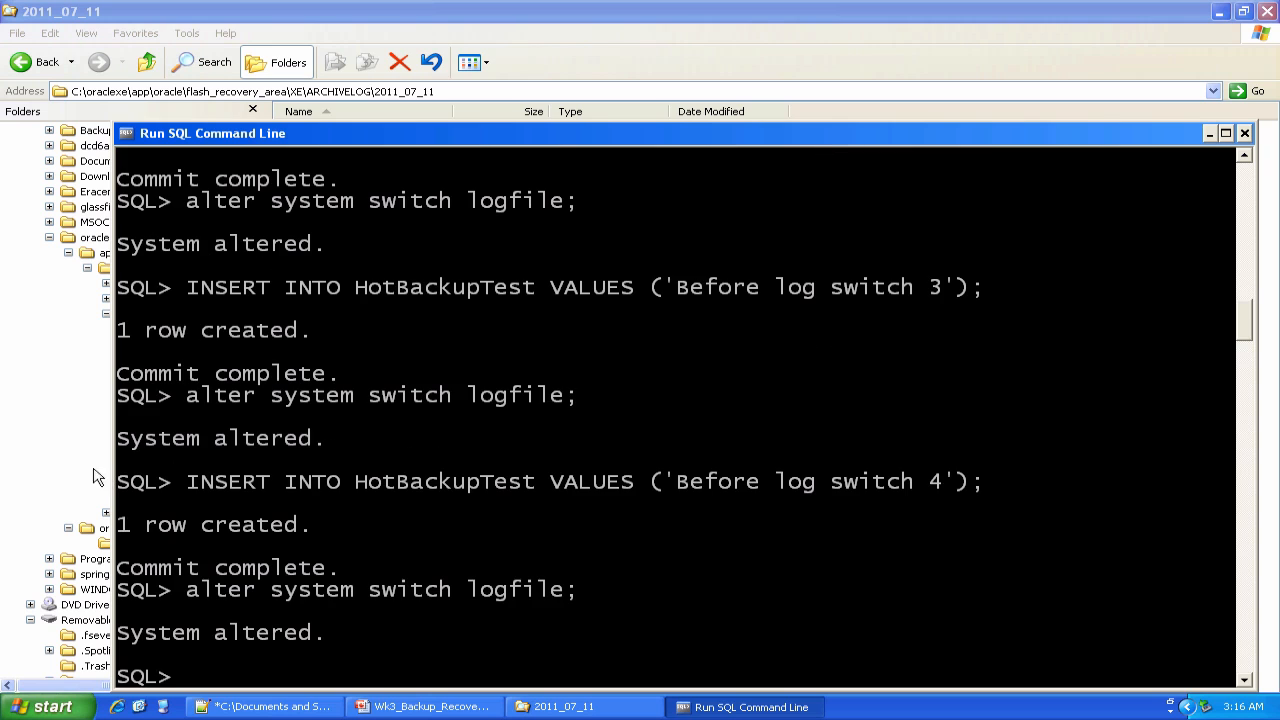
Step: Check the archive folder now holding six ARC files and return to the SQL session
click(564, 706)
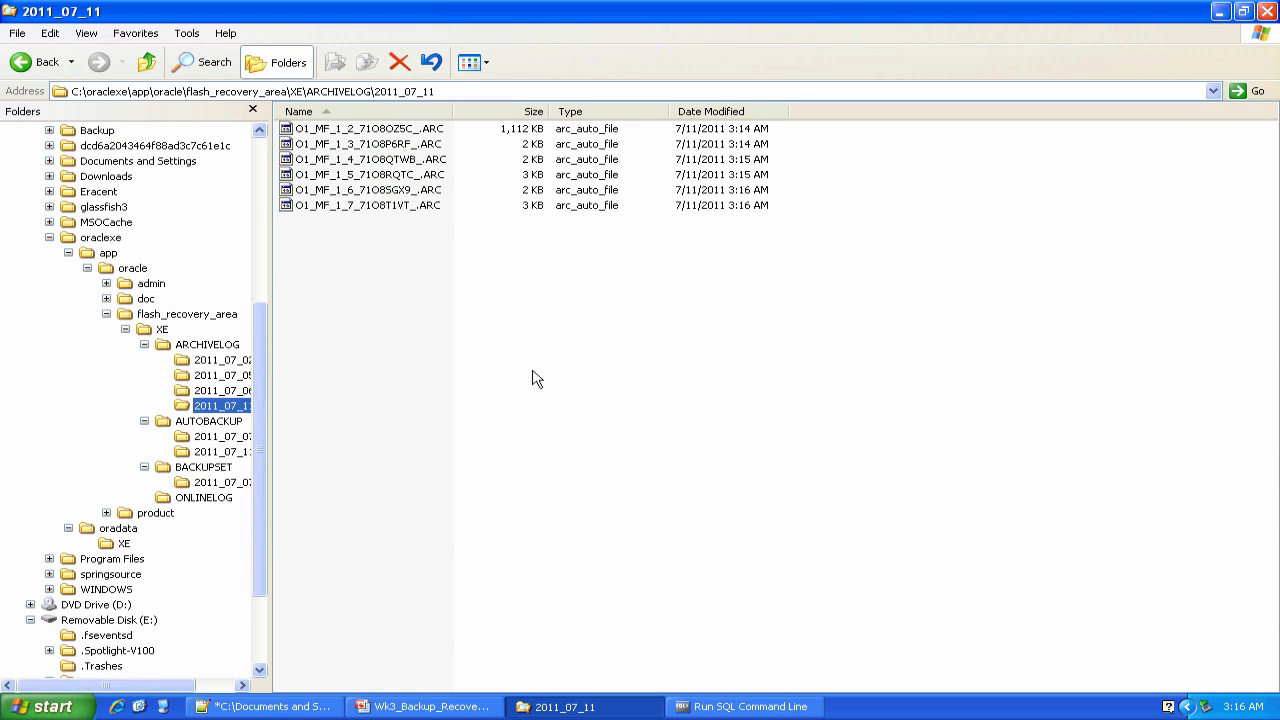
click(744, 708)
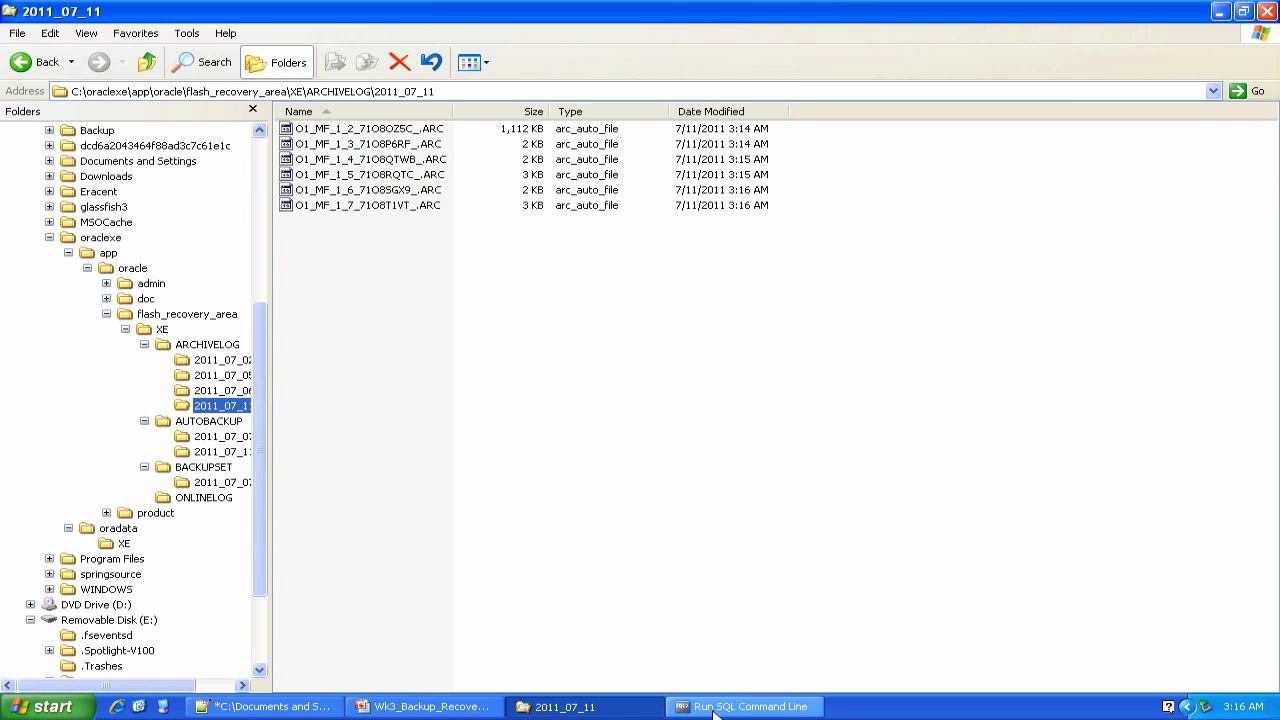
click(744, 708)
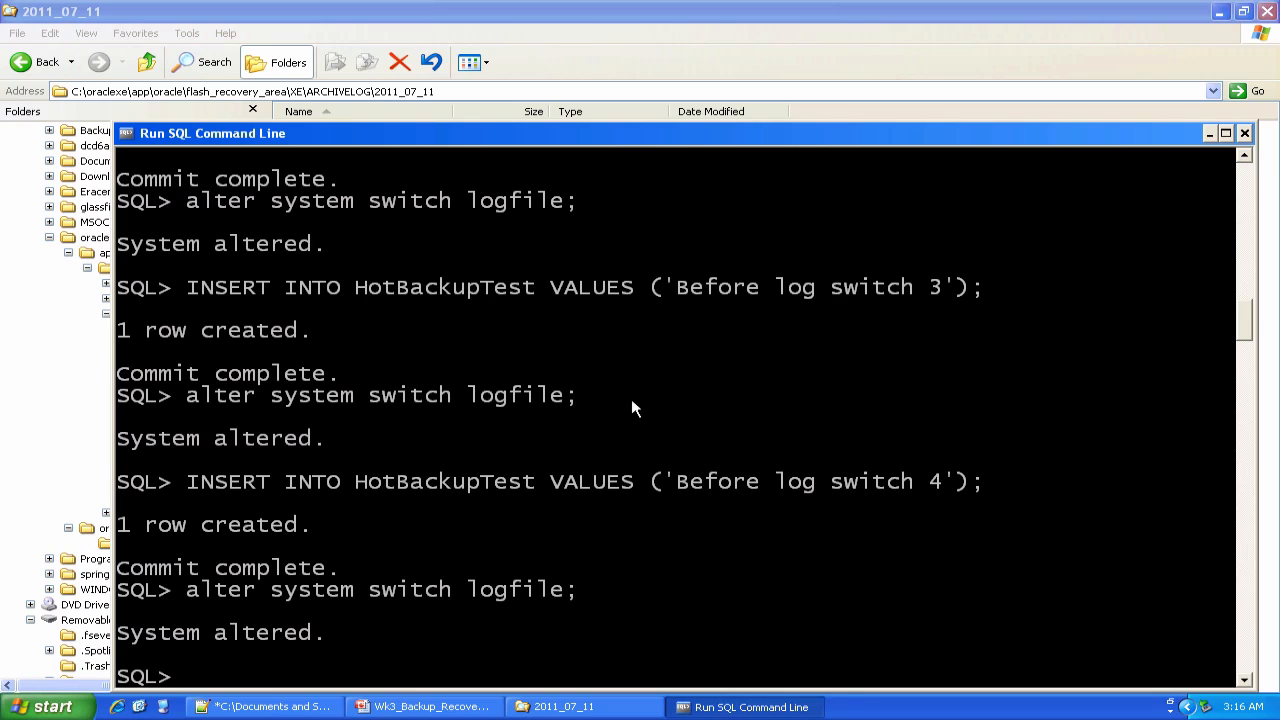
Step: Query all rows of HotBackupTest with SELECT * FROM hotbackuptest
text(select)
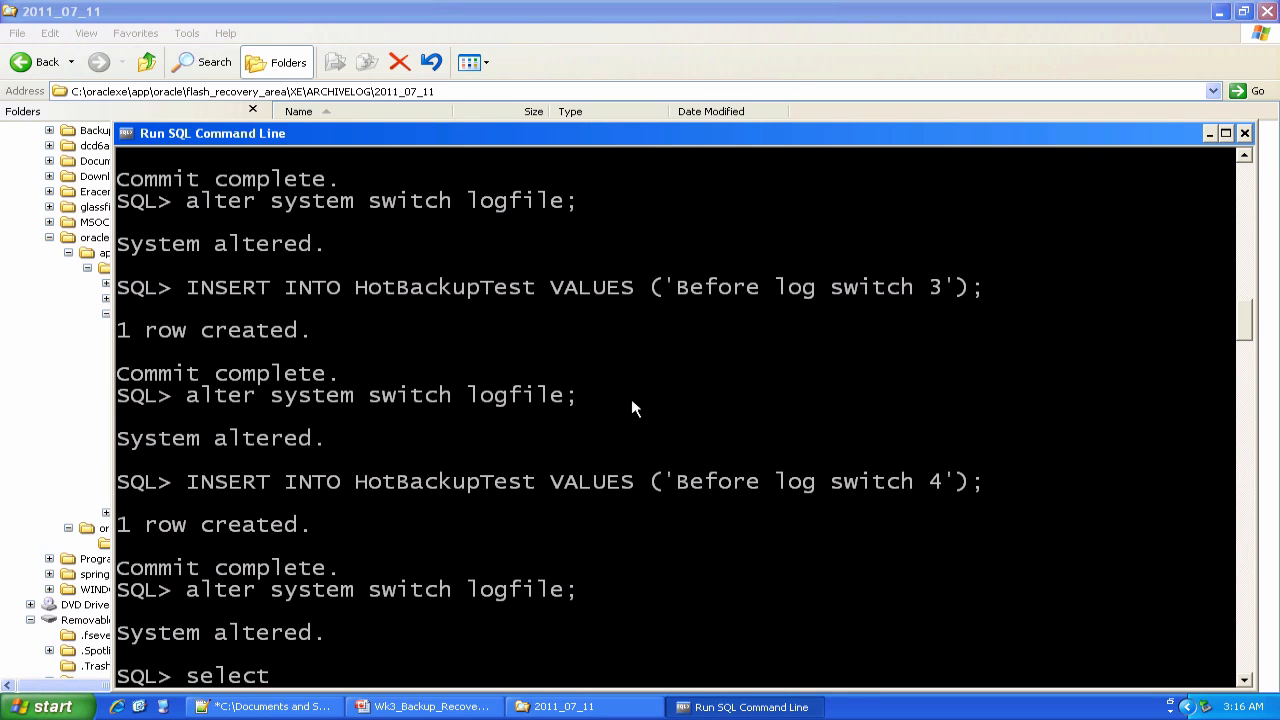
text(* fom hot)
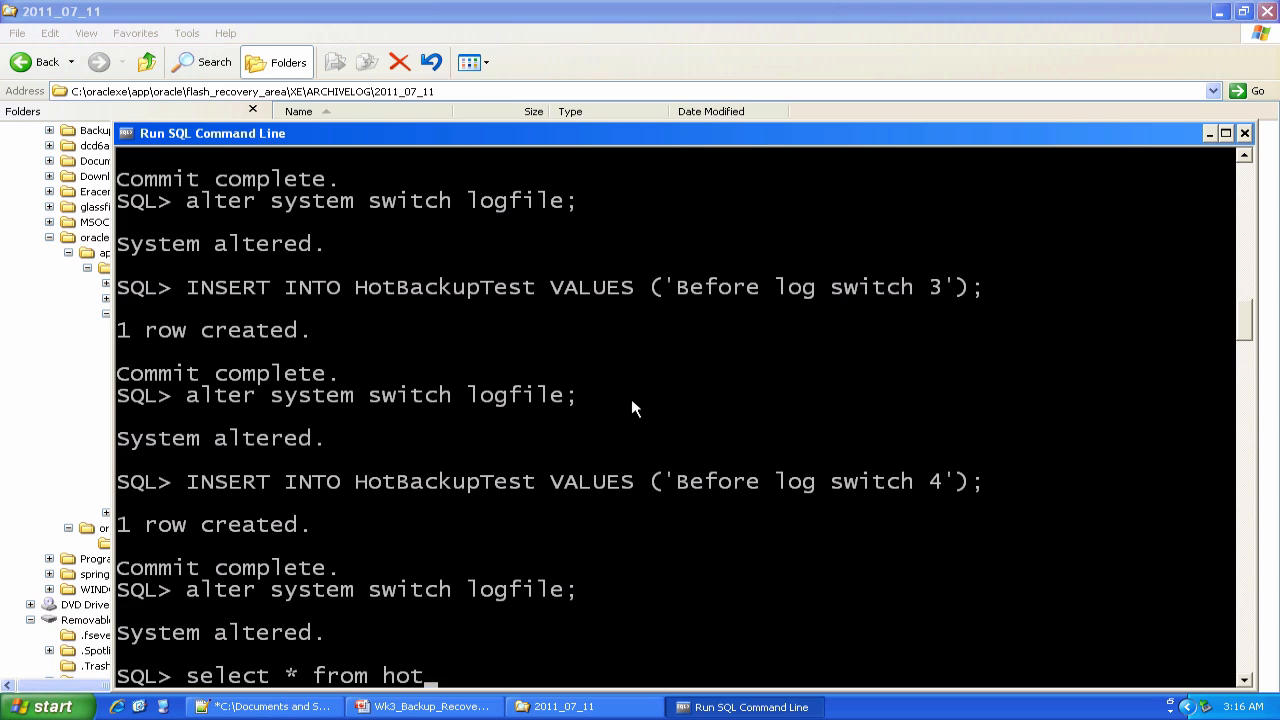
text(backuptest)
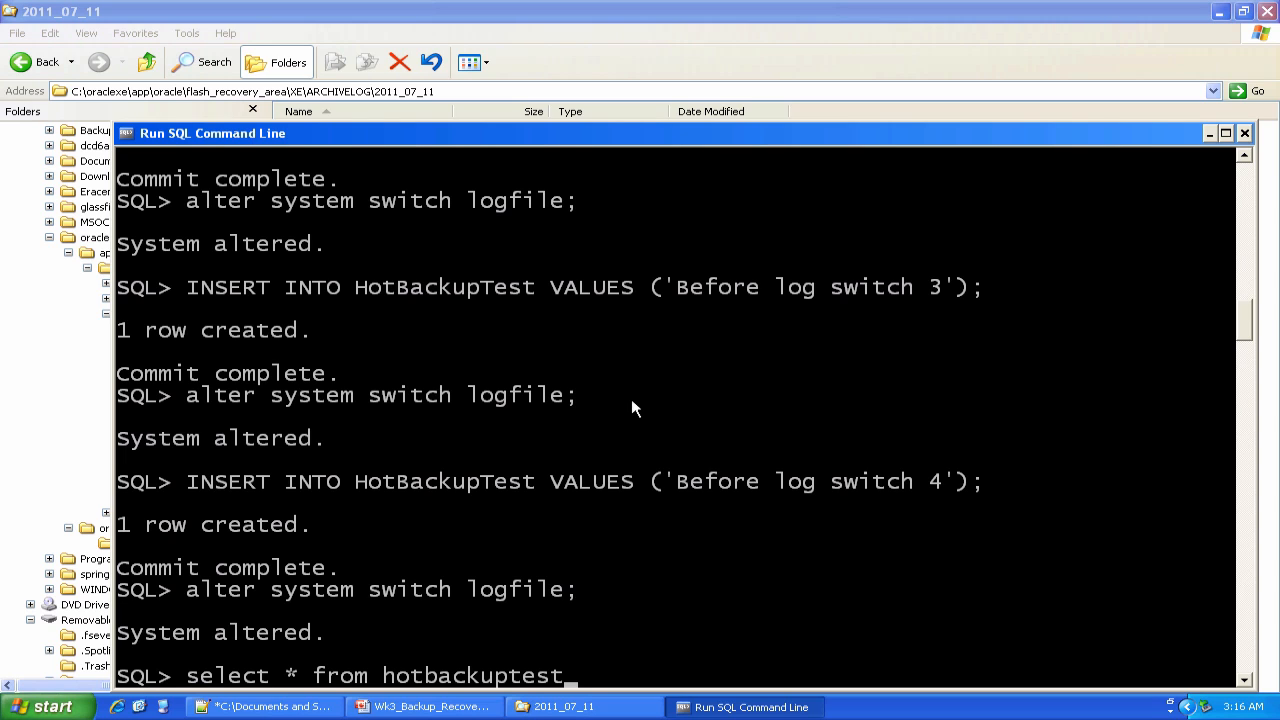
key(Return)
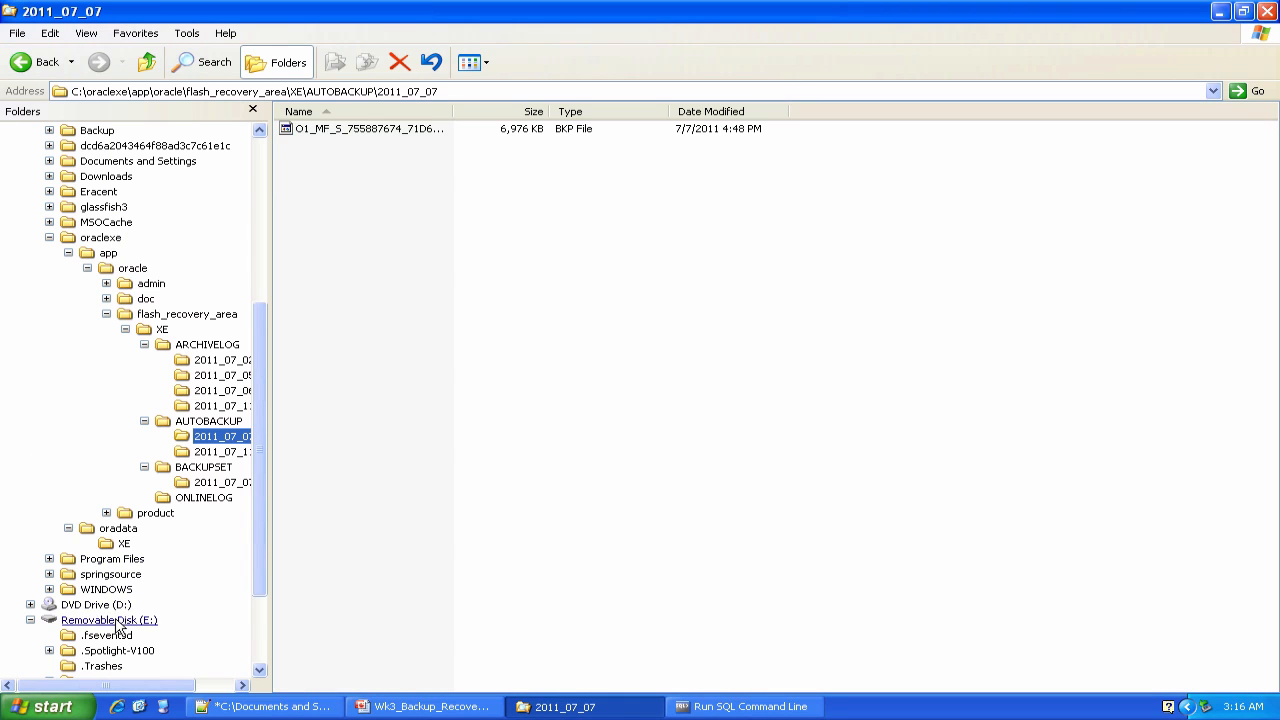
Step: Take removable disk E: holding GONNALOSEIT.DBF offline and return to the SQL command line
click(108, 620)
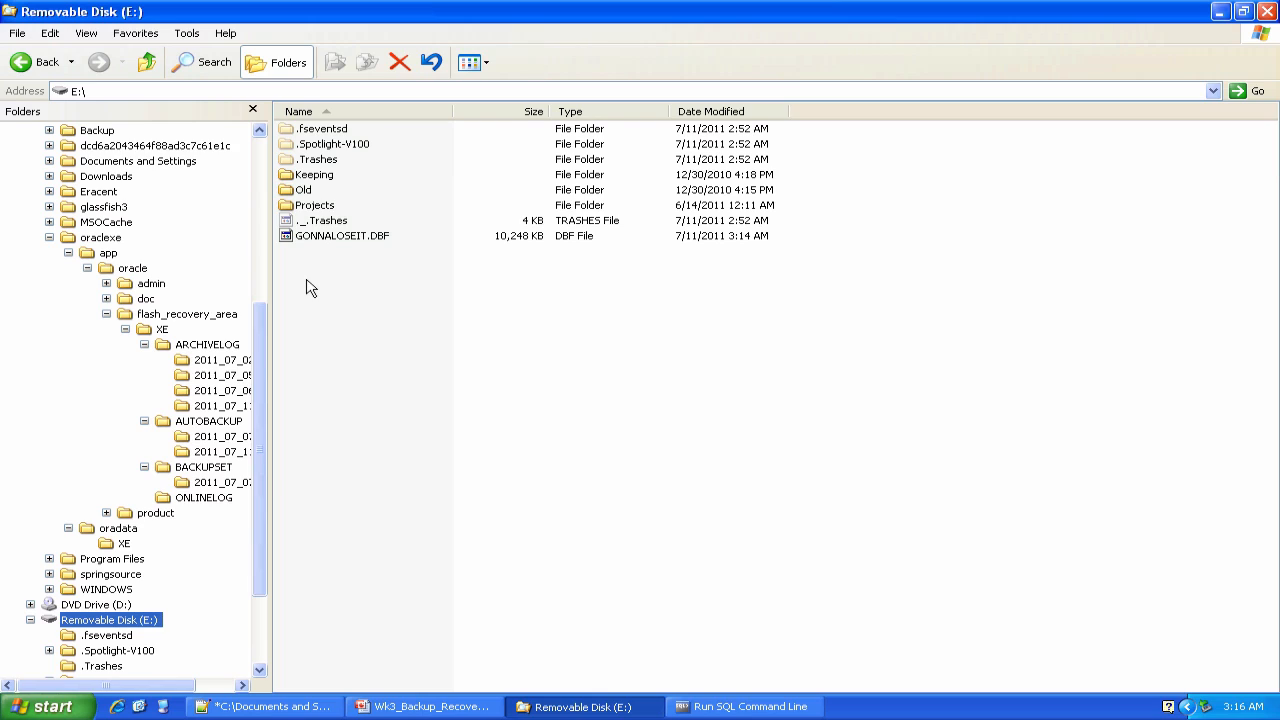
mouse_move(524, 276)
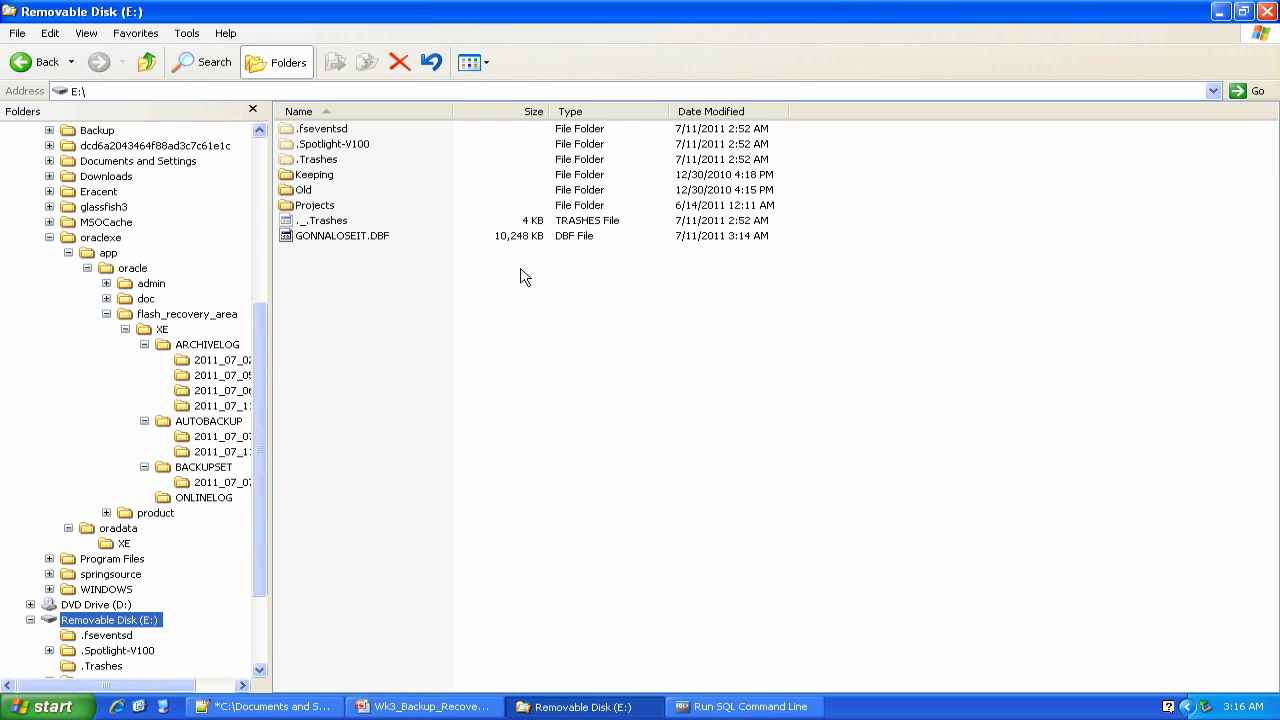
mouse_move(564, 356)
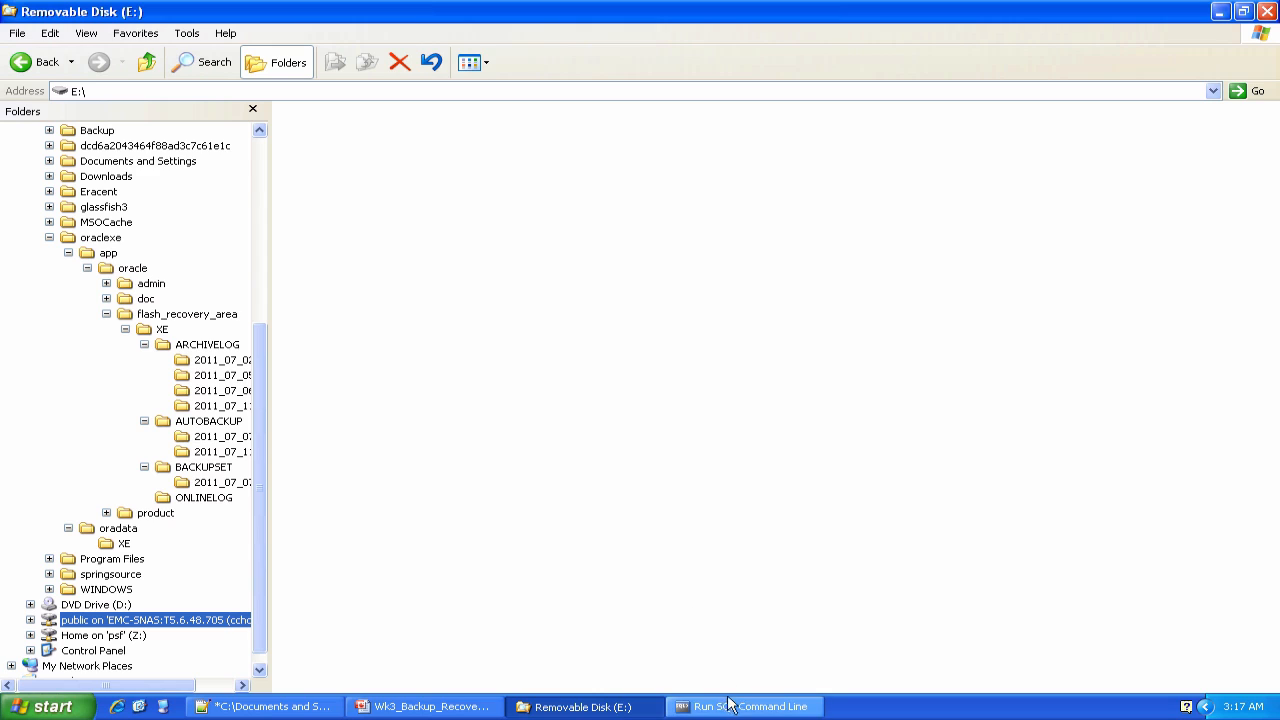
click(744, 708)
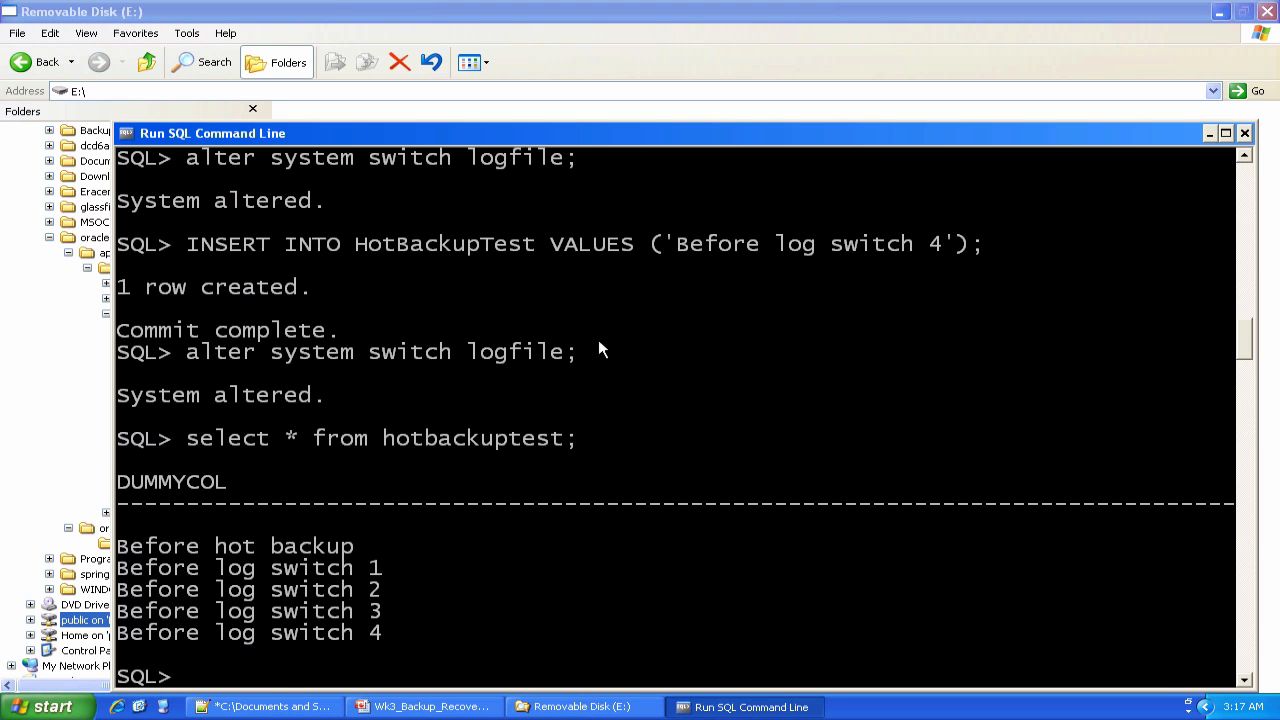
Step: Confirm hotbackuptest still returns its rows, then attempt shutdown immediate, which fails on data file 10
text(select * from hotbackuptest;)
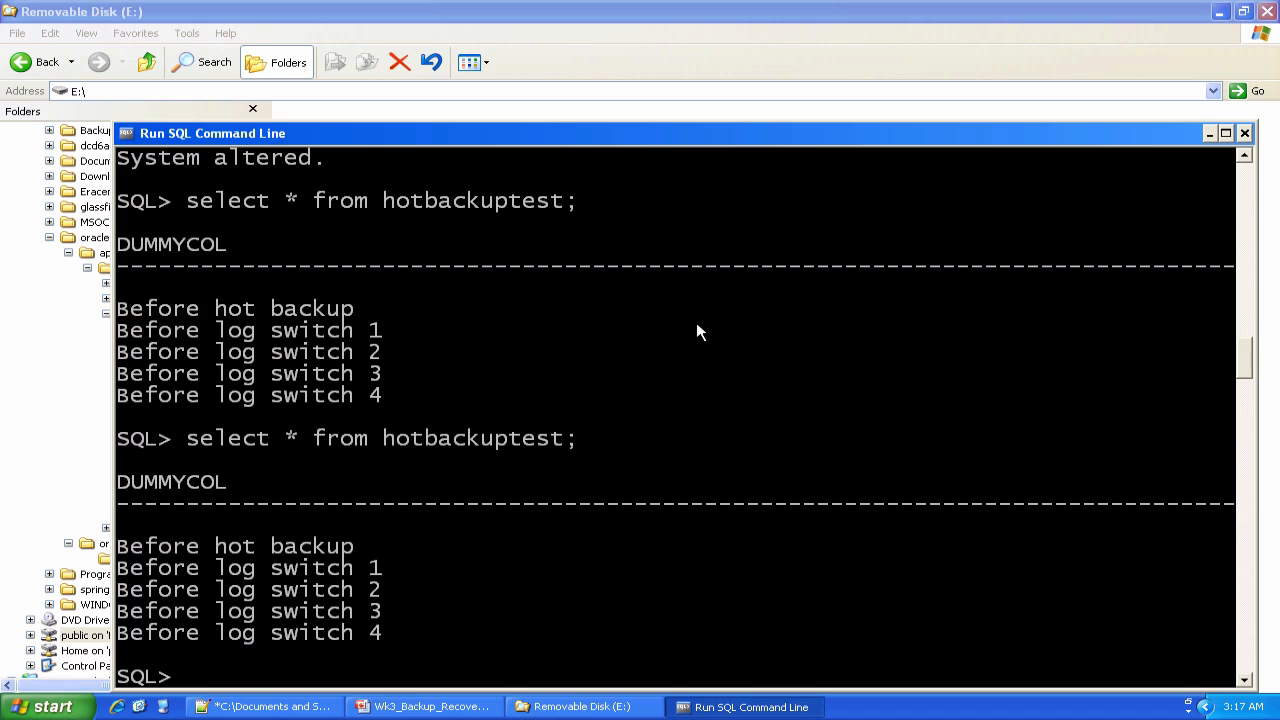
text(shutdown immedia)
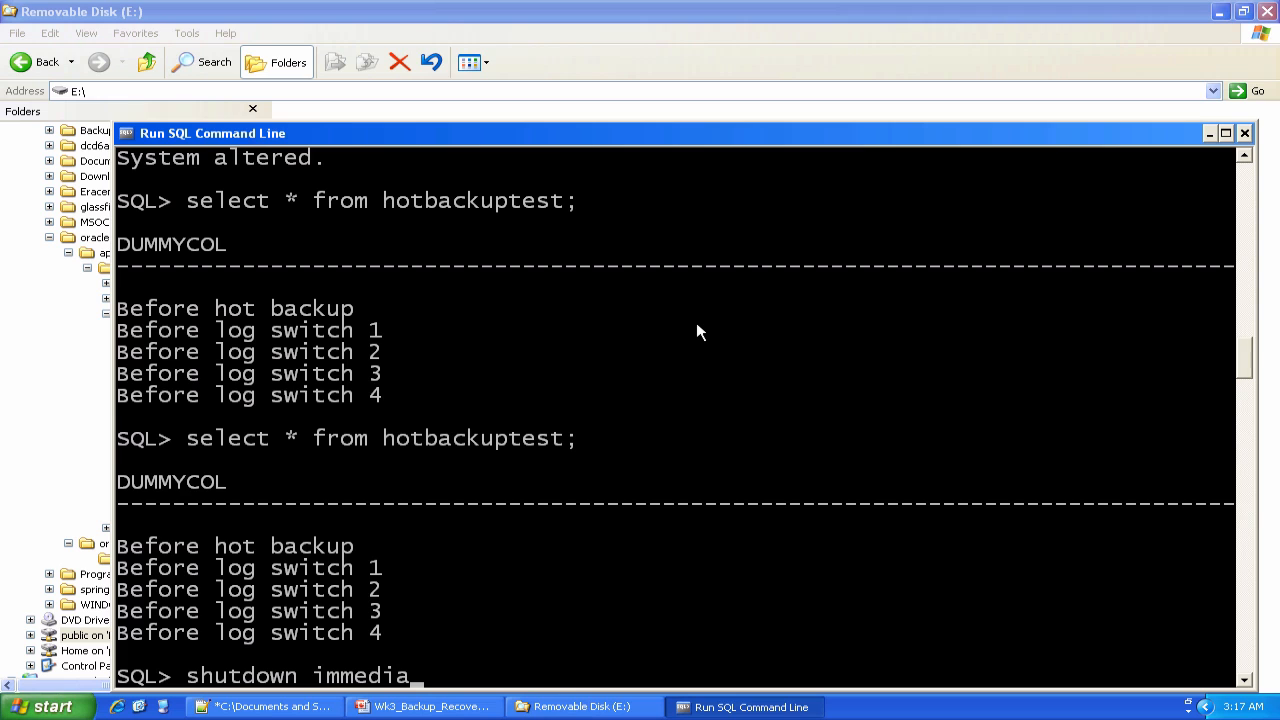
text(te;)
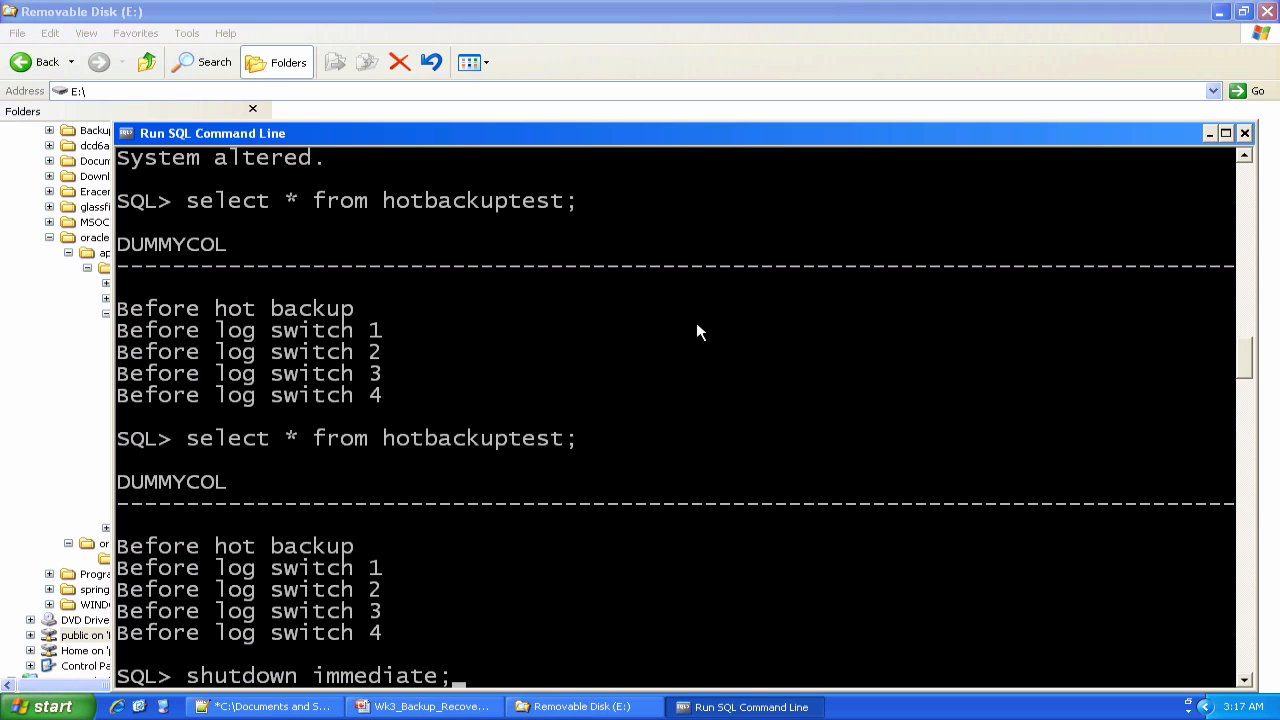
key(Return)
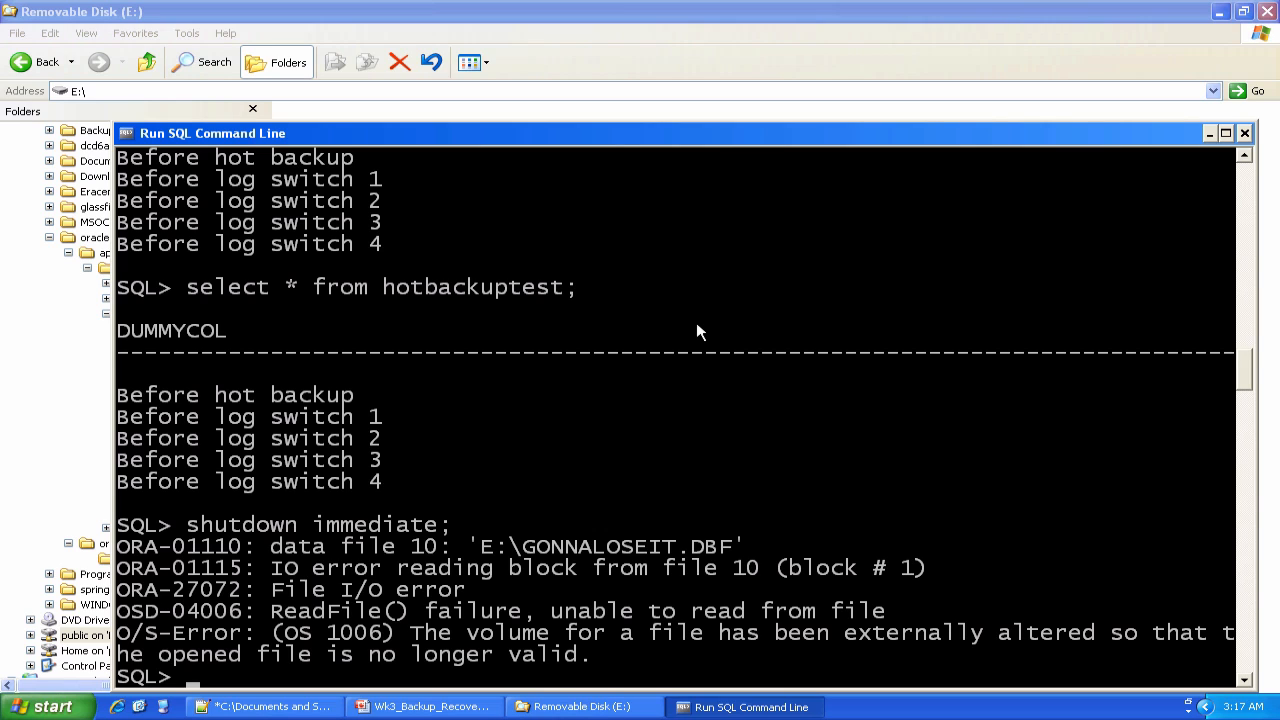
mouse_move(788, 410)
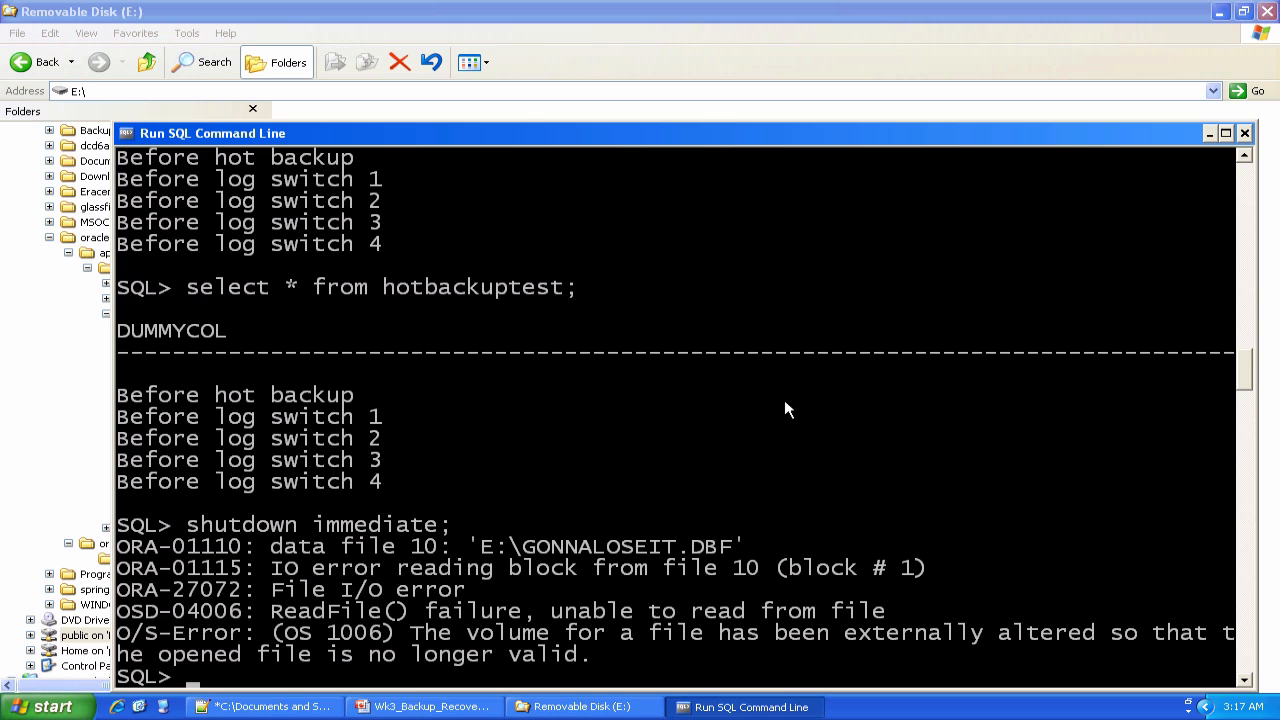
Step: Force the instance down with shutdown abort
text(shutdown abort;)
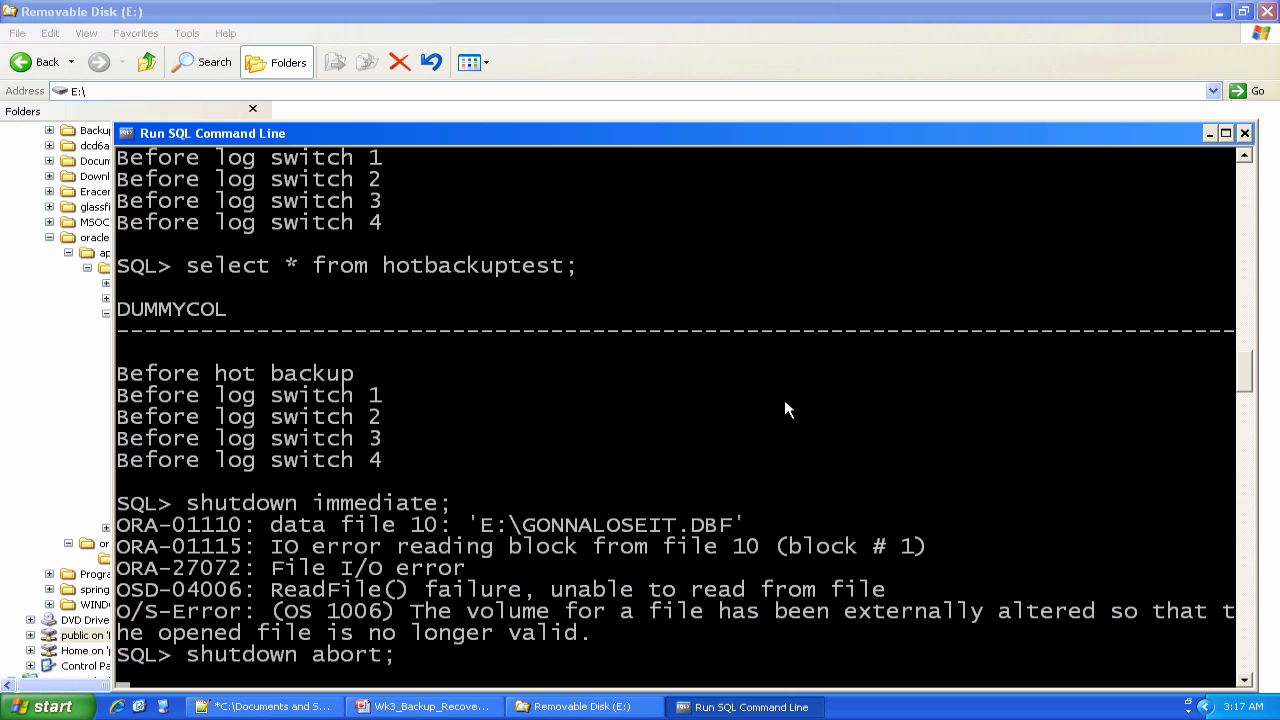
key(Return)
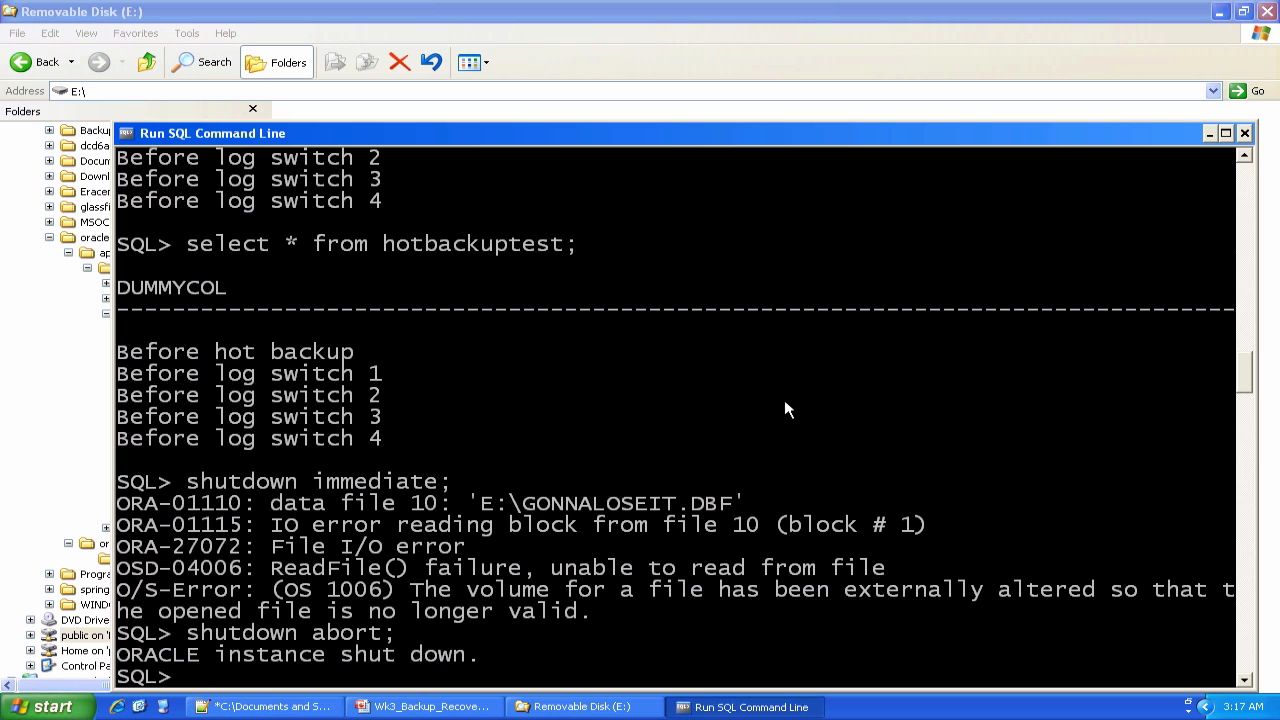
mouse_move(80, 384)
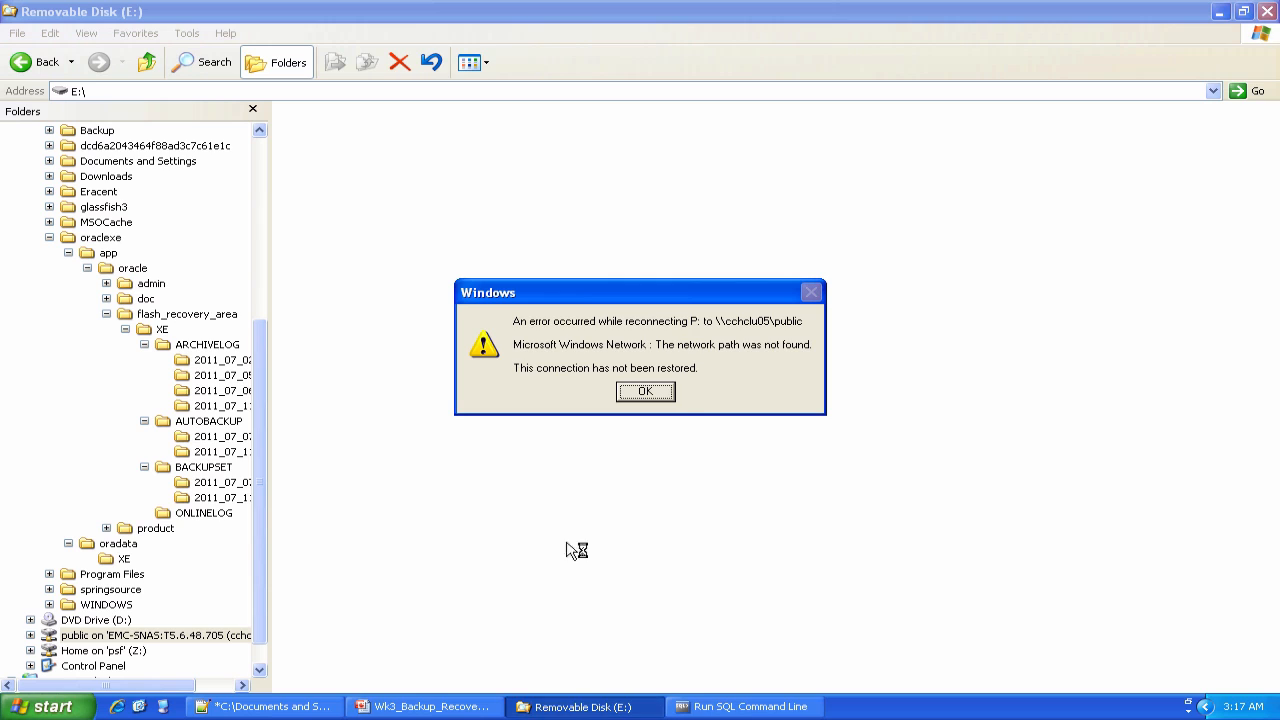
Step: Delete GONNALOSEIT.DBF from reattached disk E: and return to the SQL command line
click(644, 390)
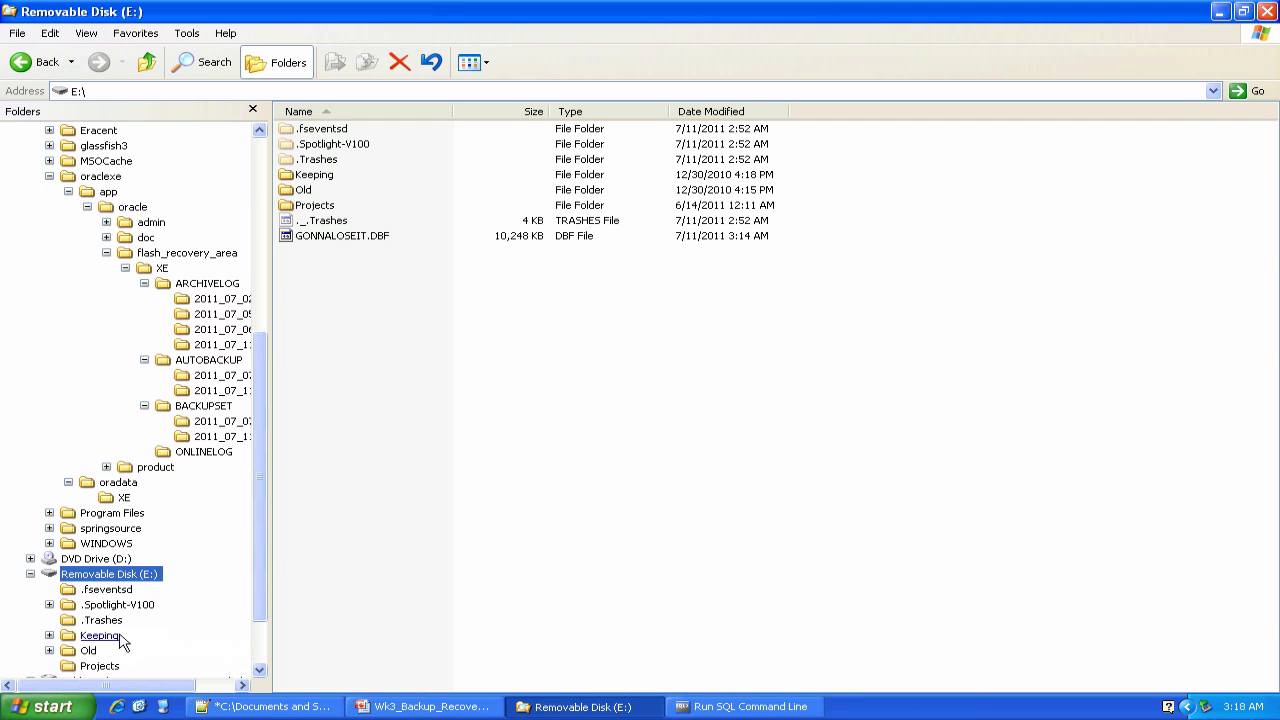
mouse_move(358, 380)
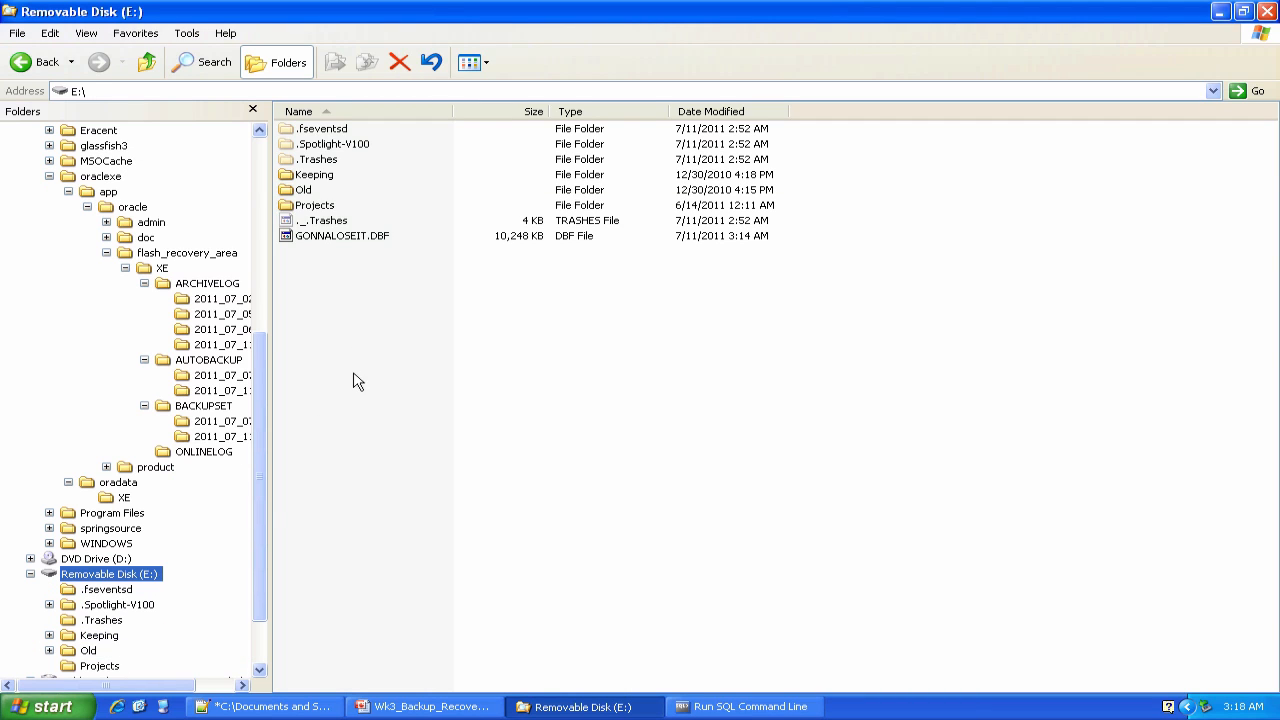
click(342, 236)
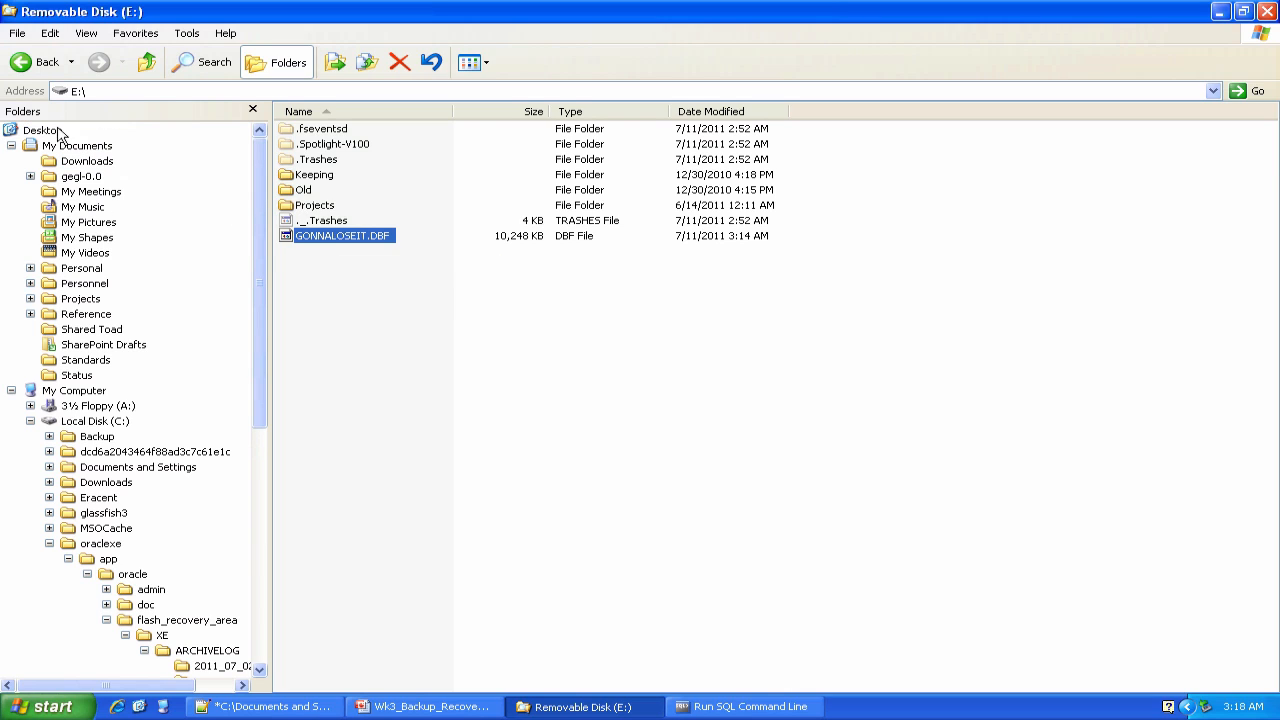
mouse_move(332, 240)
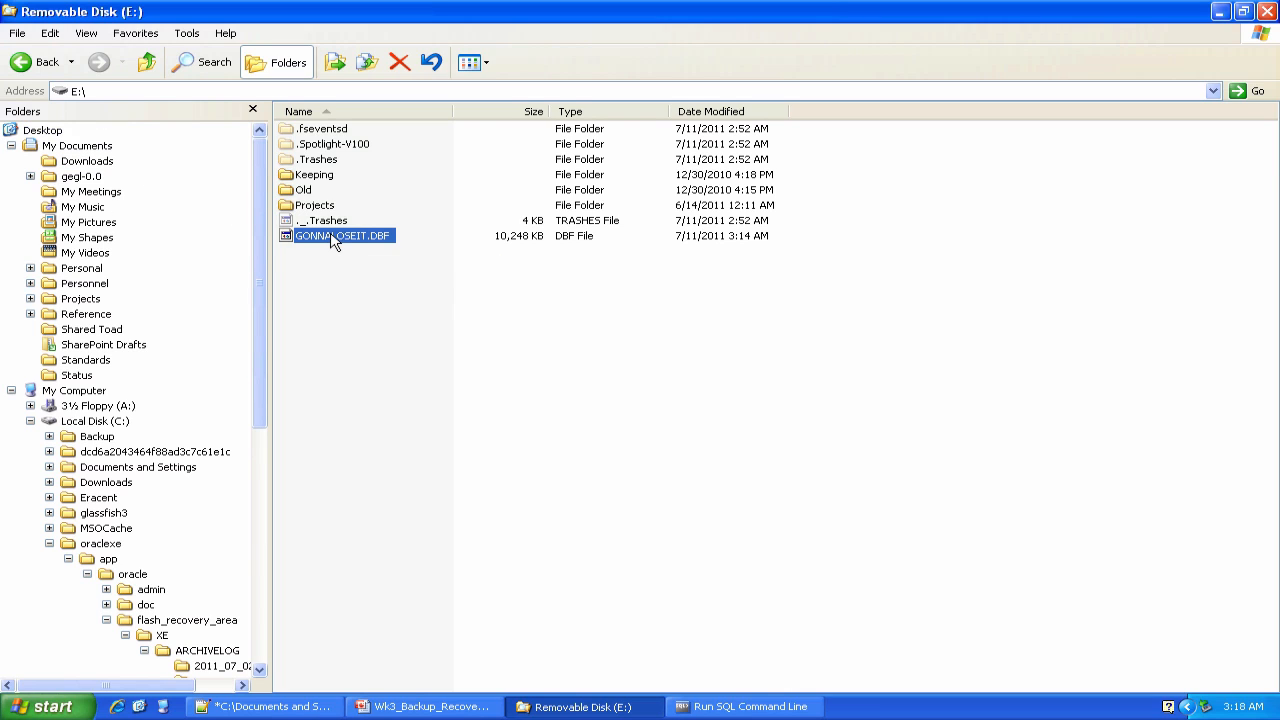
mouse_move(340, 236)
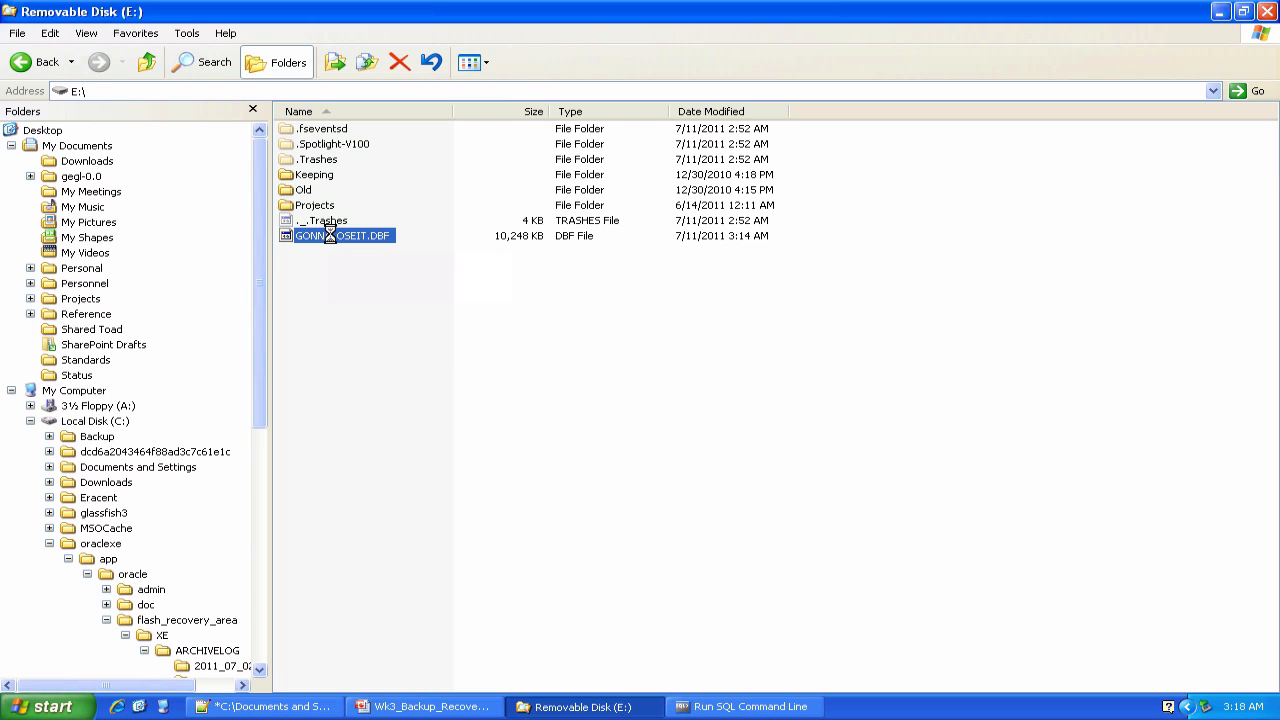
right_click(336, 236)
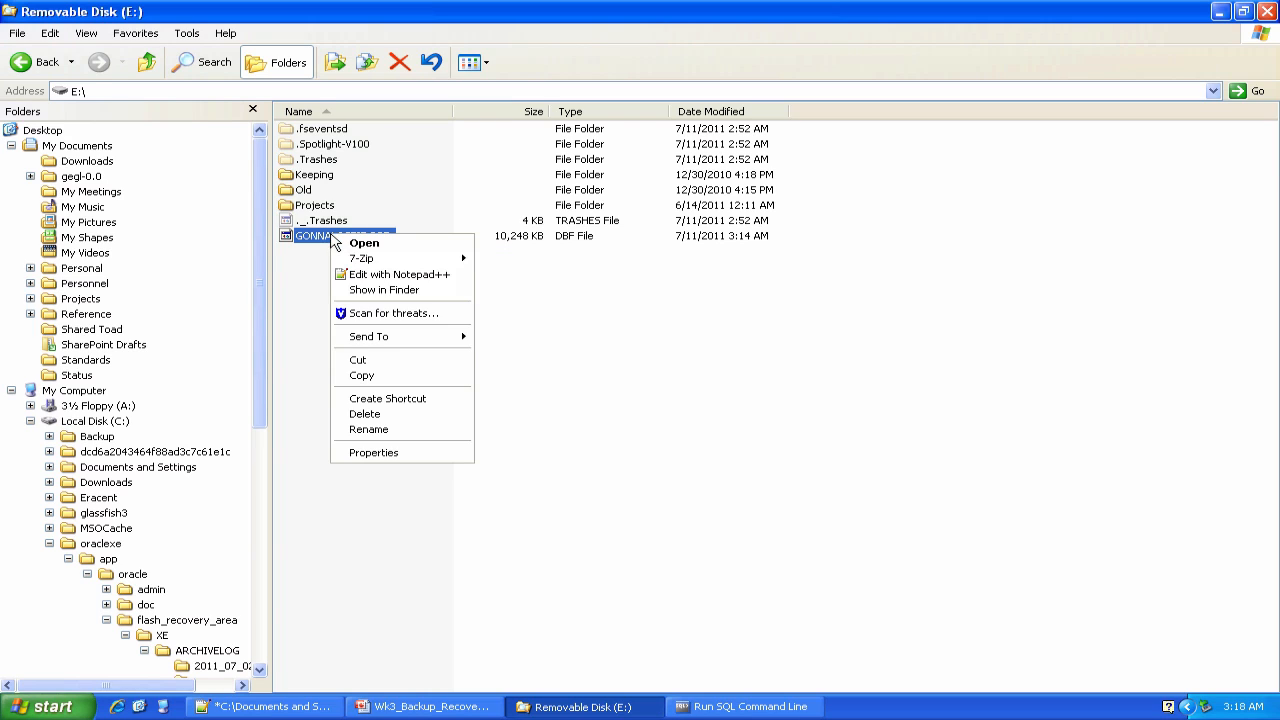
click(364, 412)
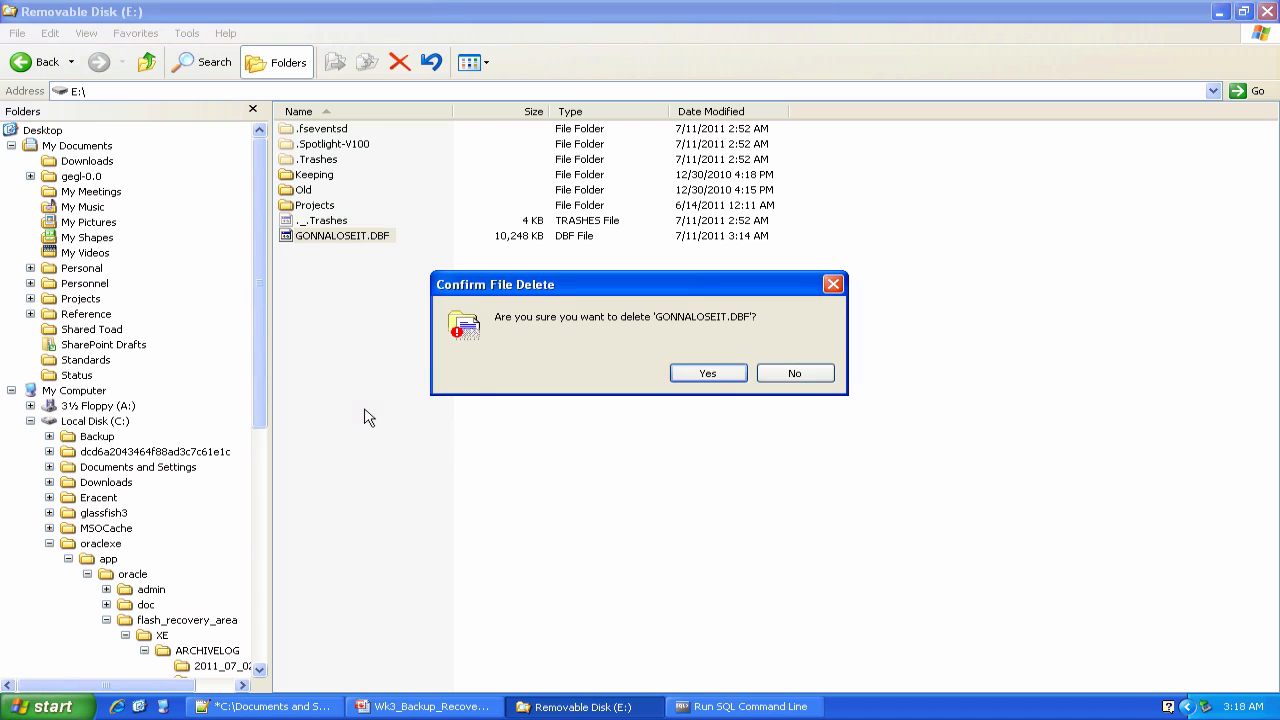
click(708, 372)
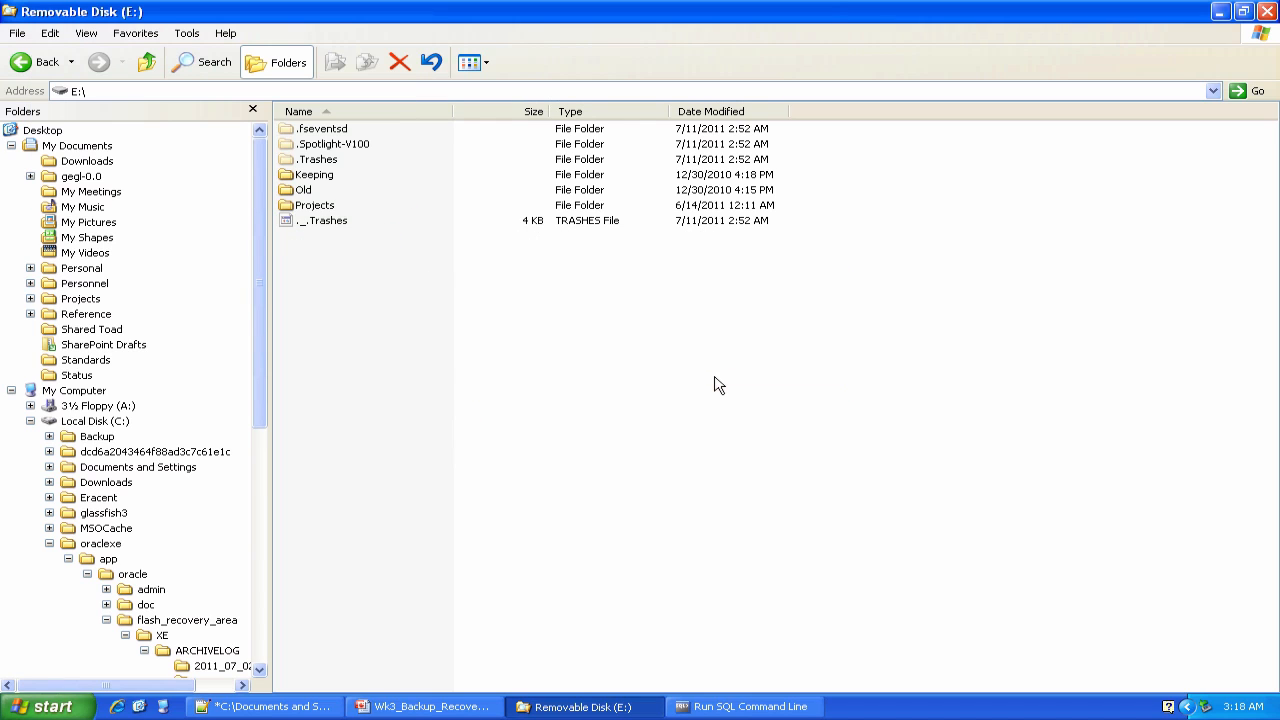
mouse_move(548, 656)
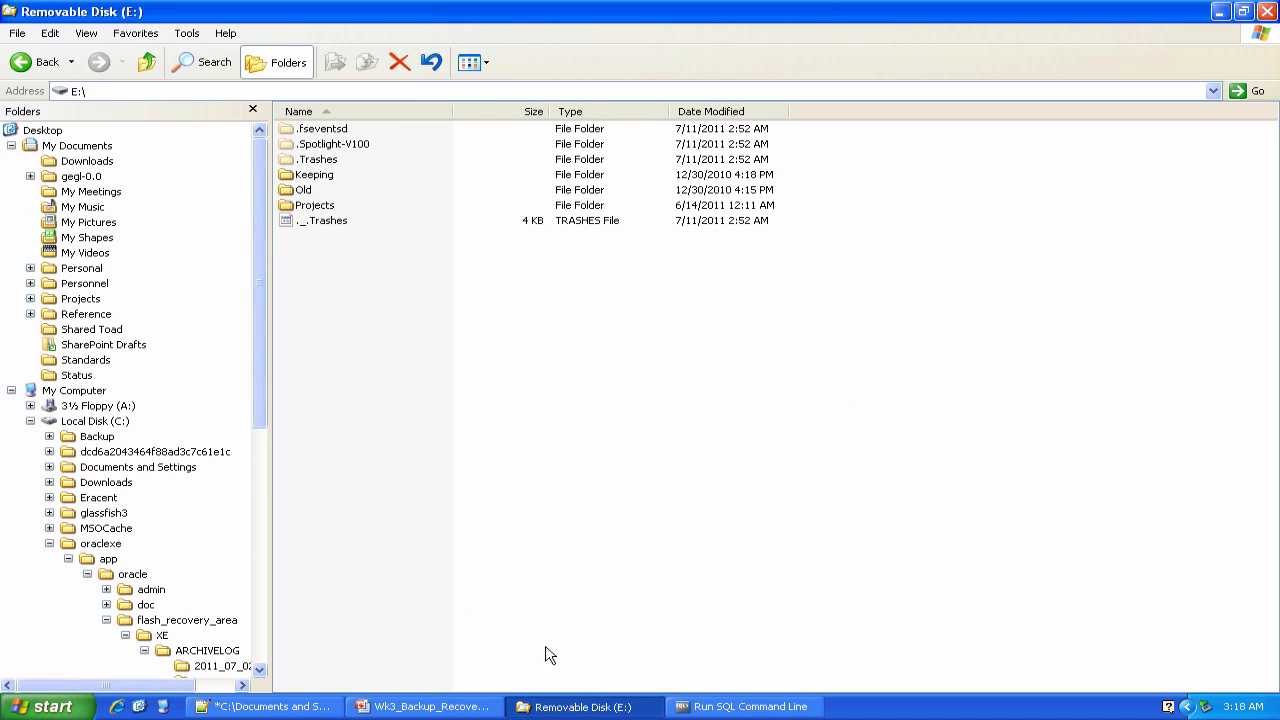
click(744, 708)
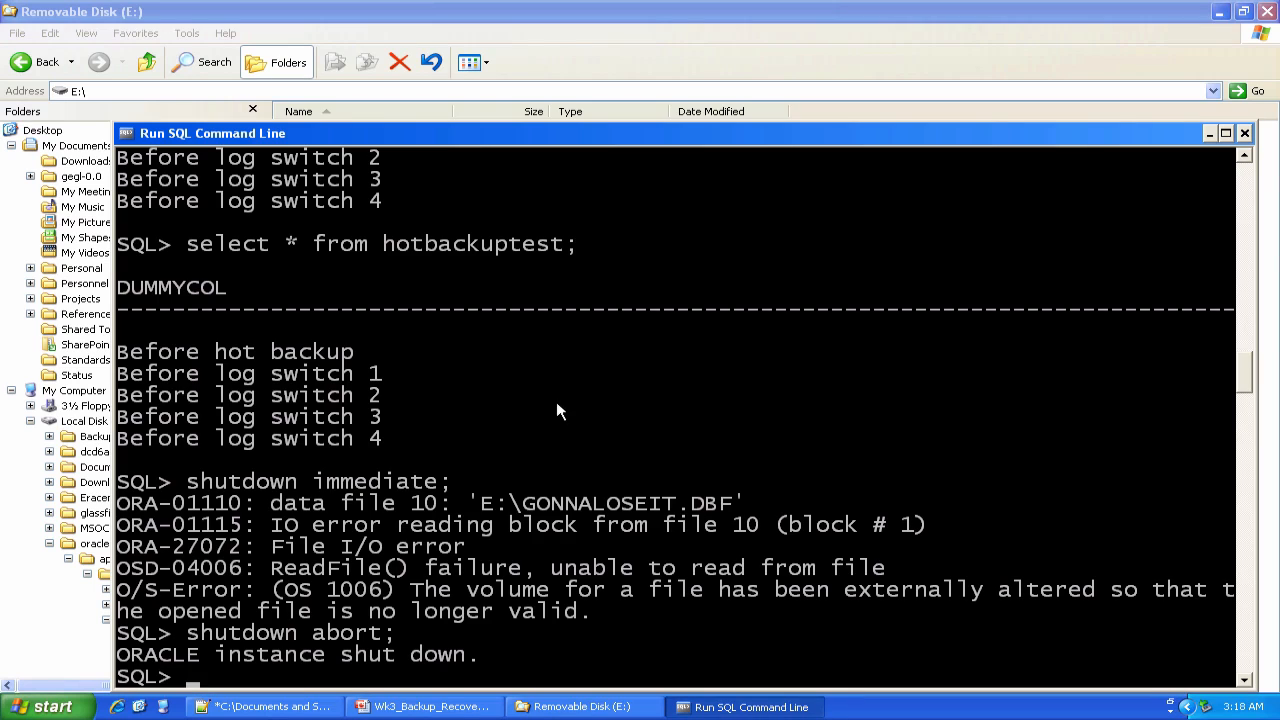
Step: Run startup; the instance mounts but fails with ORA-01157 on missing E:\GONNALOSEIT.DBF
text(startup)
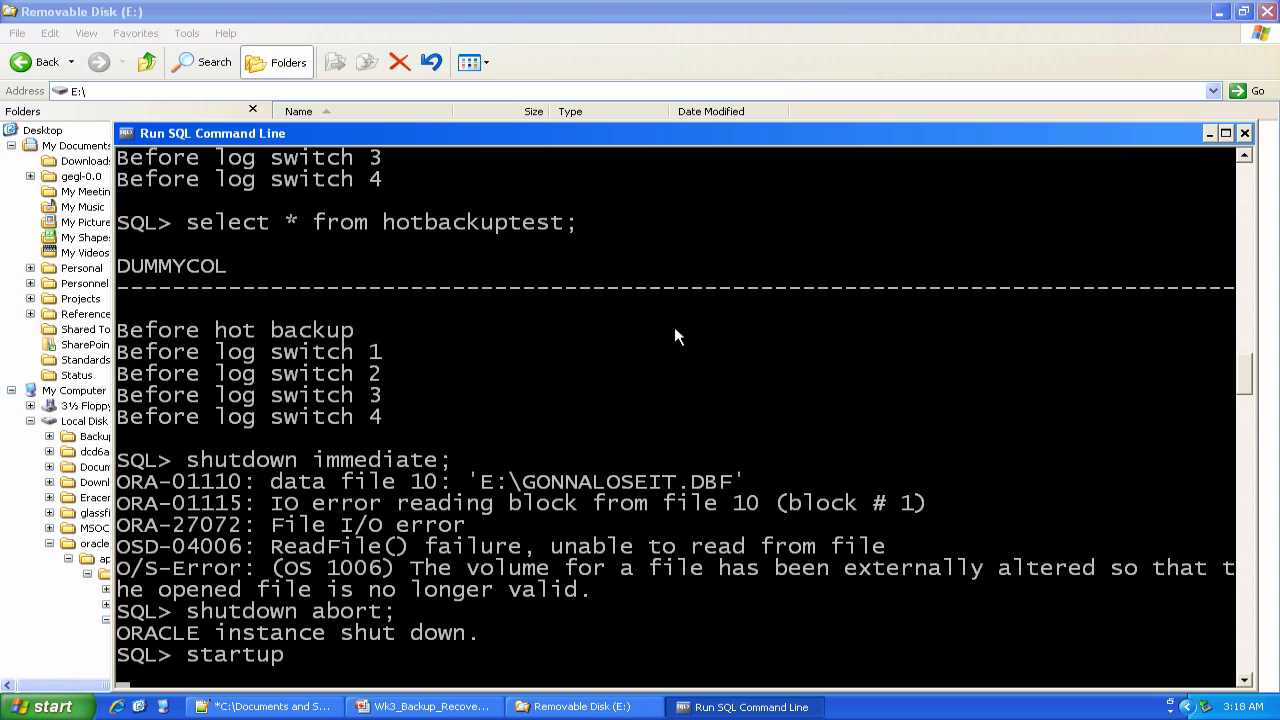
key(Return)
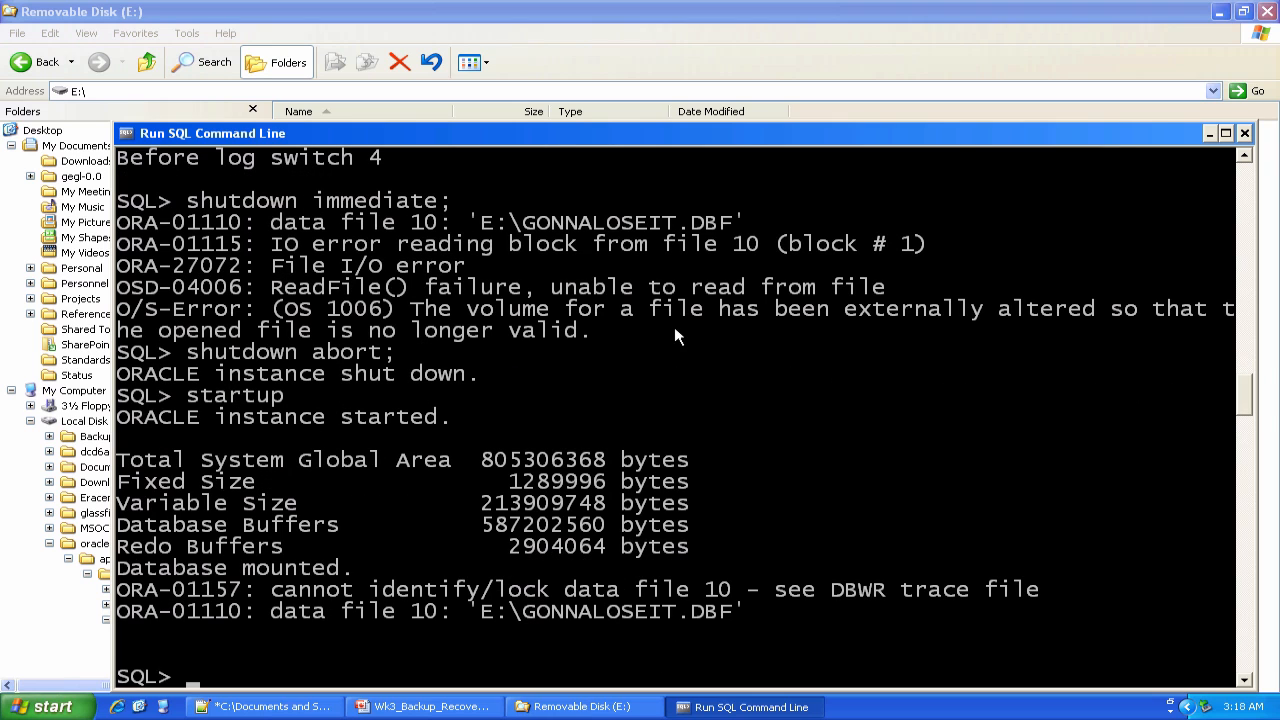
click(40, 706)
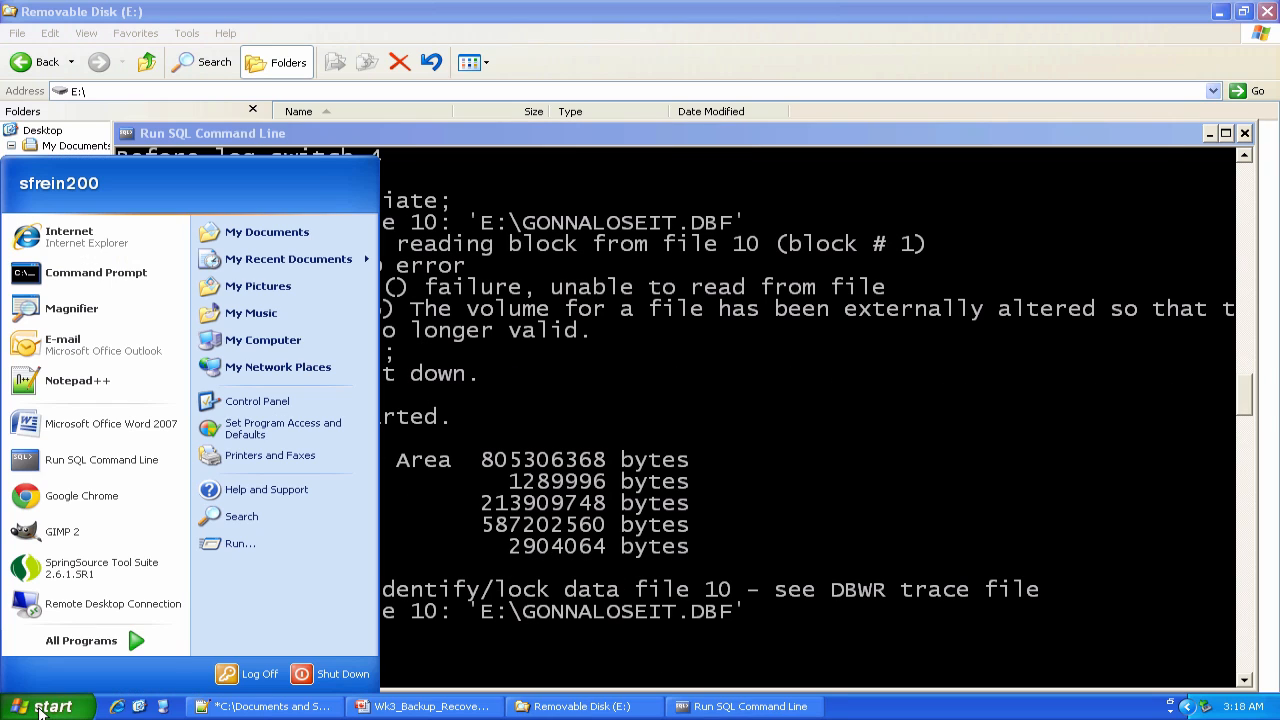
Step: Launch Oracle XE Restore Database from All Programs and answer Y to shut down and restore
click(80, 640)
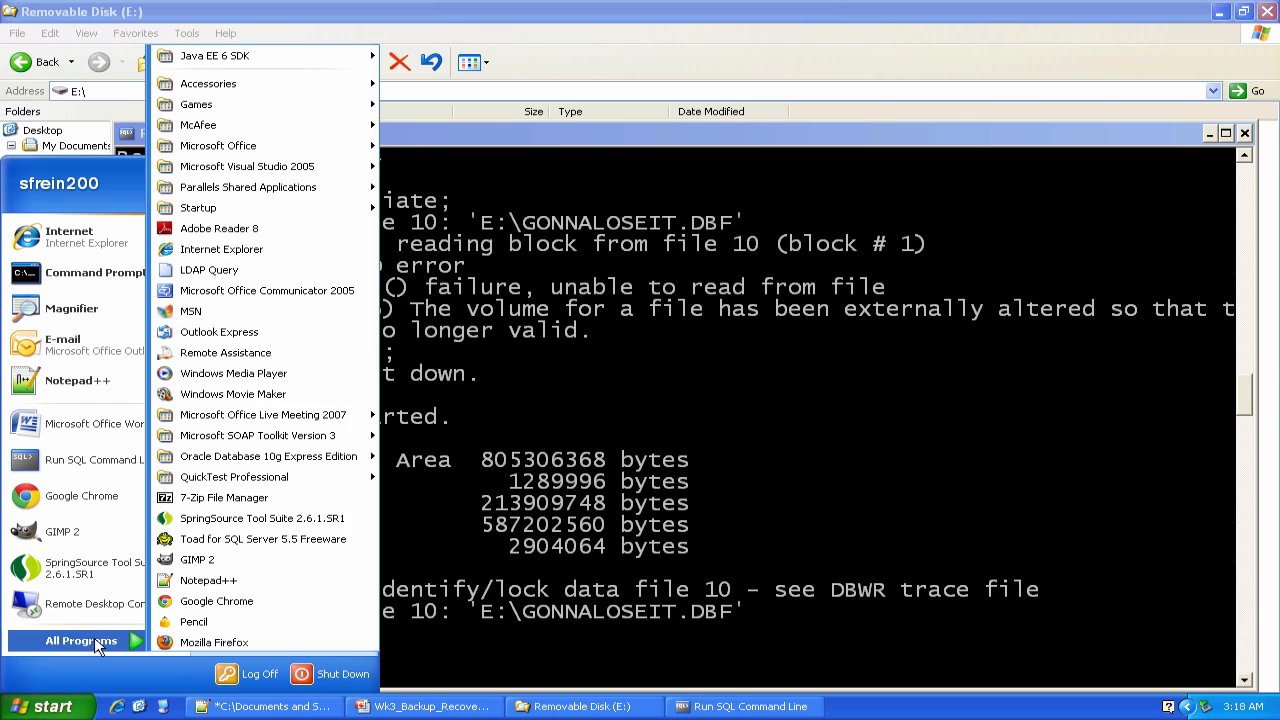
mouse_move(268, 456)
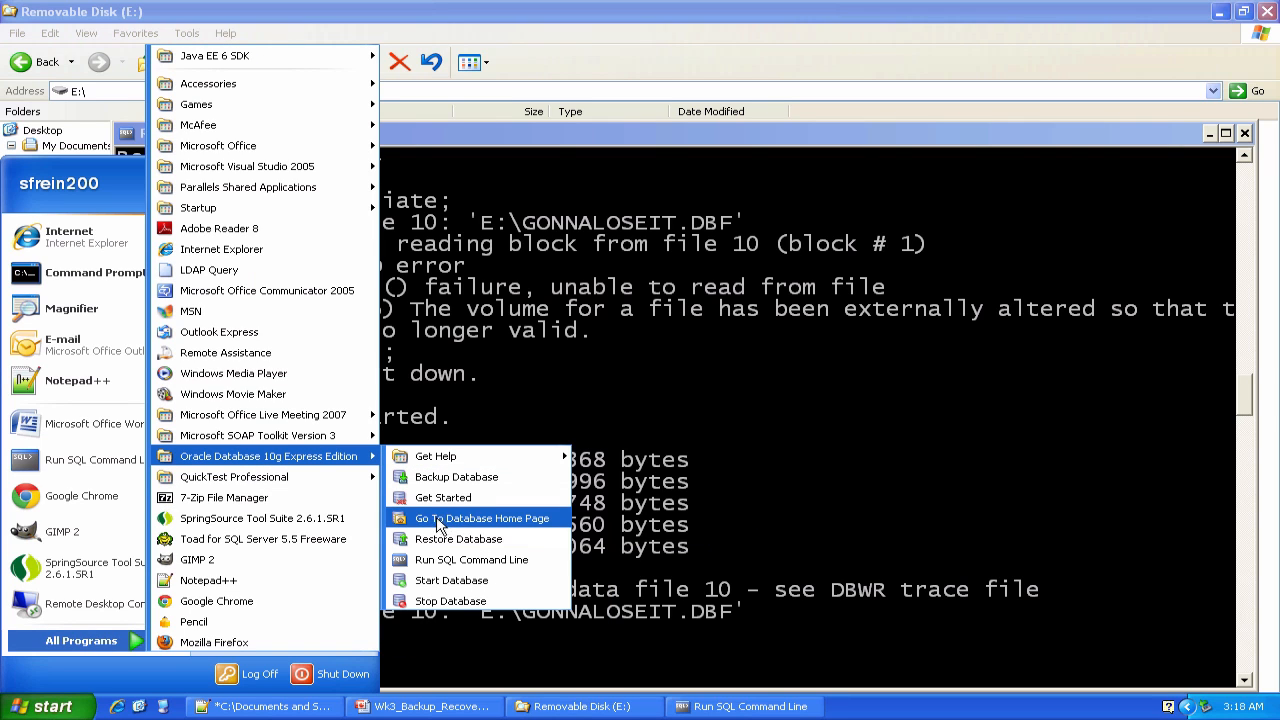
click(458, 538)
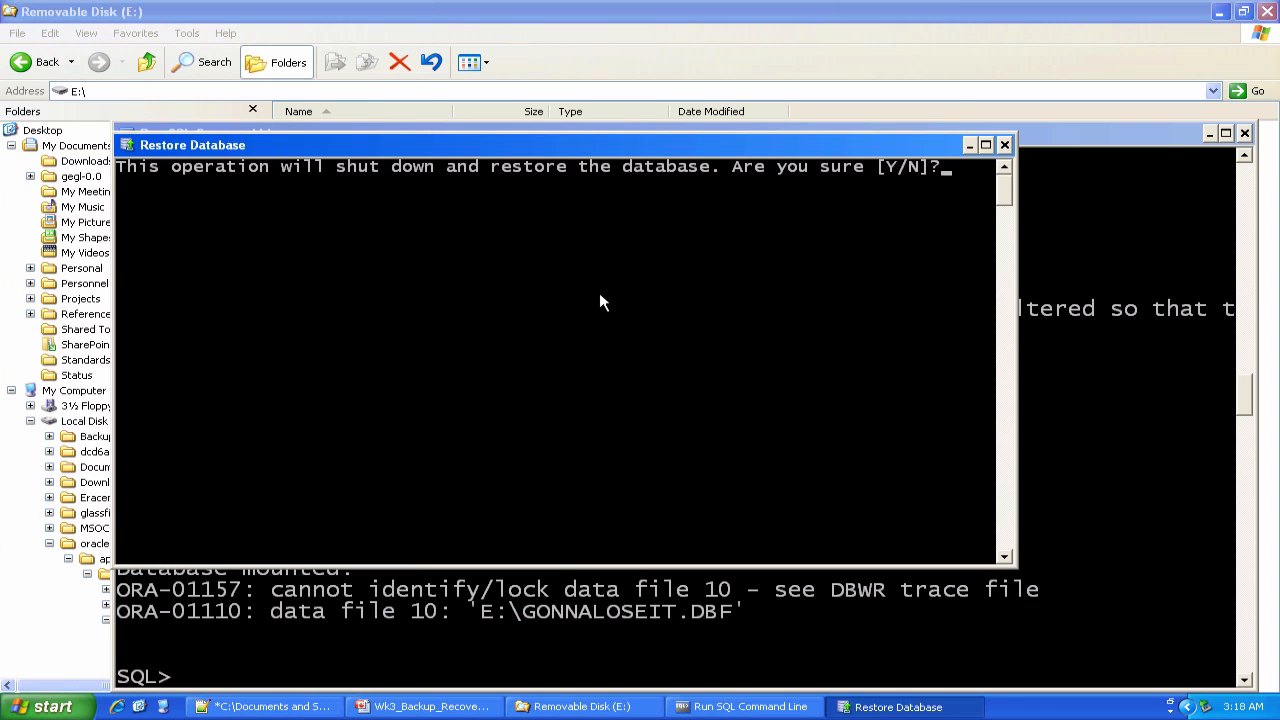
text(Y)
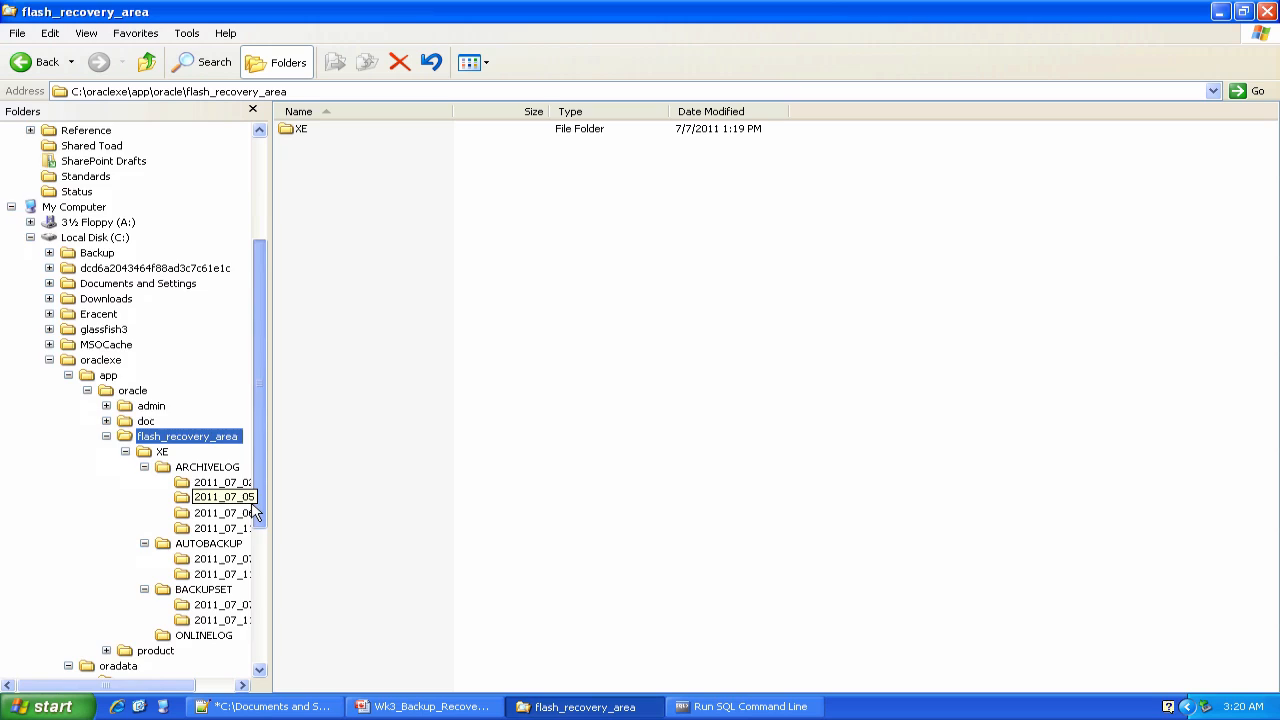
Step: View removable disk E: where GONNALOSEIT.DBF has reappeared, about 10 MB
scroll(down, 3)
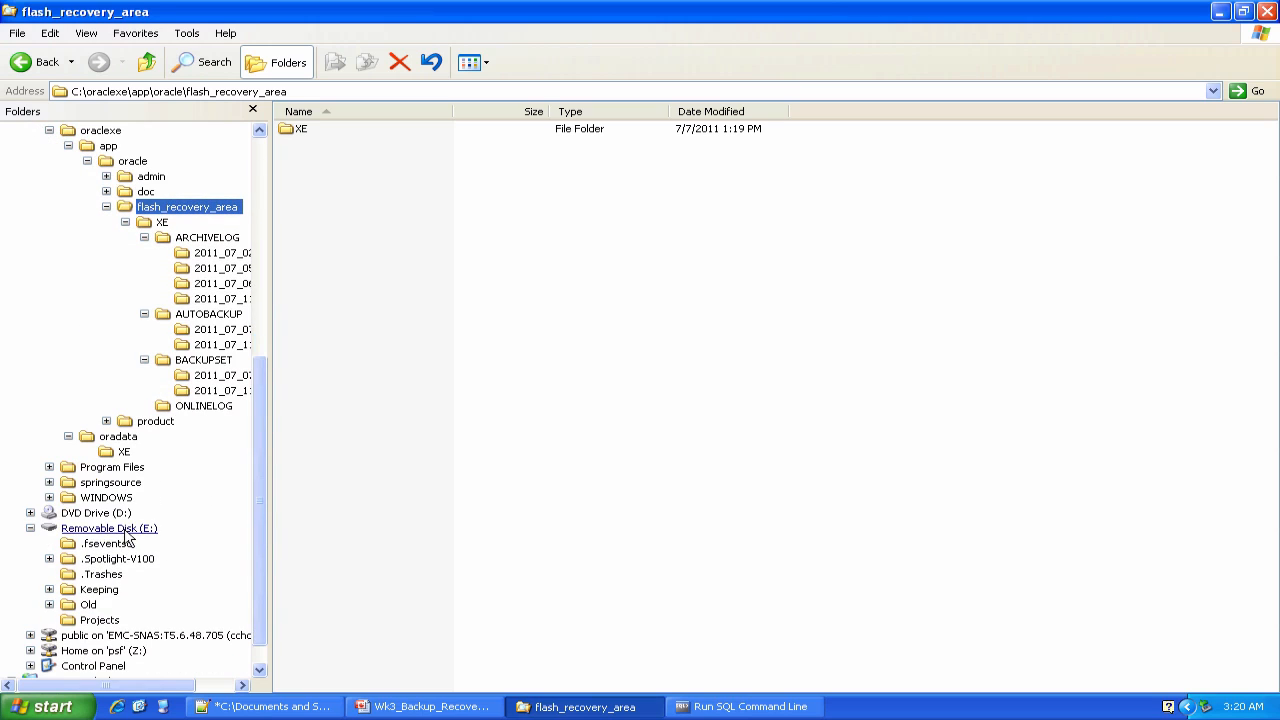
click(108, 528)
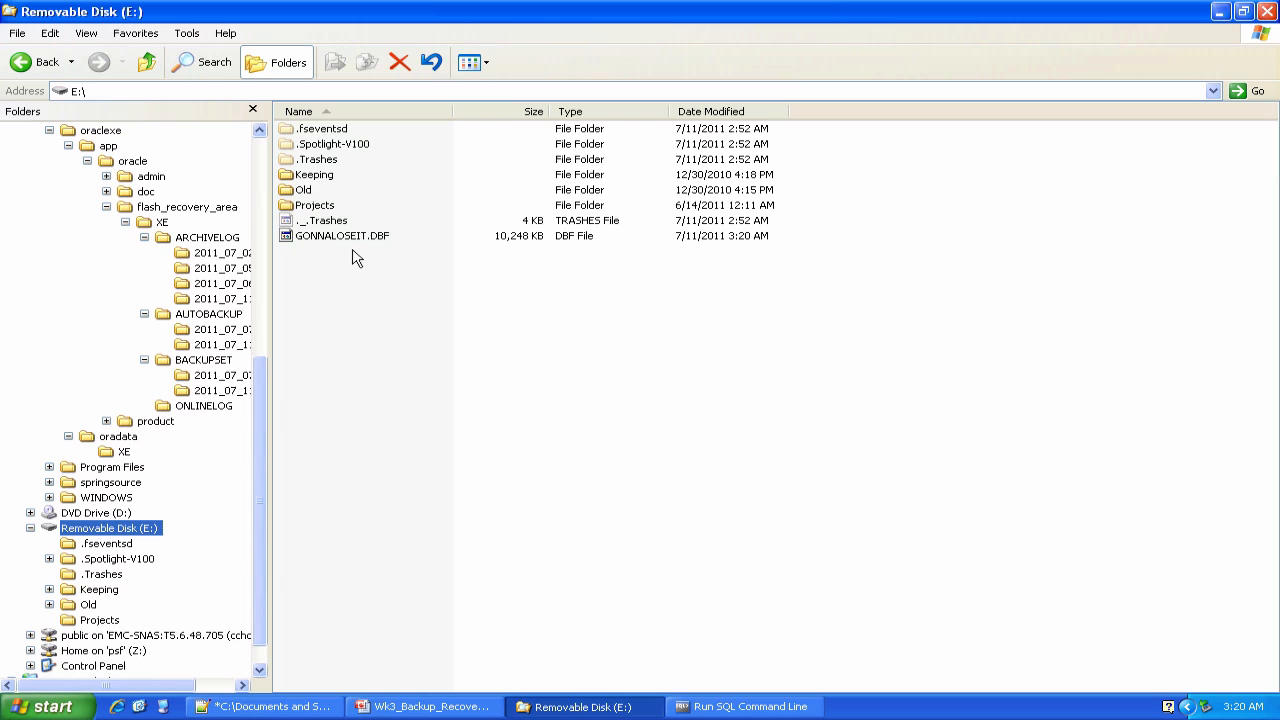
mouse_move(1200, 660)
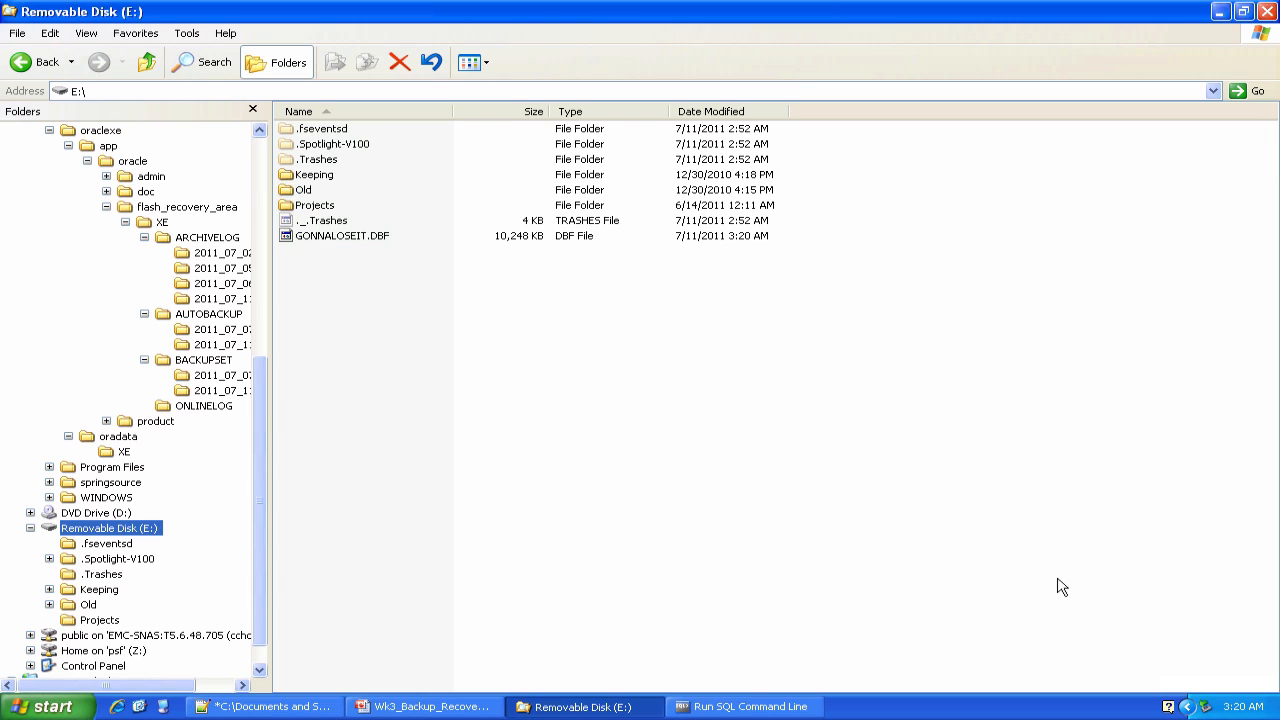
mouse_move(572, 642)
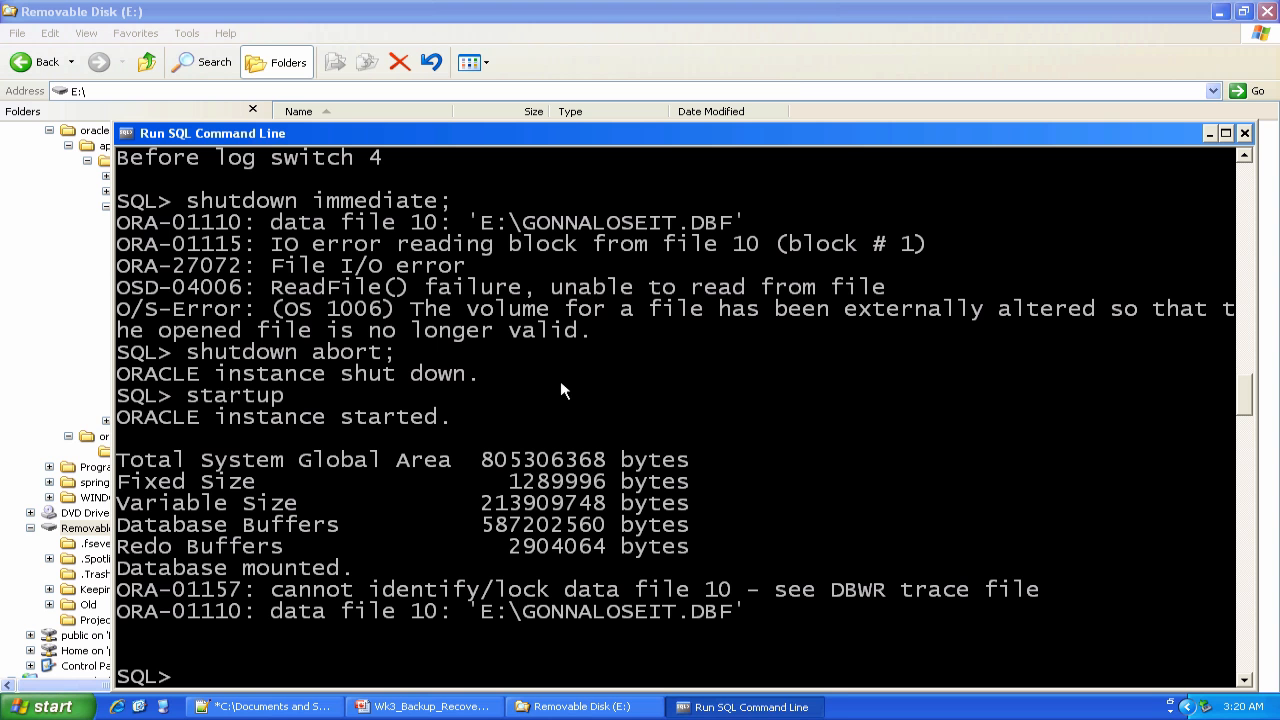
Step: Exit, start a fresh SQL command line session and connect system as sysdba
text(e)
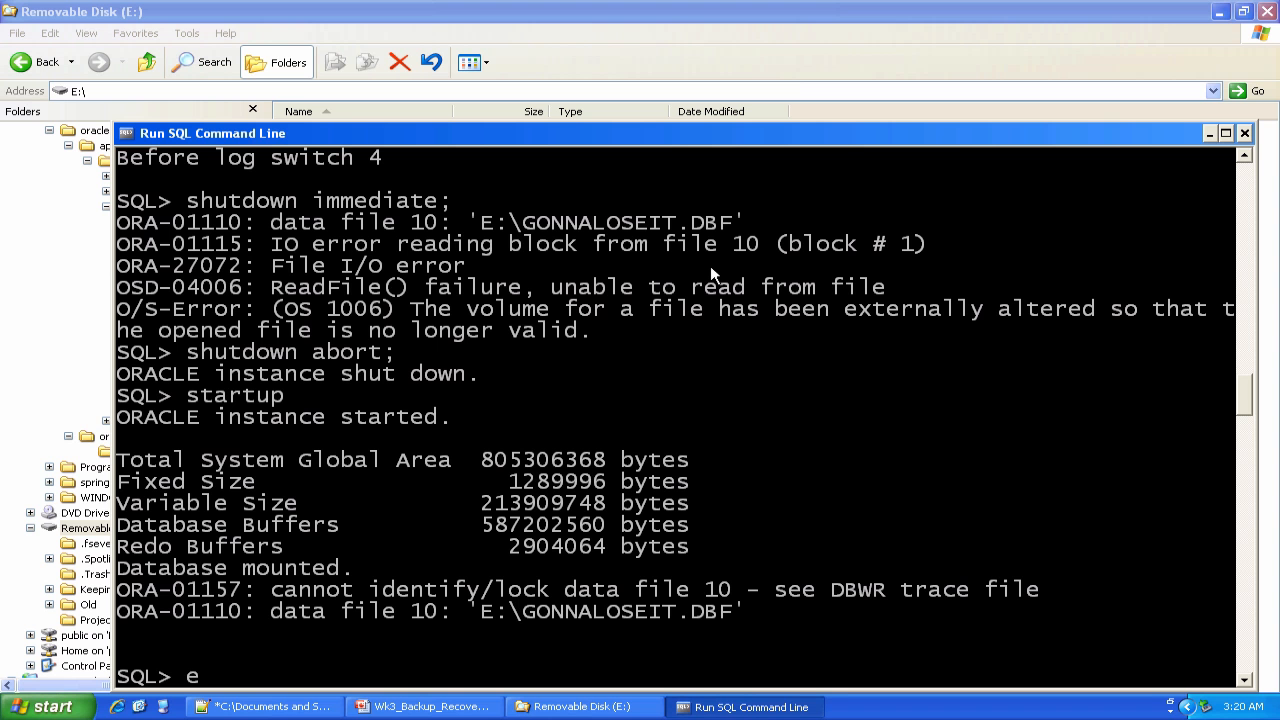
click(584, 706)
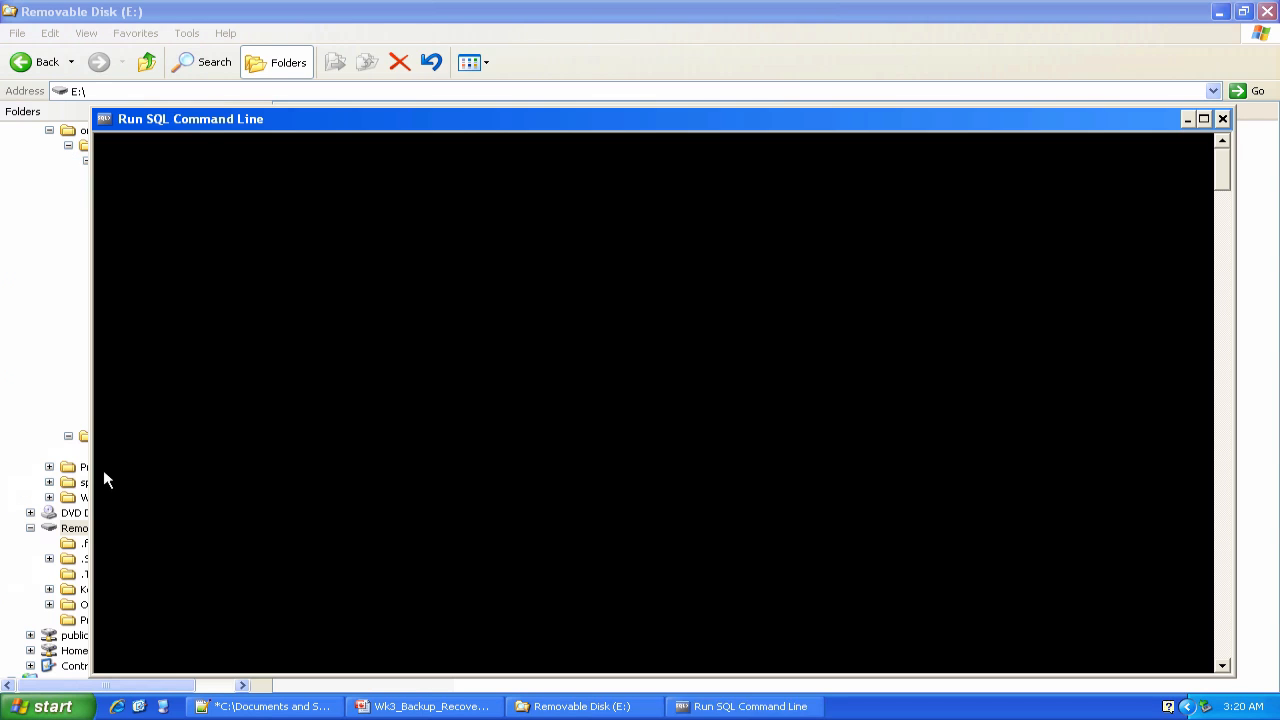
text(c)
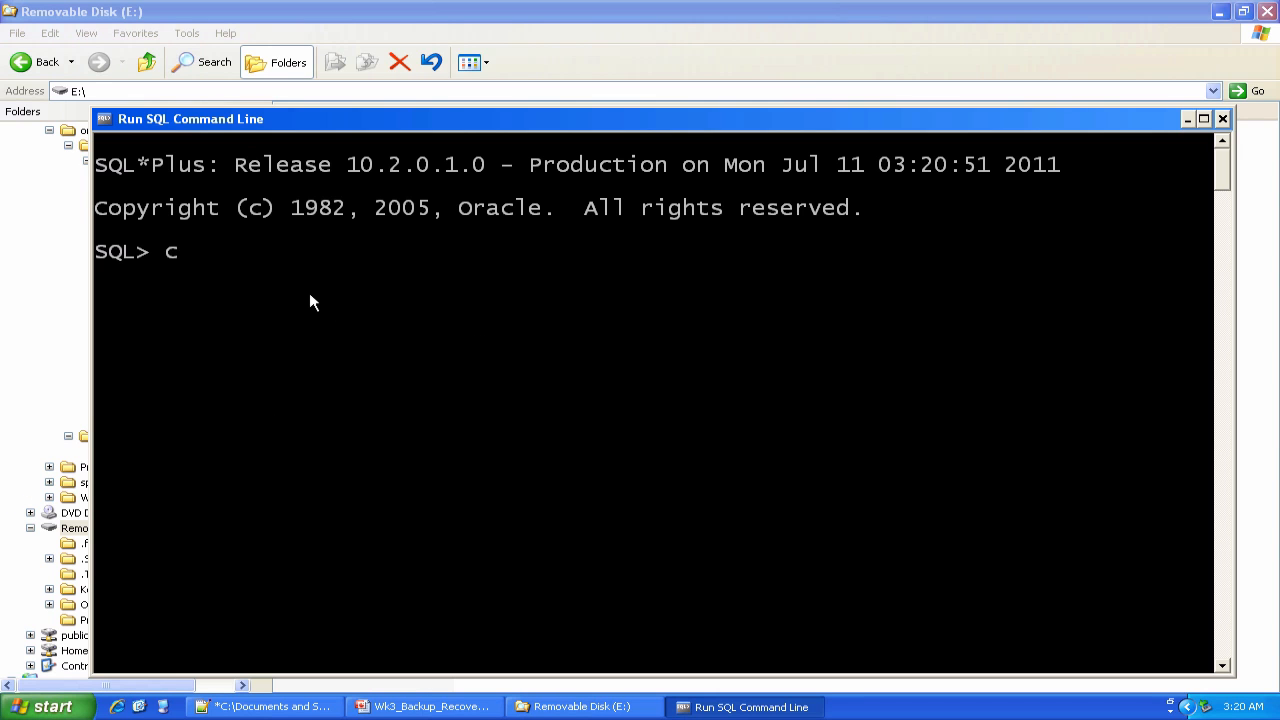
text(onnect system)
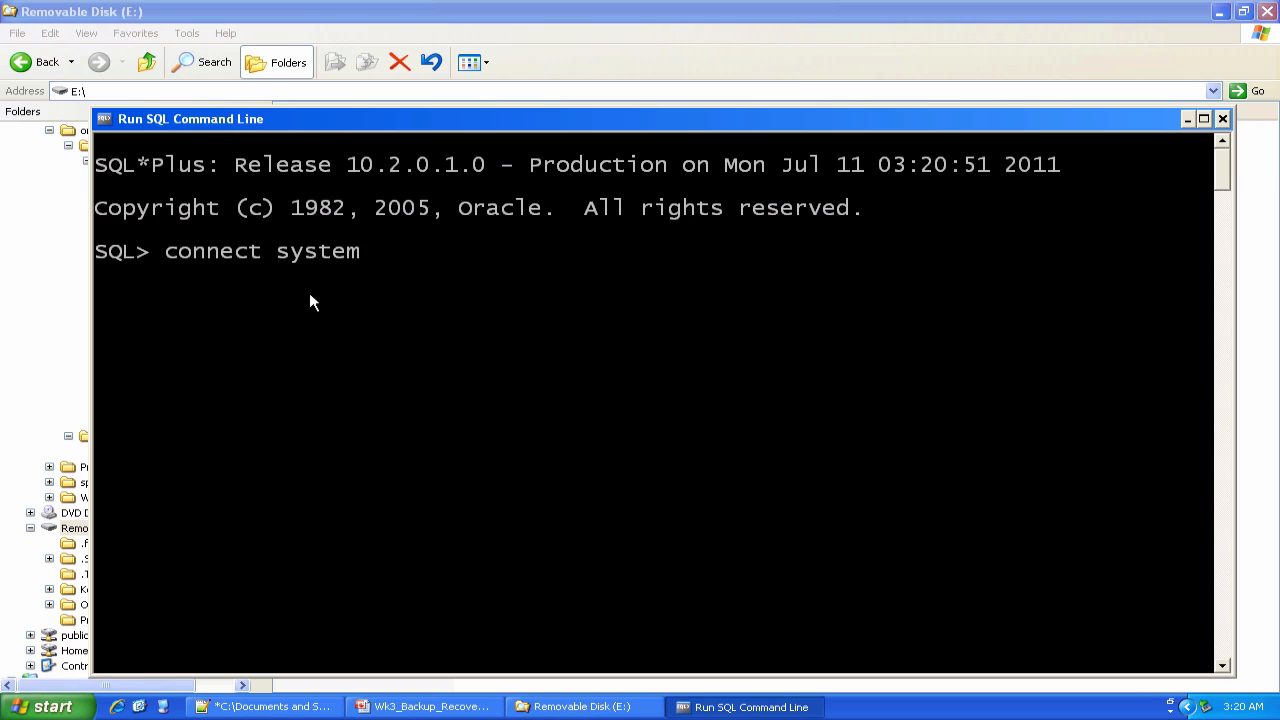
text(as sydna)
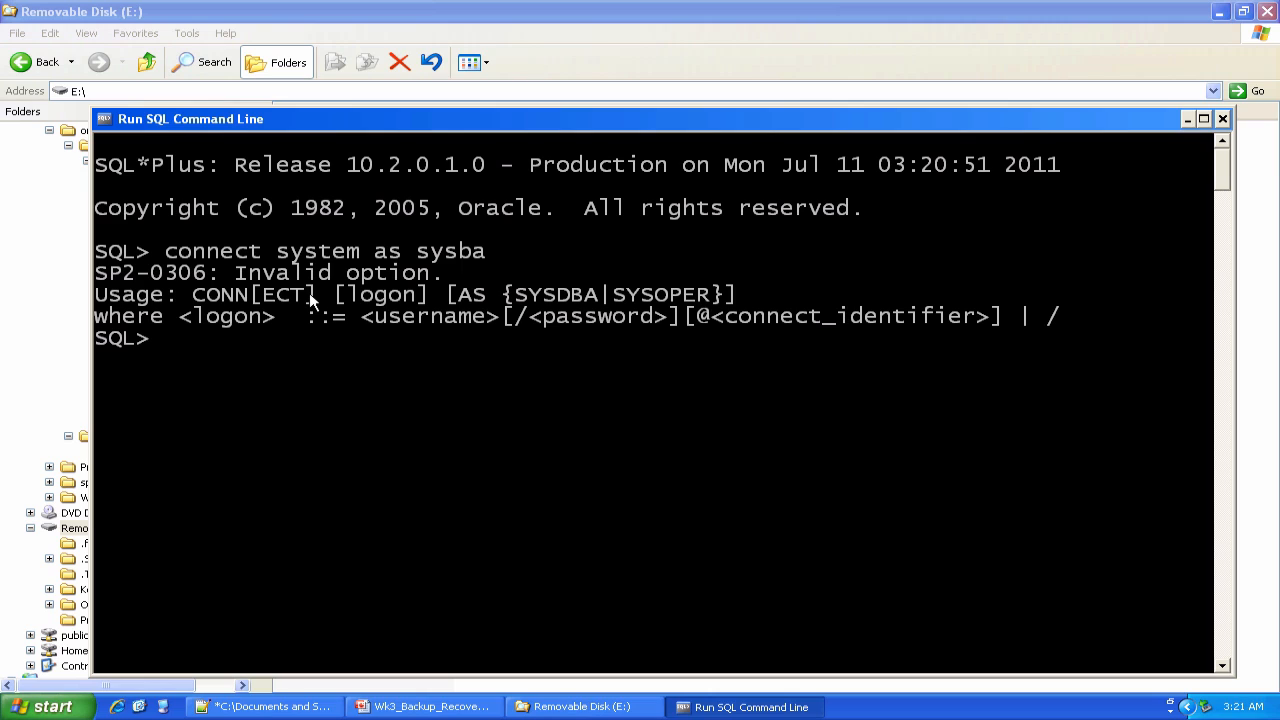
text(connect system as sysba)
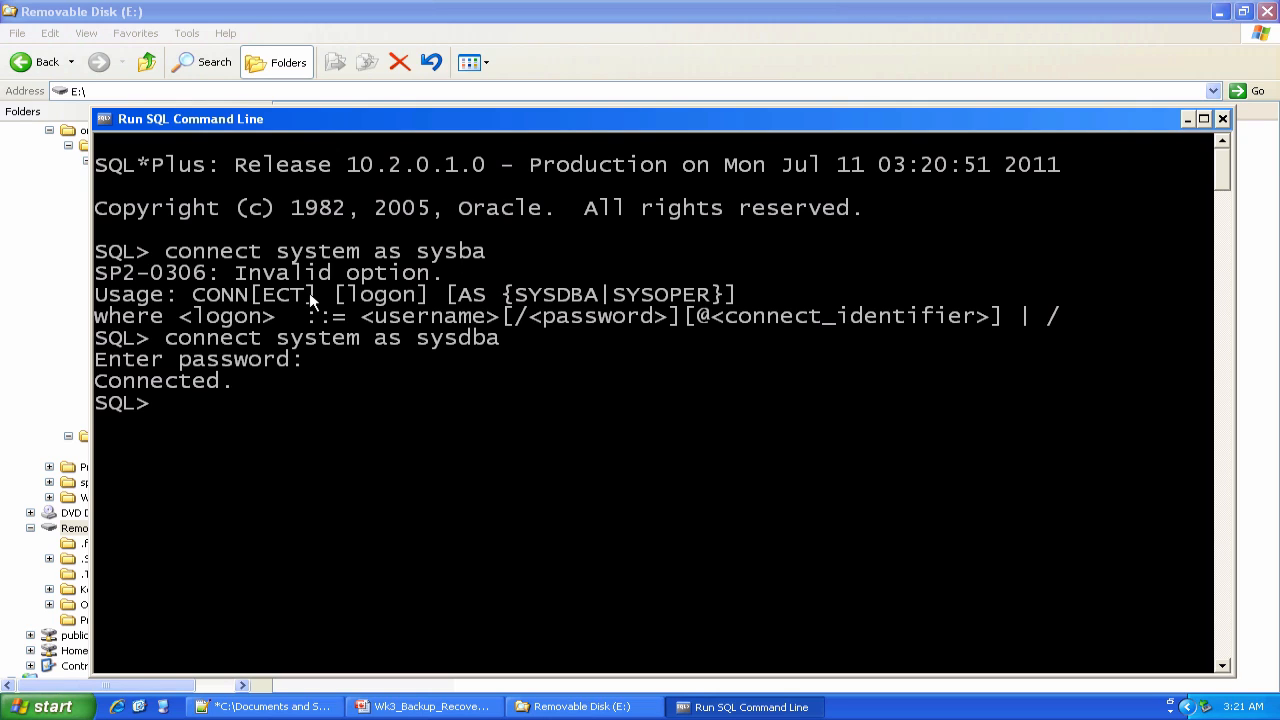
Step: Query hotbackuptest, returning all five rows from 'Before hot backup' to 'Before log switch 4'
text(select)
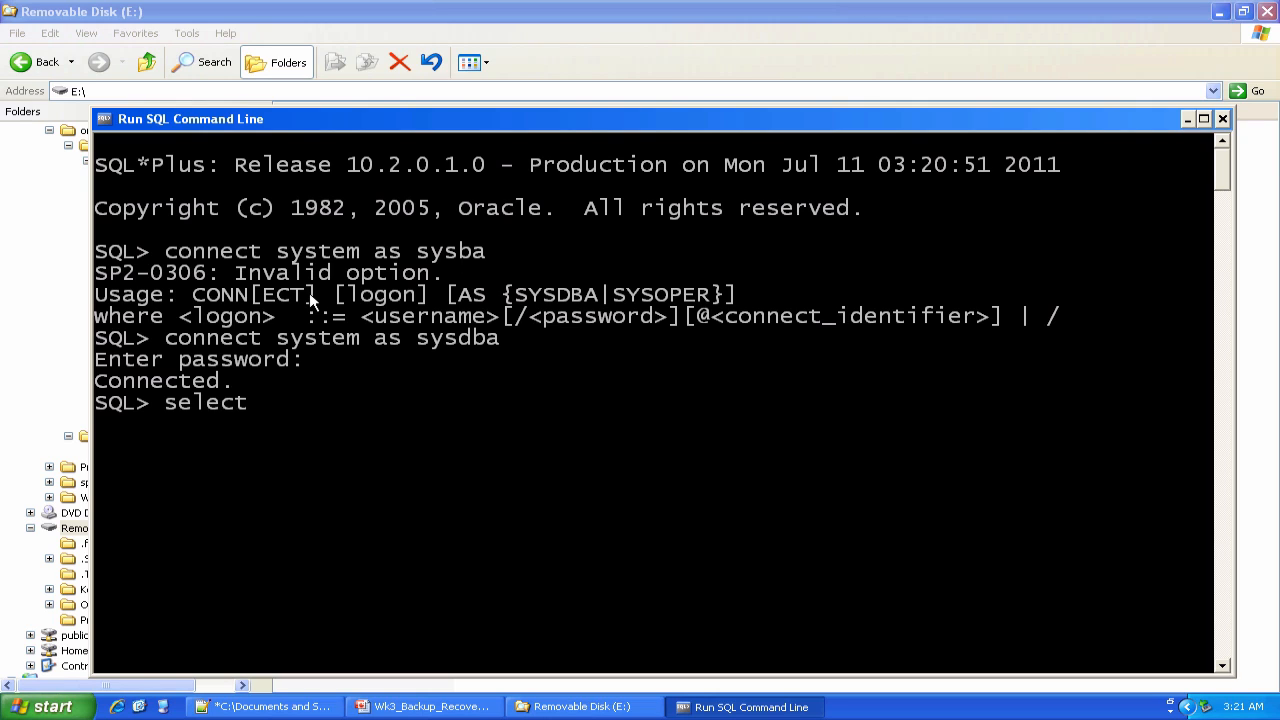
text(*)
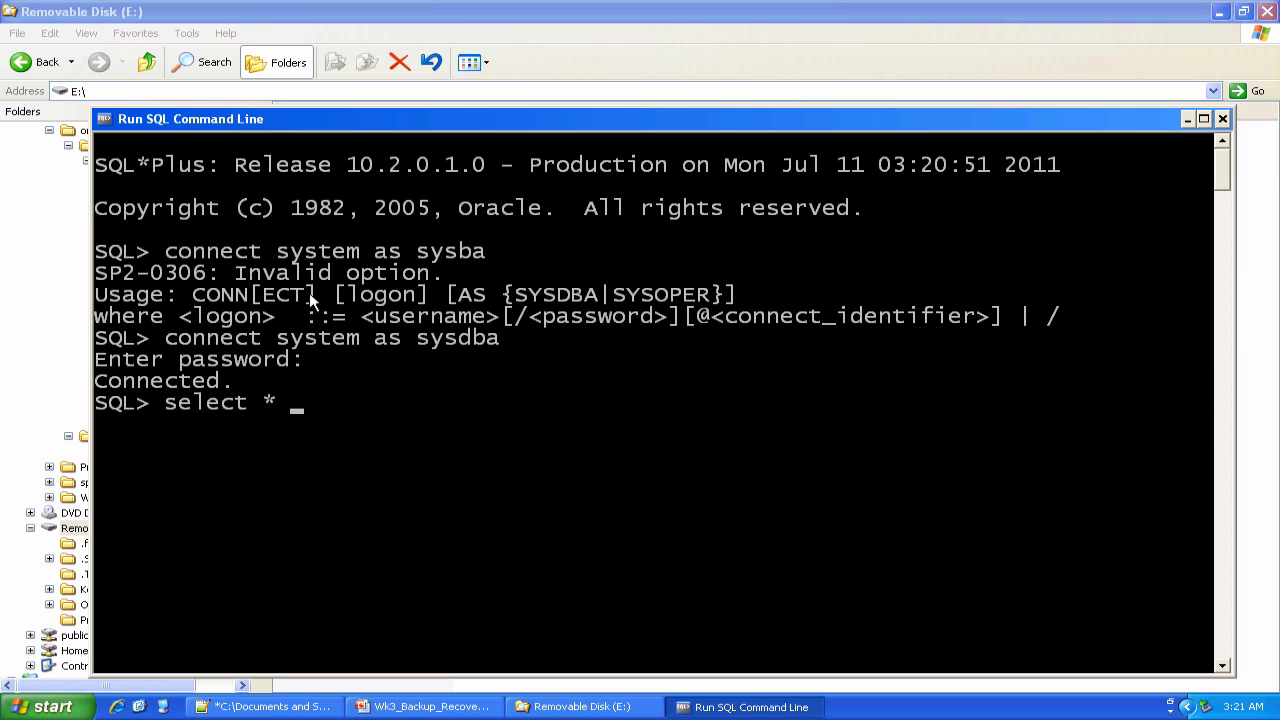
text(from hotb)
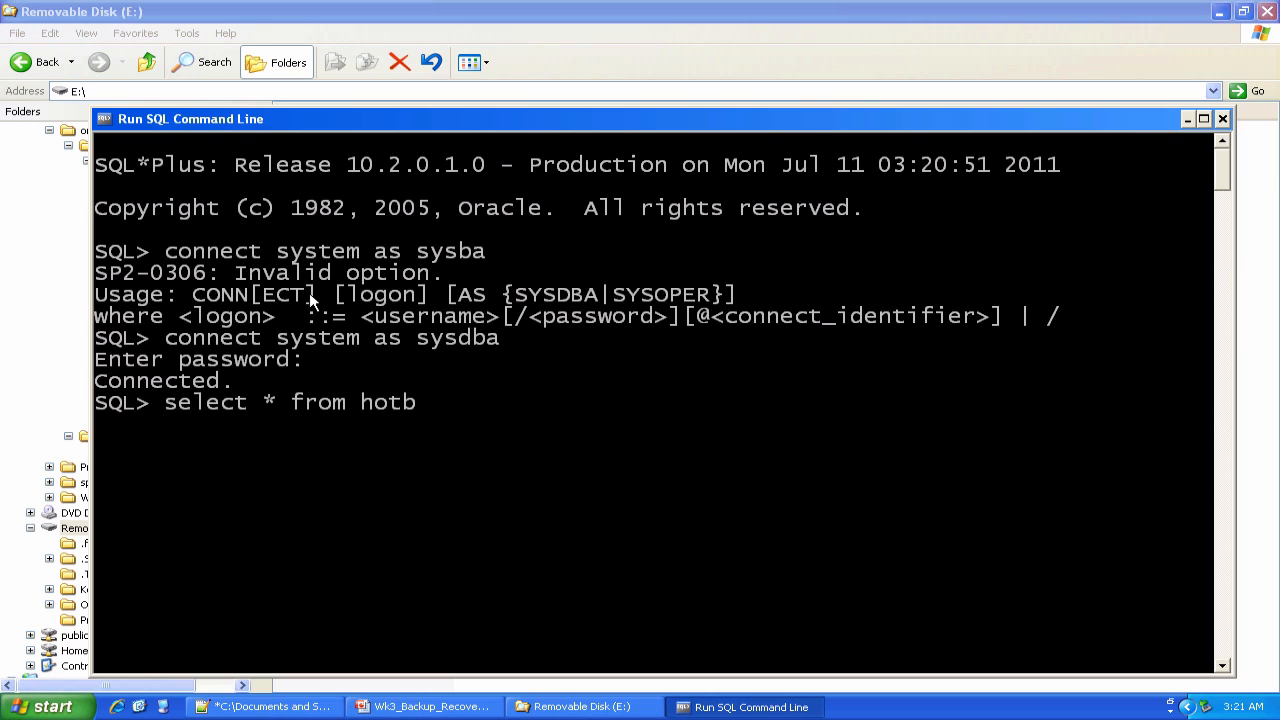
text(ackuptest;)
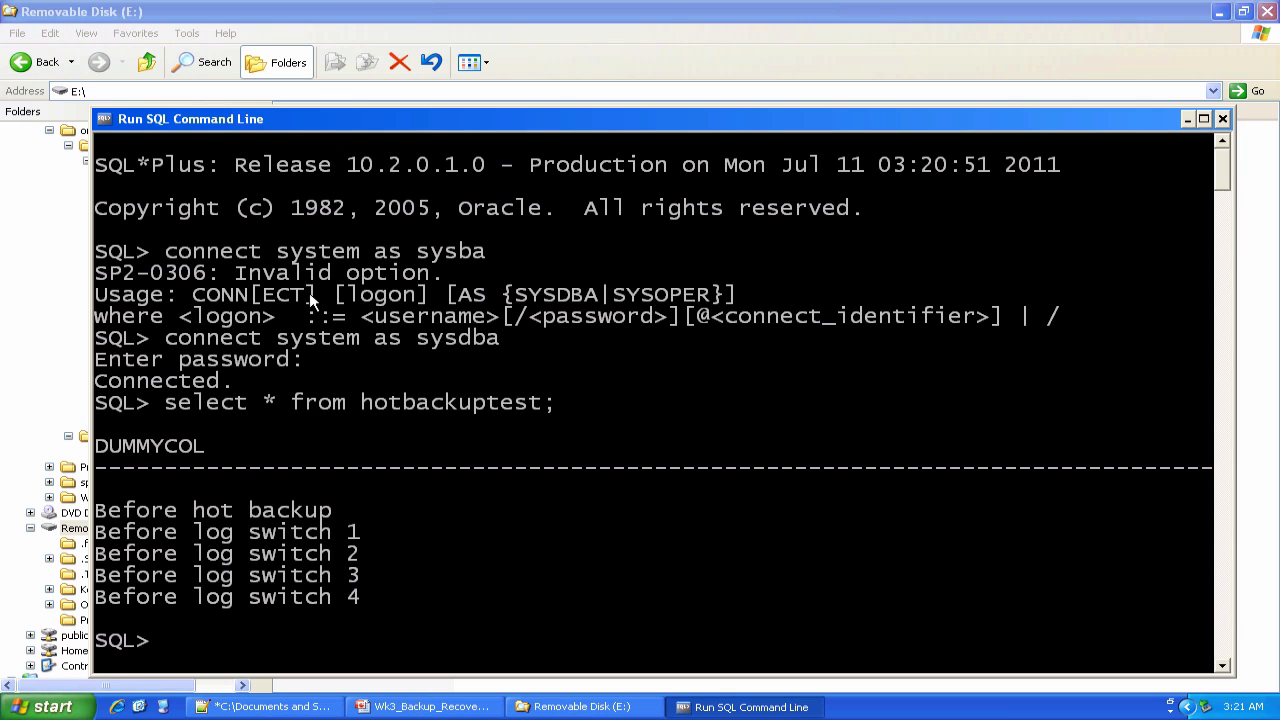
mouse_move(534, 168)
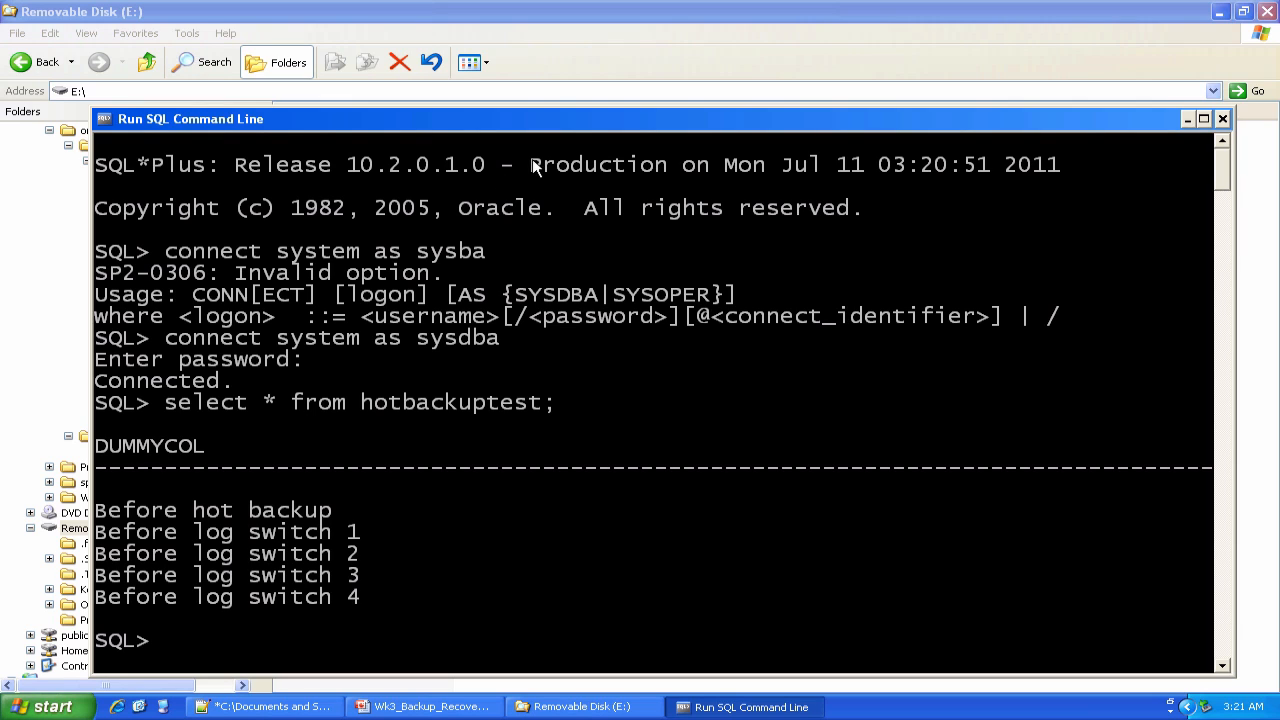
click(580, 706)
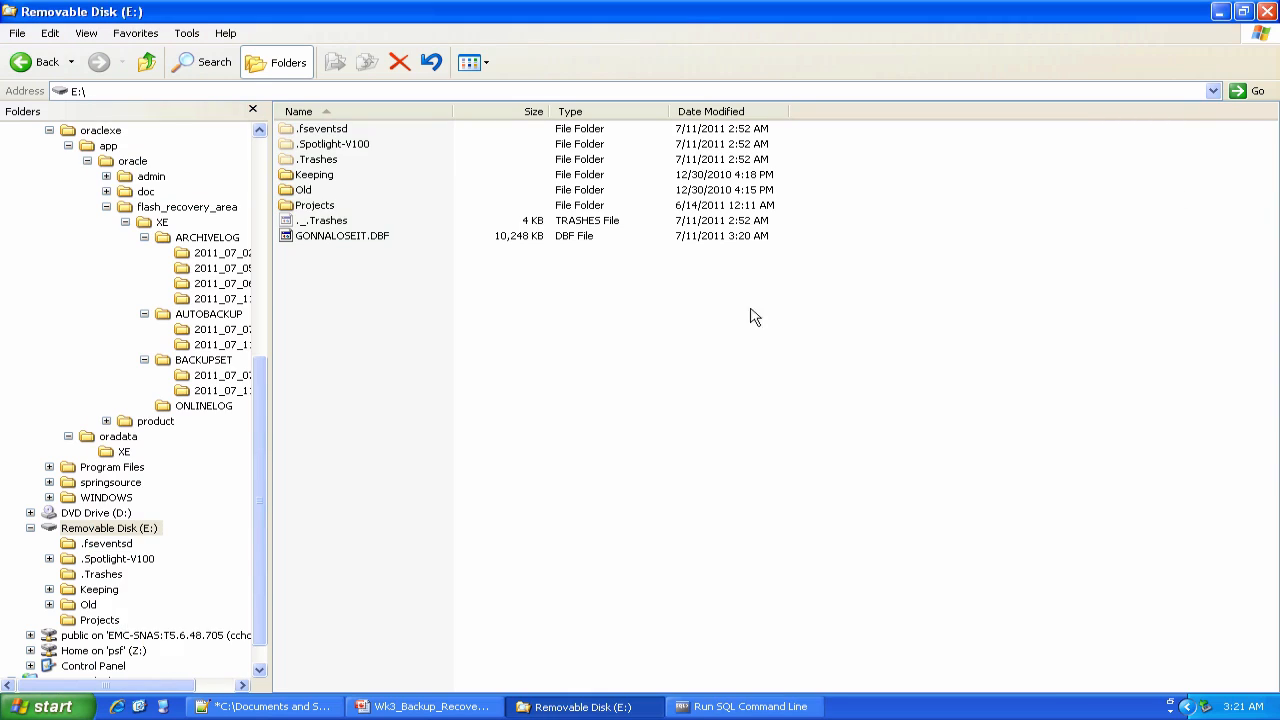
Step: Review the 2011_07_11 backup set pieces, then check the SQL session's query results
click(222, 390)
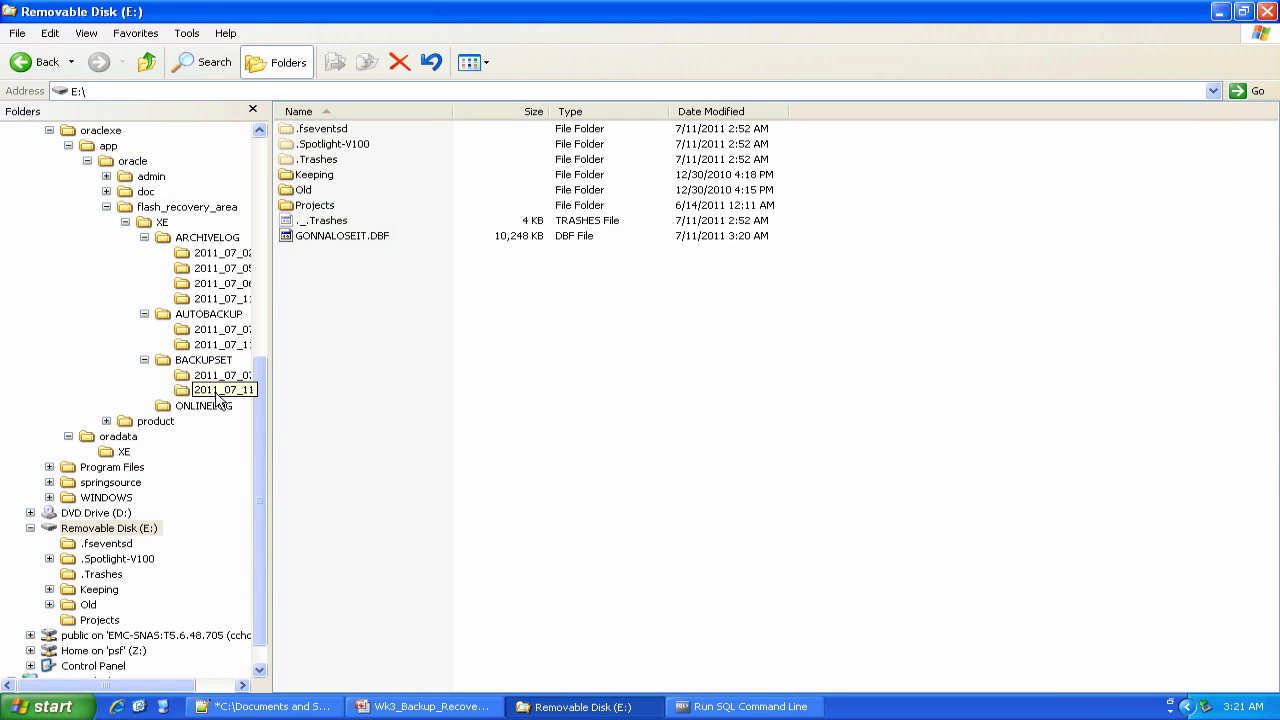
double_click(224, 388)
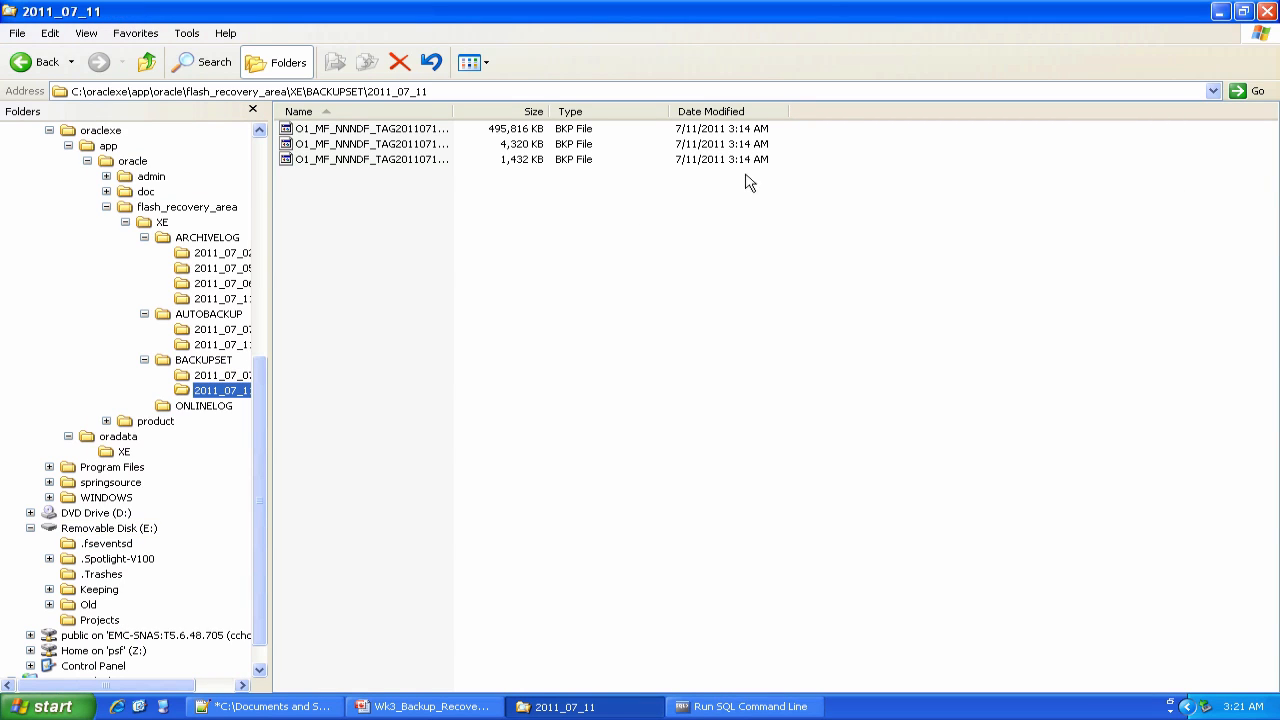
mouse_move(544, 152)
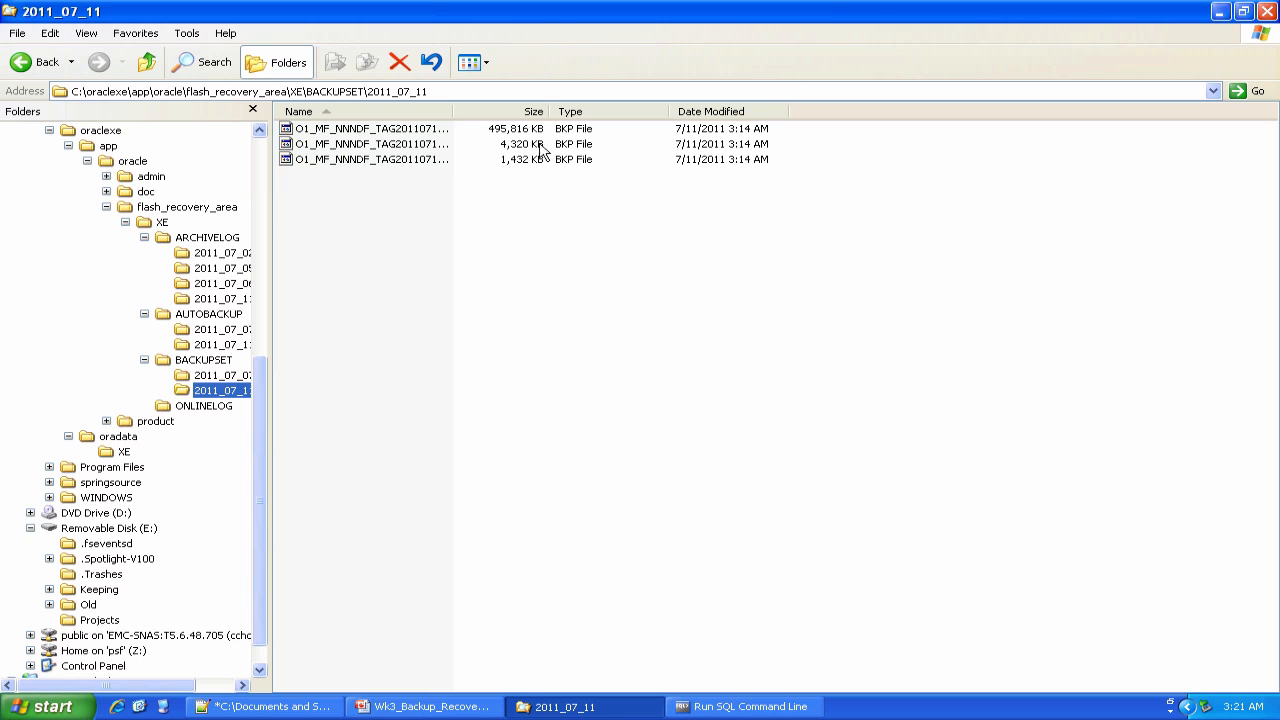
mouse_move(528, 608)
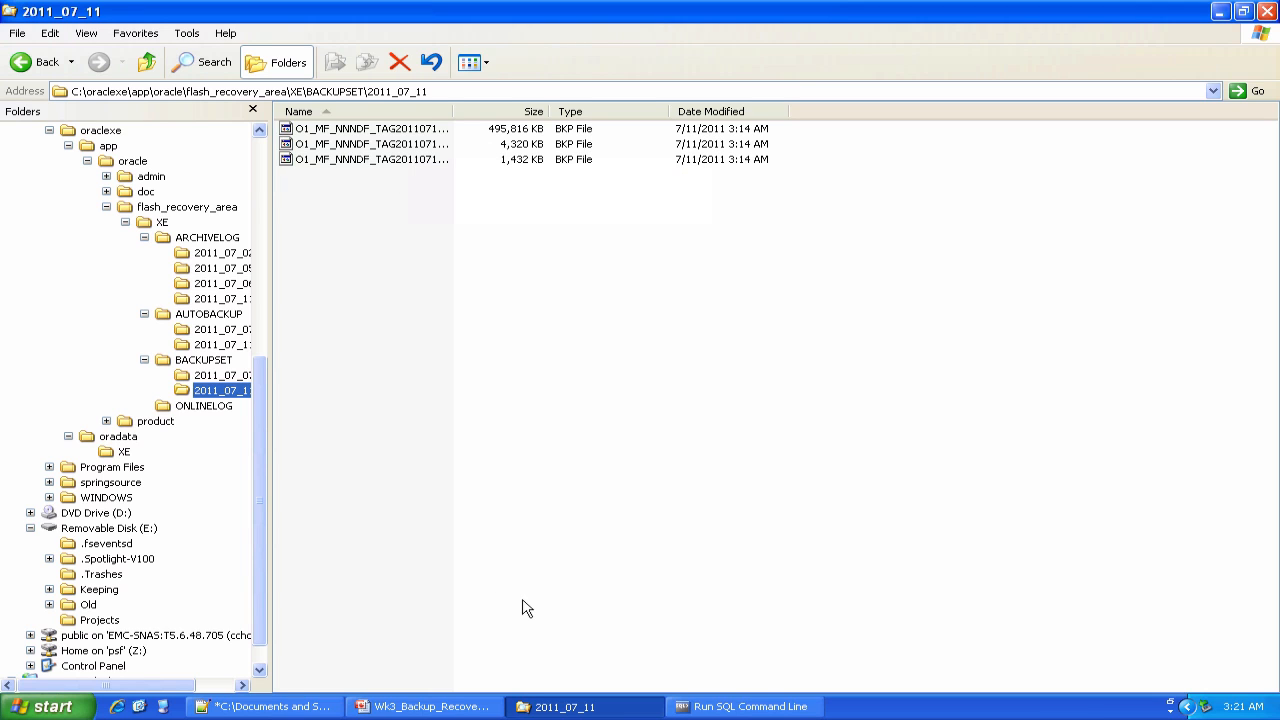
click(744, 708)
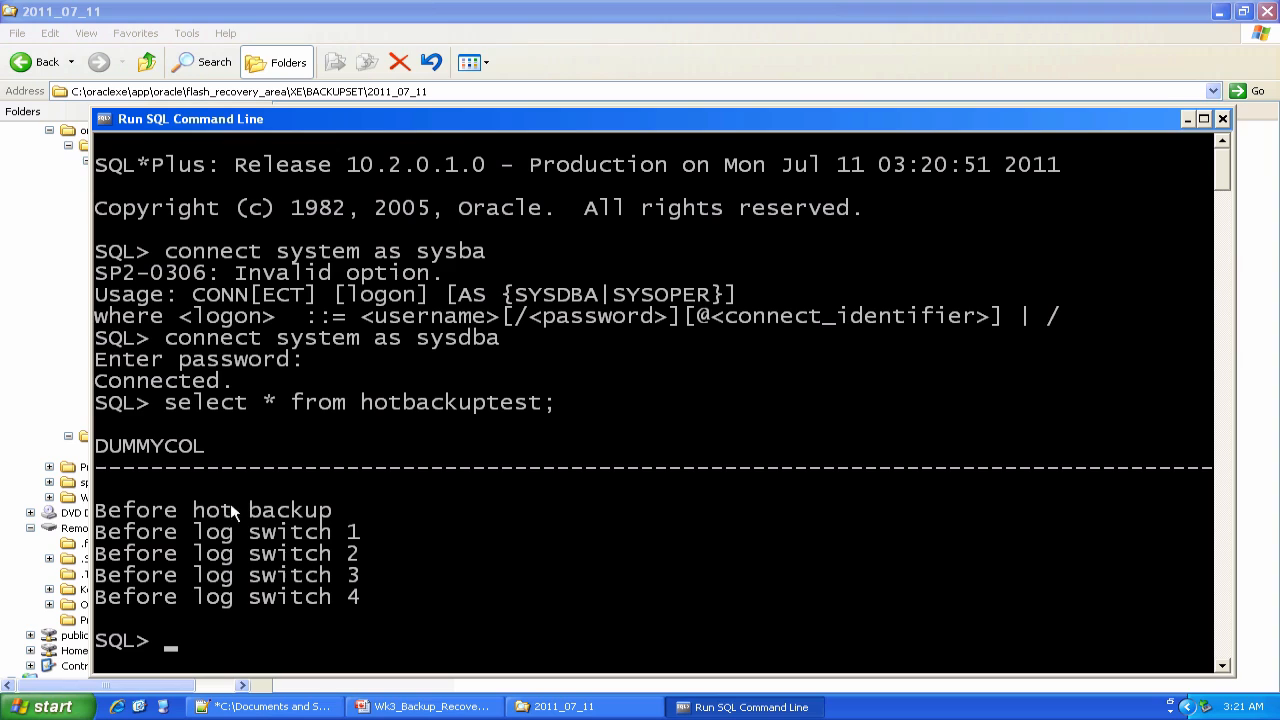
mouse_move(296, 518)
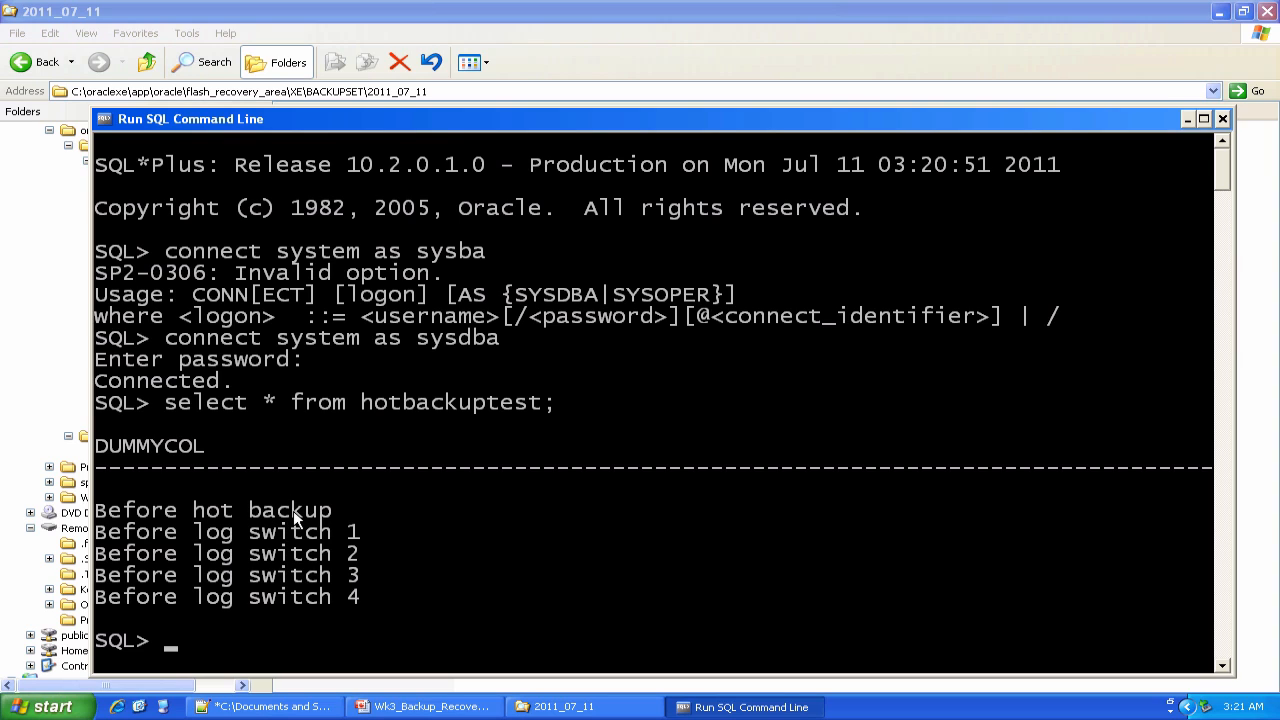
mouse_move(40, 346)
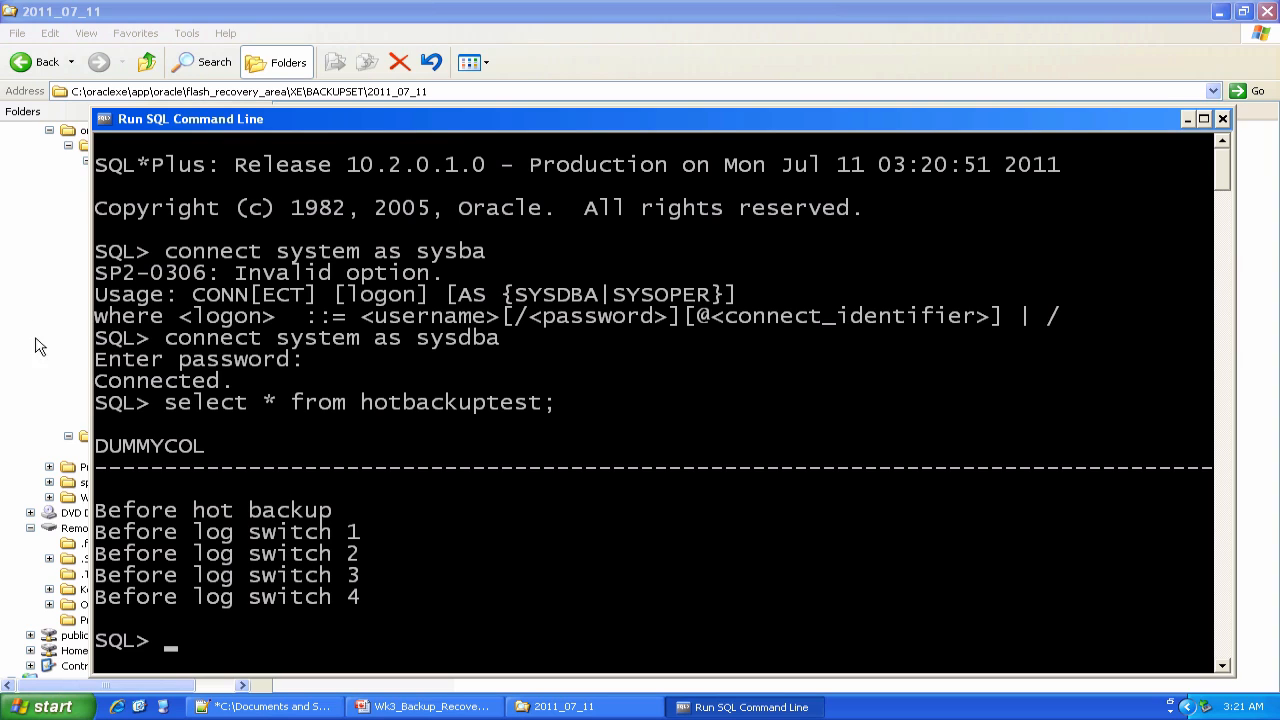
mouse_move(96, 412)
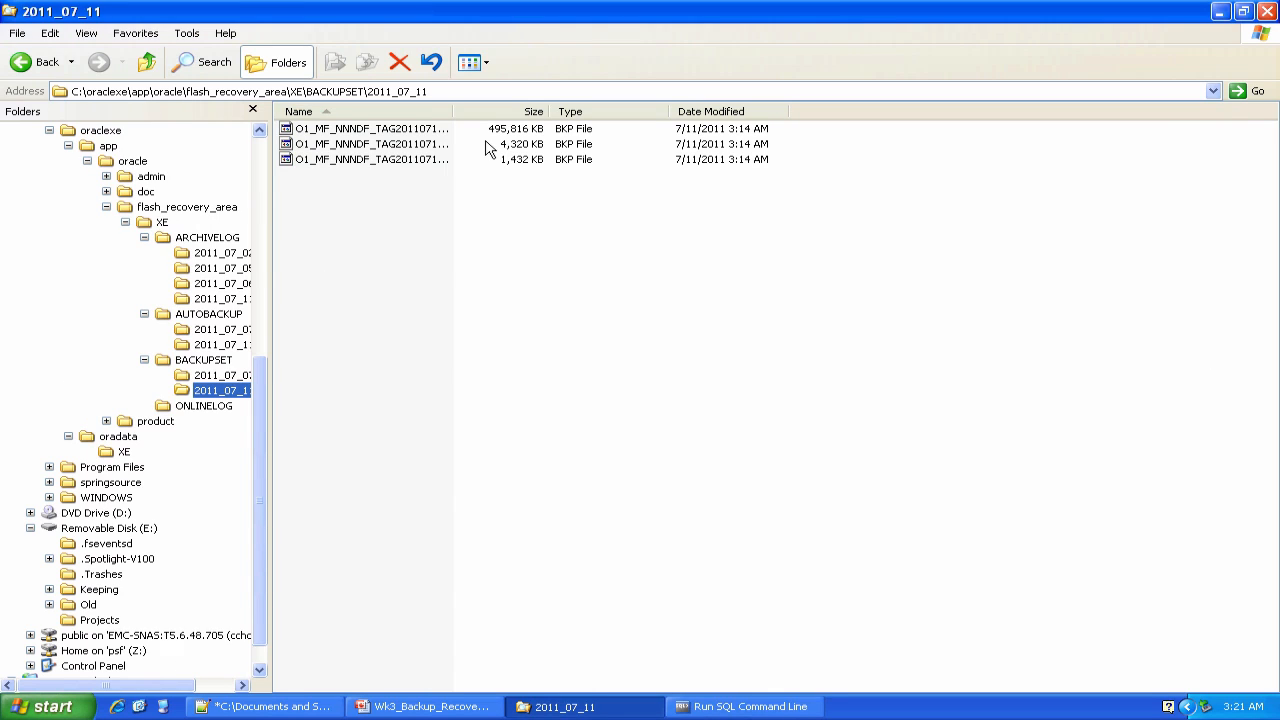
Step: Return to Explorer and view the 2011_07_11 archived log folder's ARC files
click(220, 268)
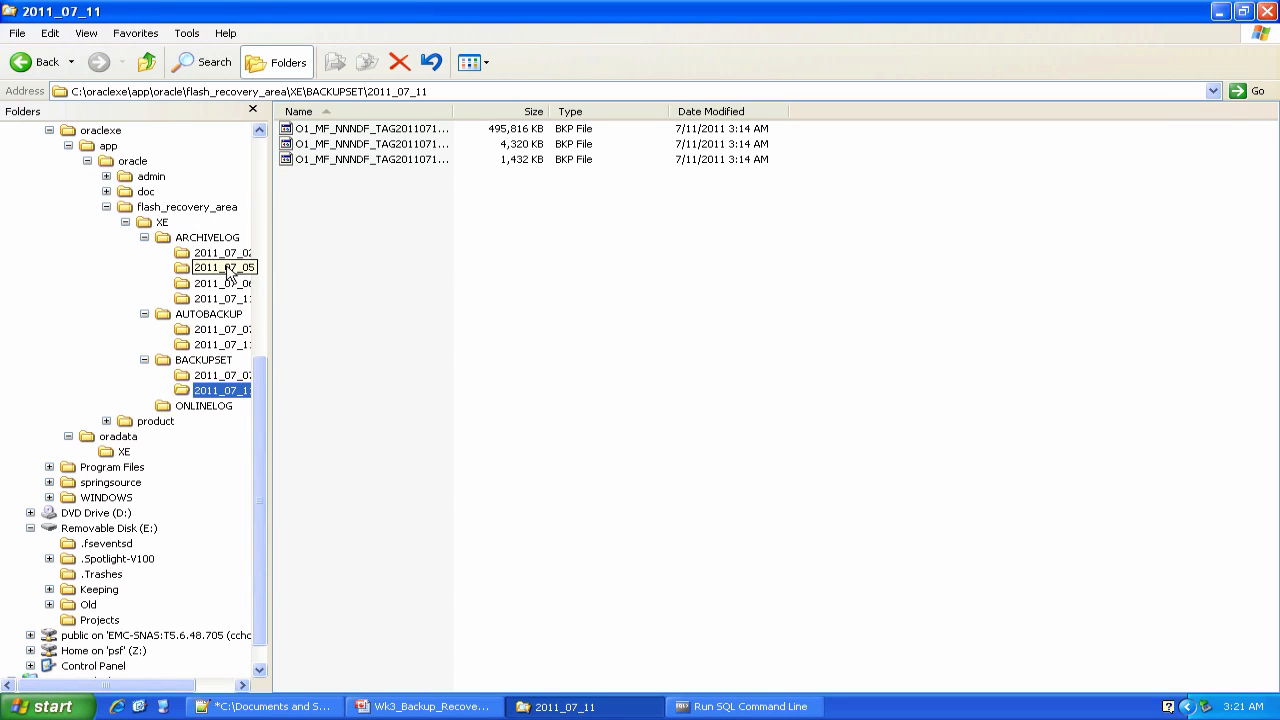
click(224, 298)
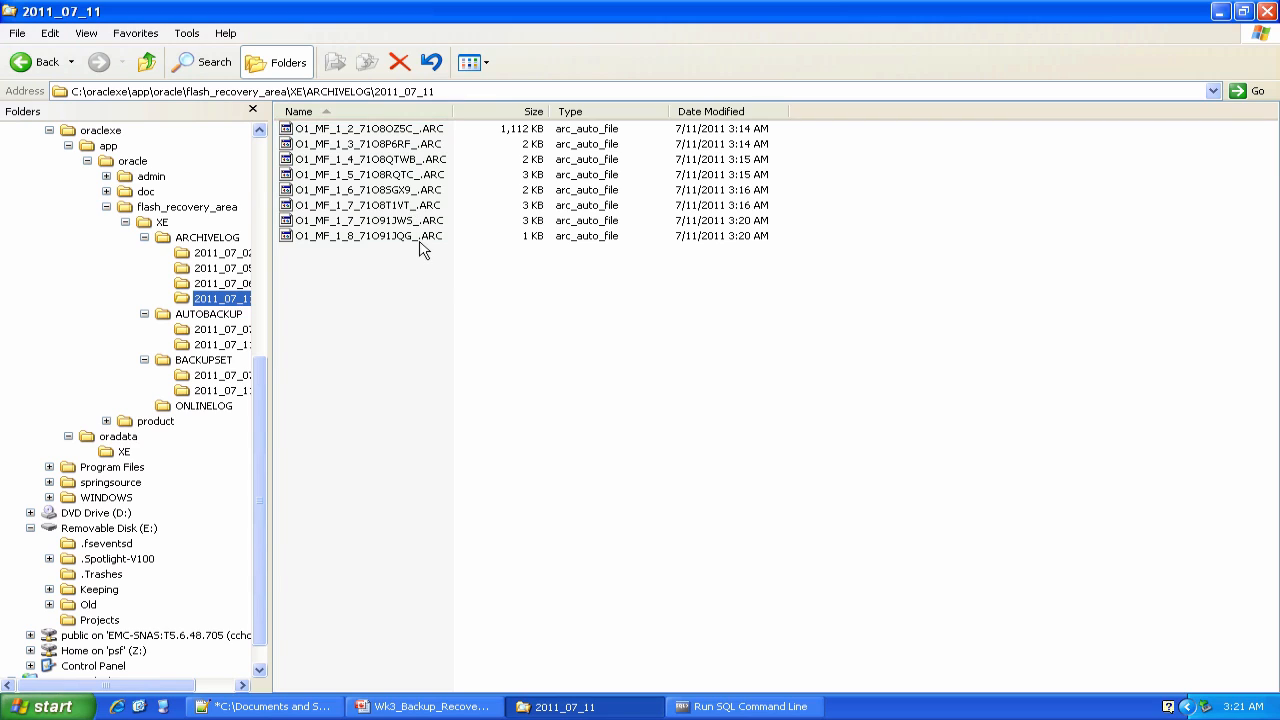
mouse_move(736, 224)
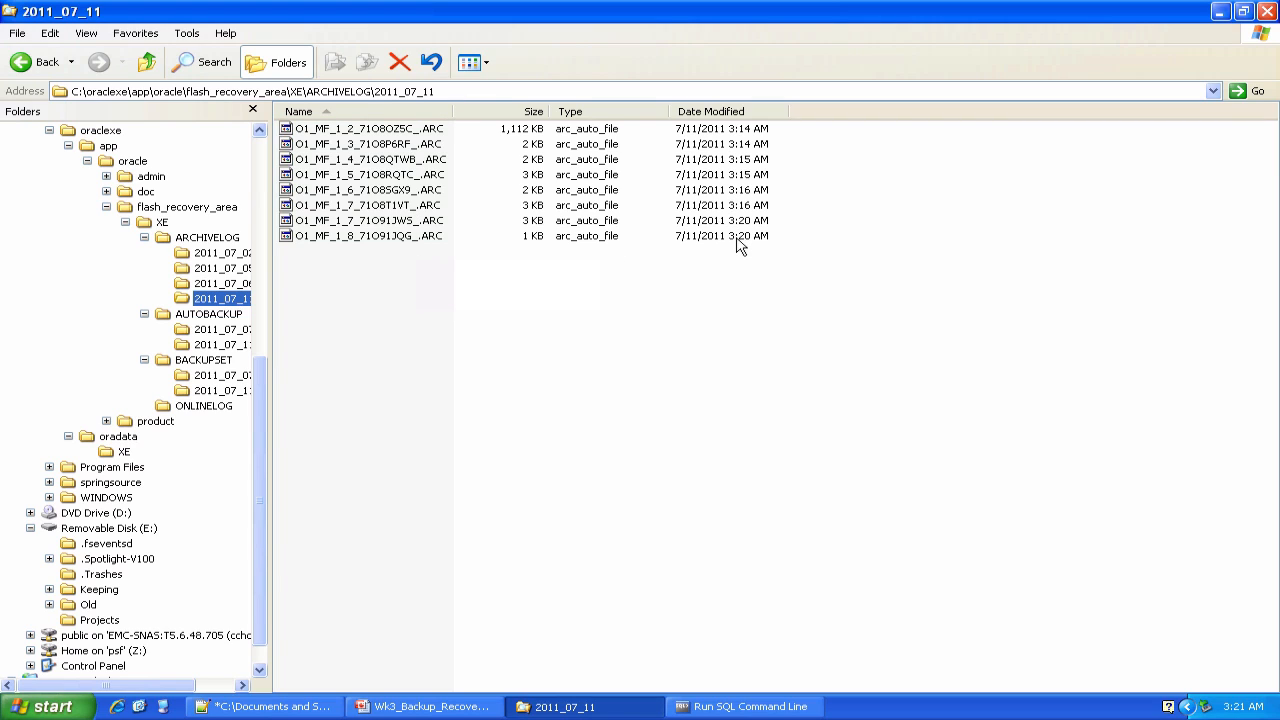
mouse_move(768, 336)
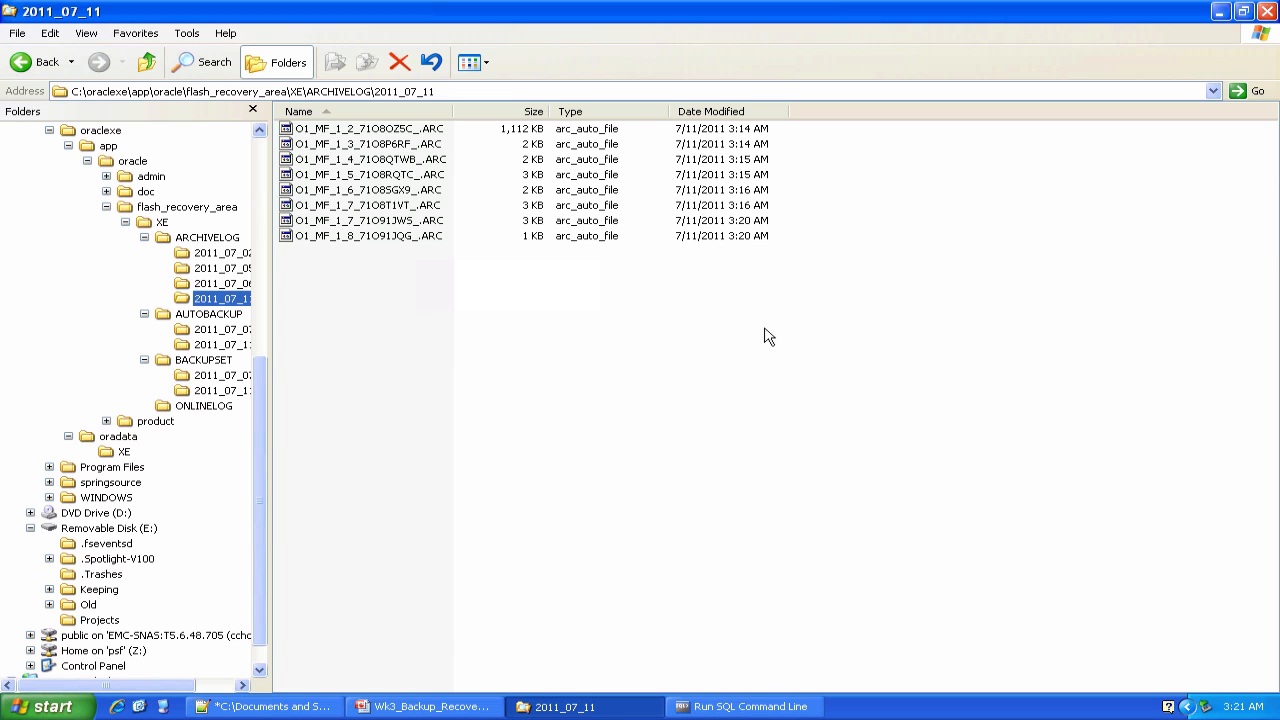